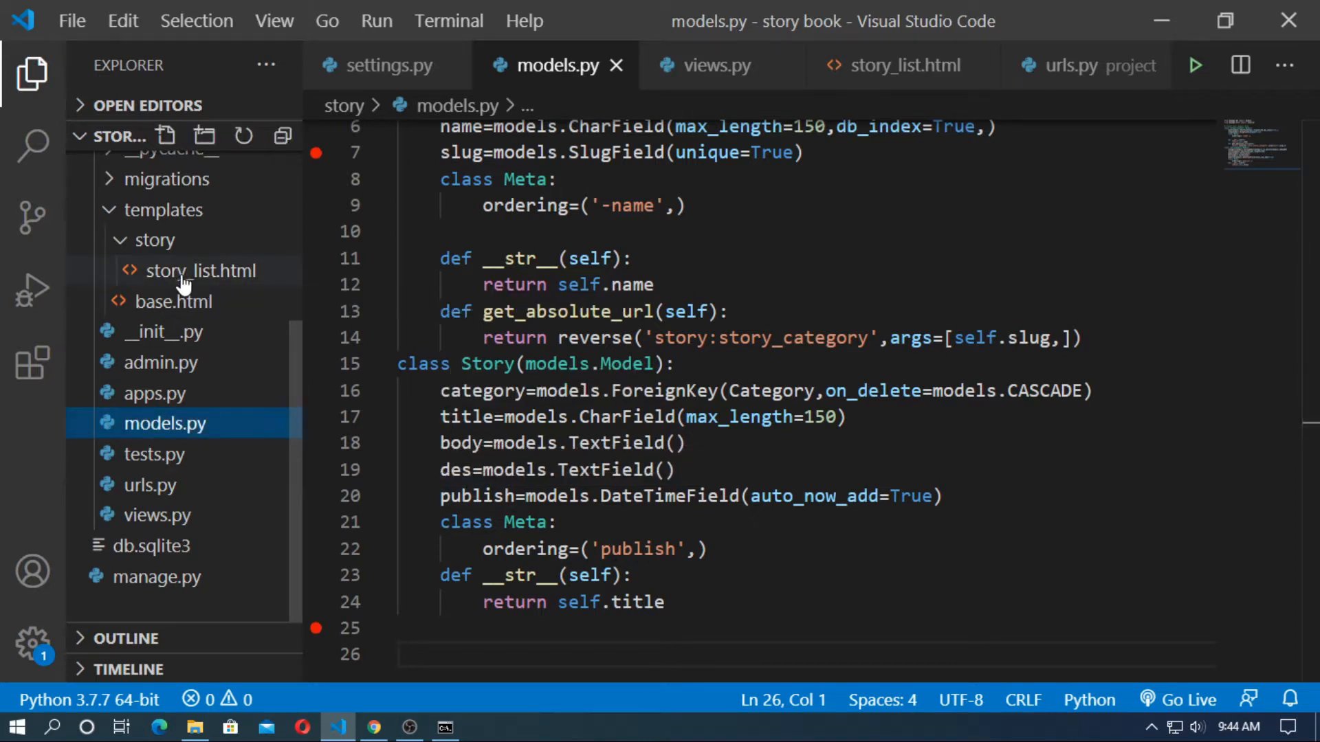
In story_list.html, show x.title in the story heading and add an <hr> under it.
click(202, 270)
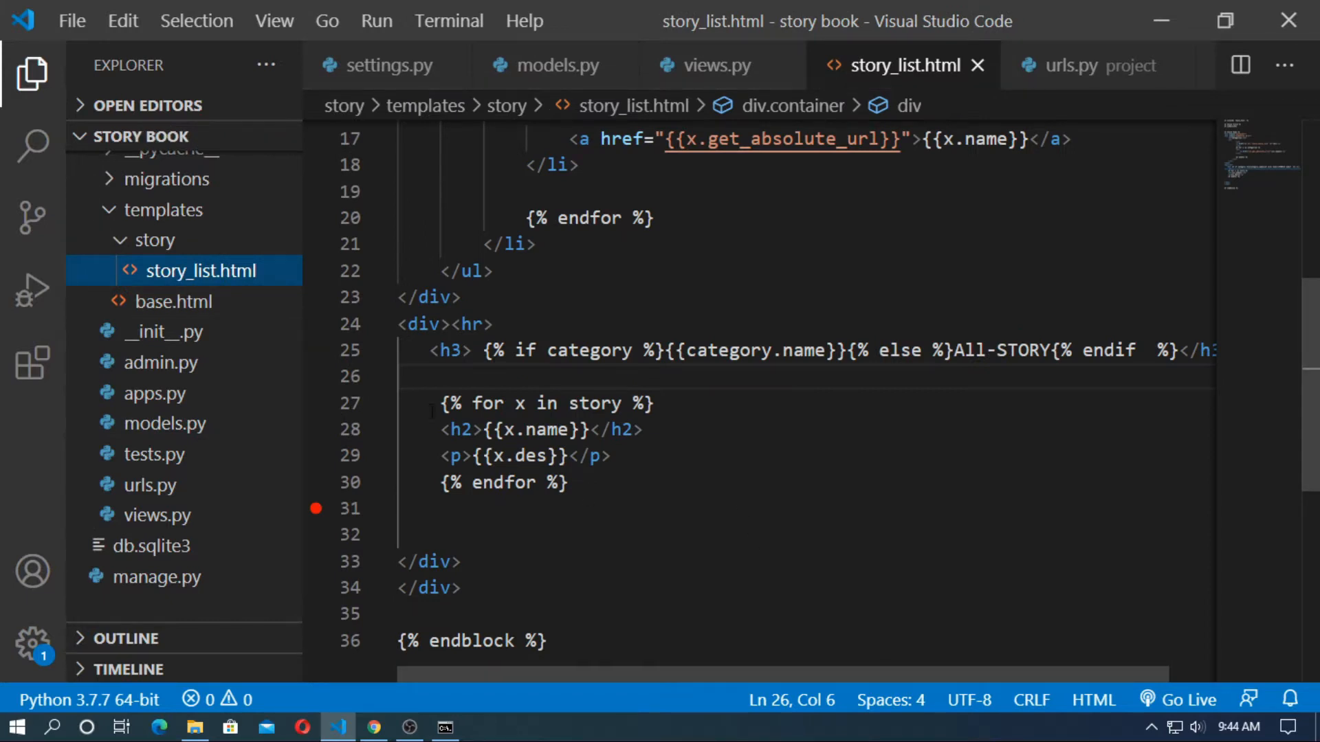
drag(437, 403, 641, 404)
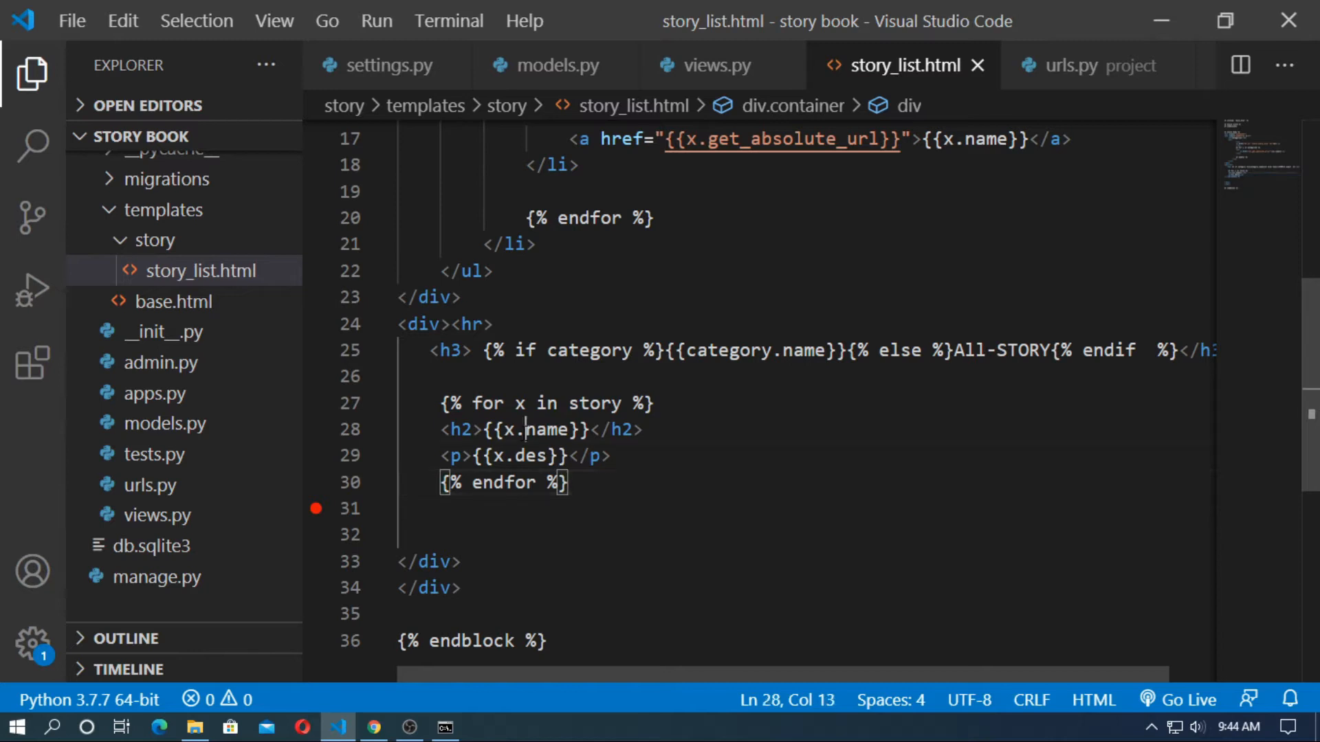
text(titl)
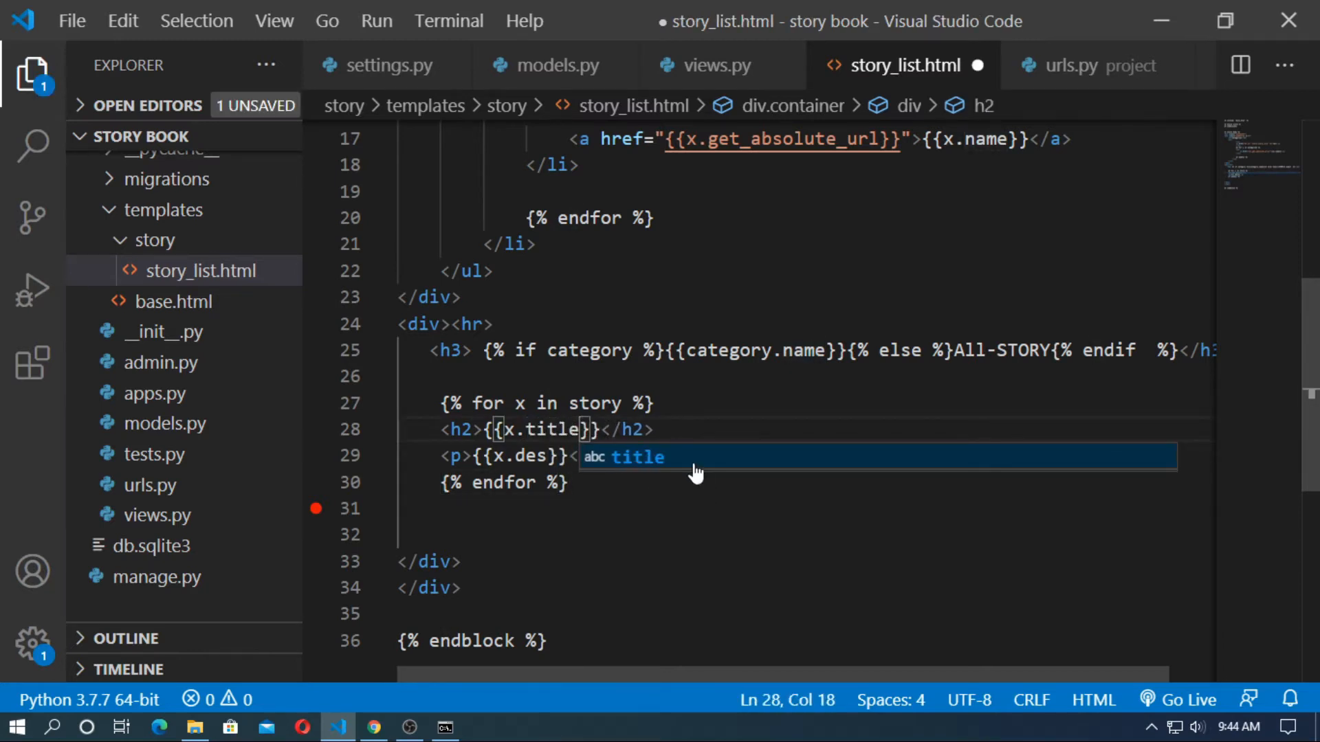
key(Escape)
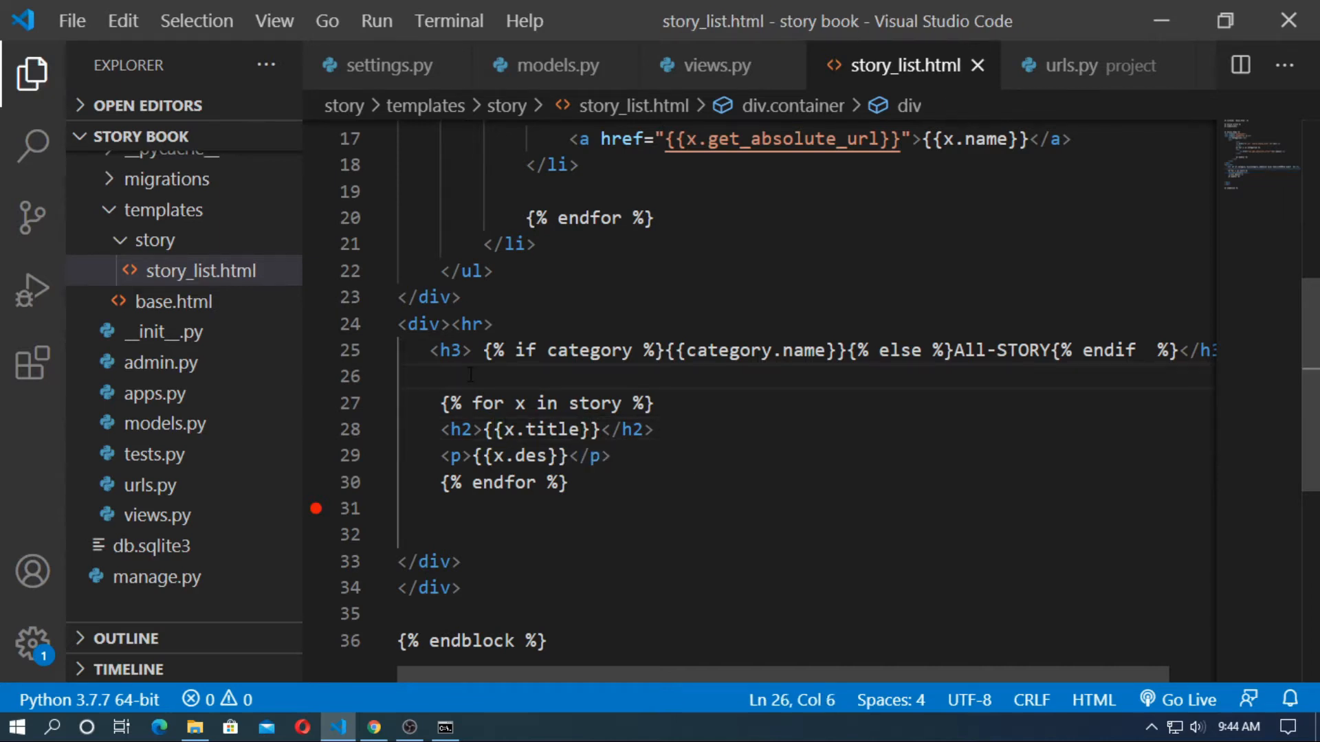
text(<hr>)
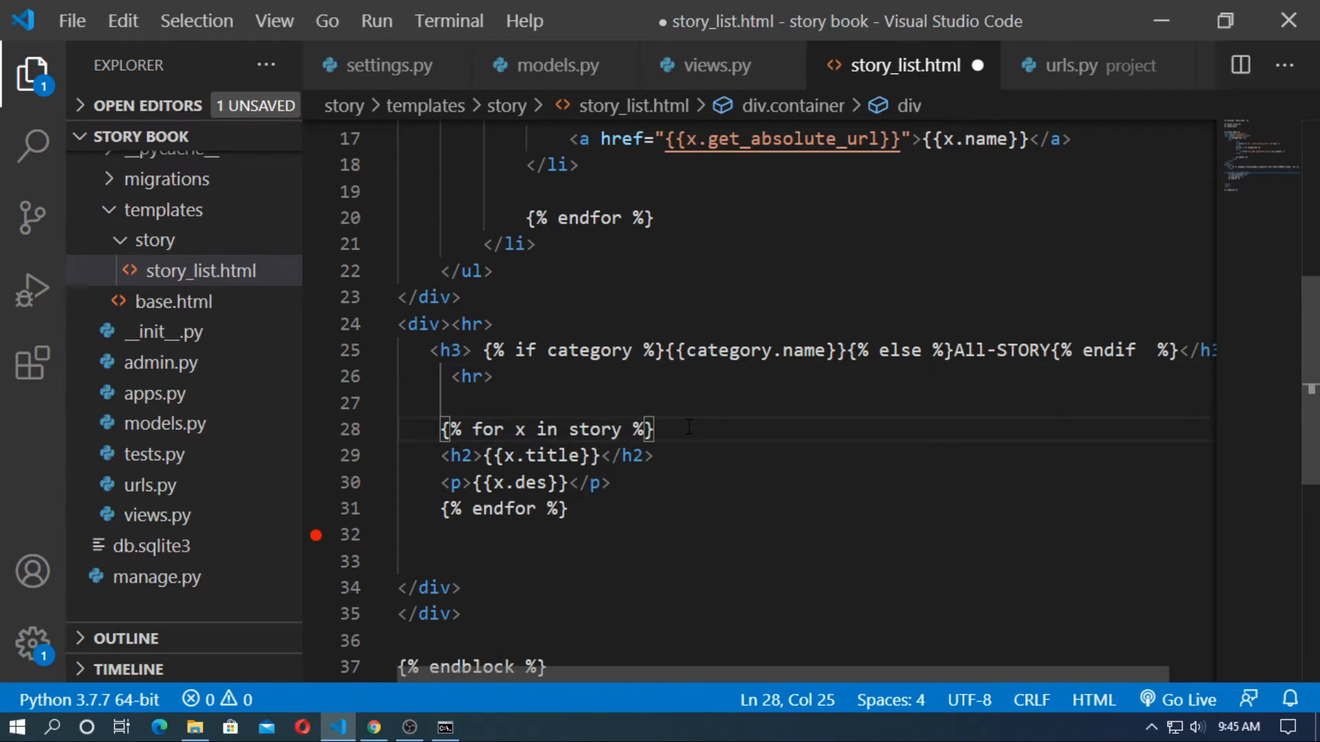
Wrap each story's title and description in a div with class mt-3, and save.
text(</div>)
text(<div>)
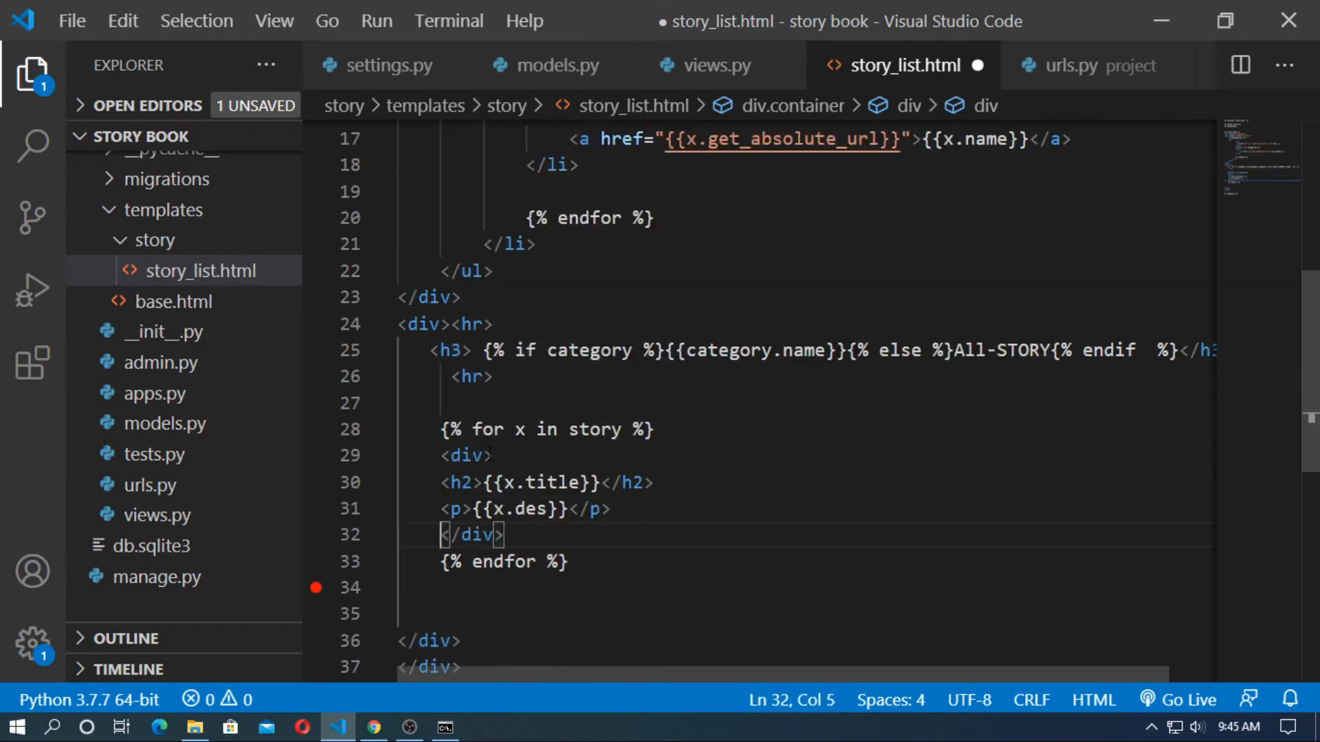
text(class=")
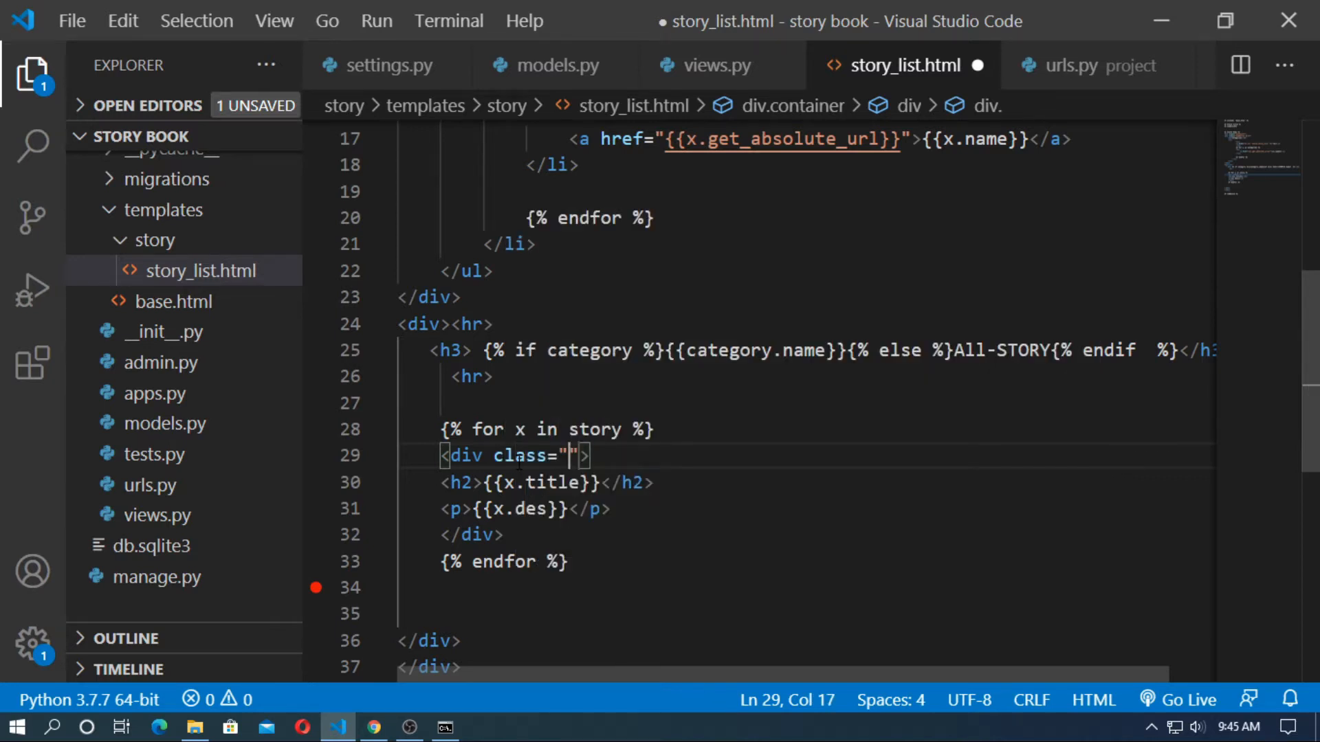
text(mt-2)
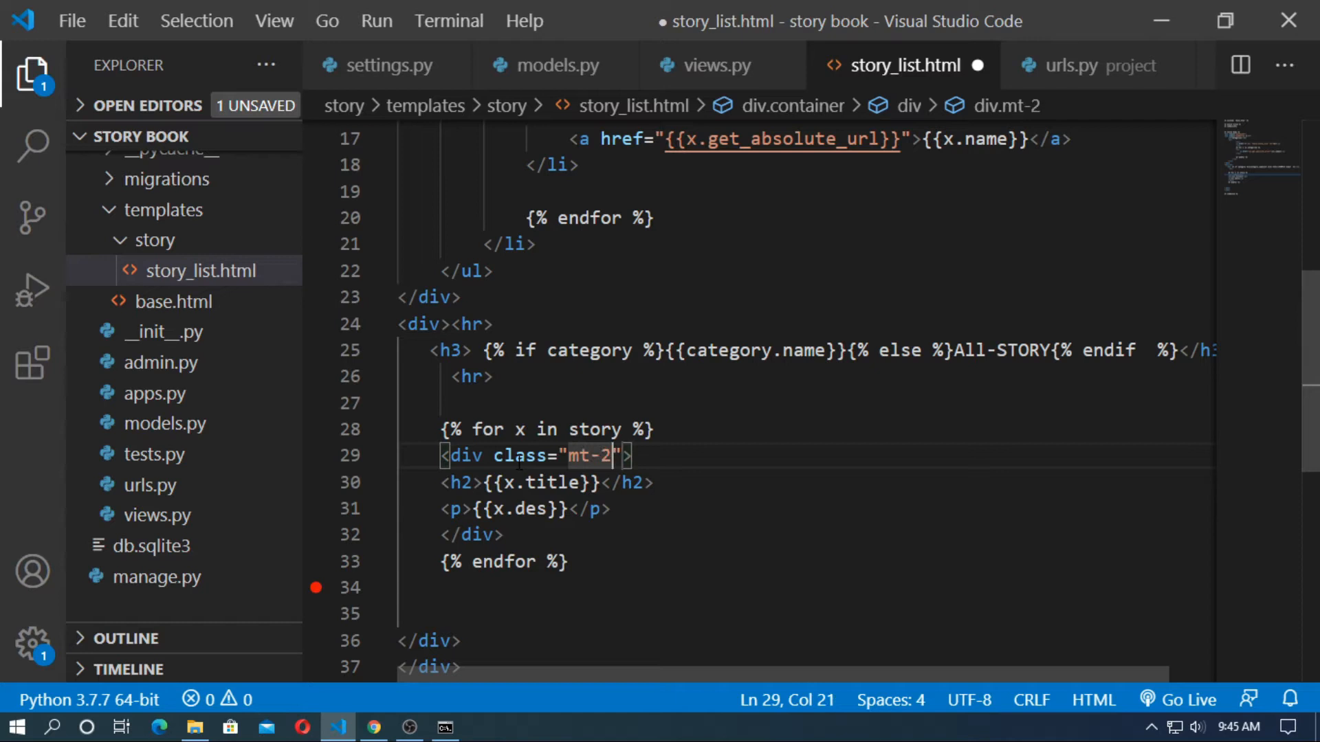
text(3)
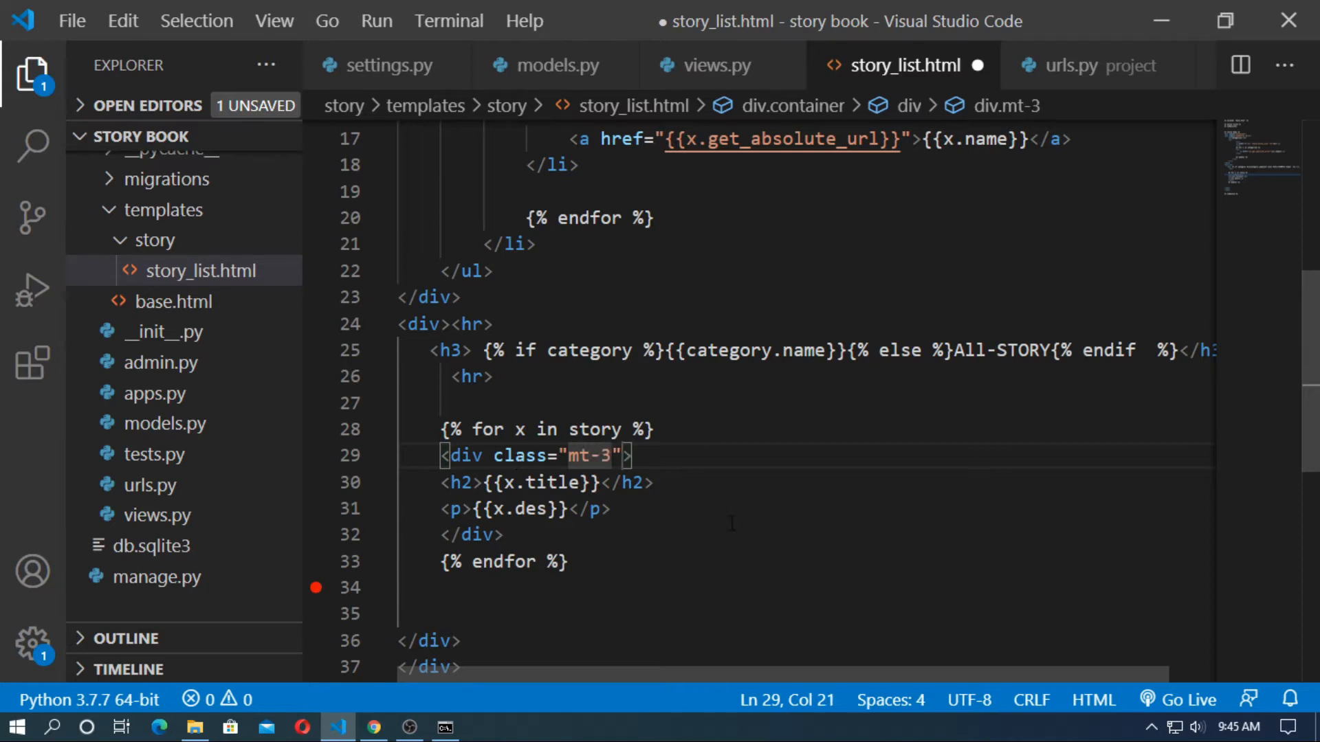
key(ctrl+s)
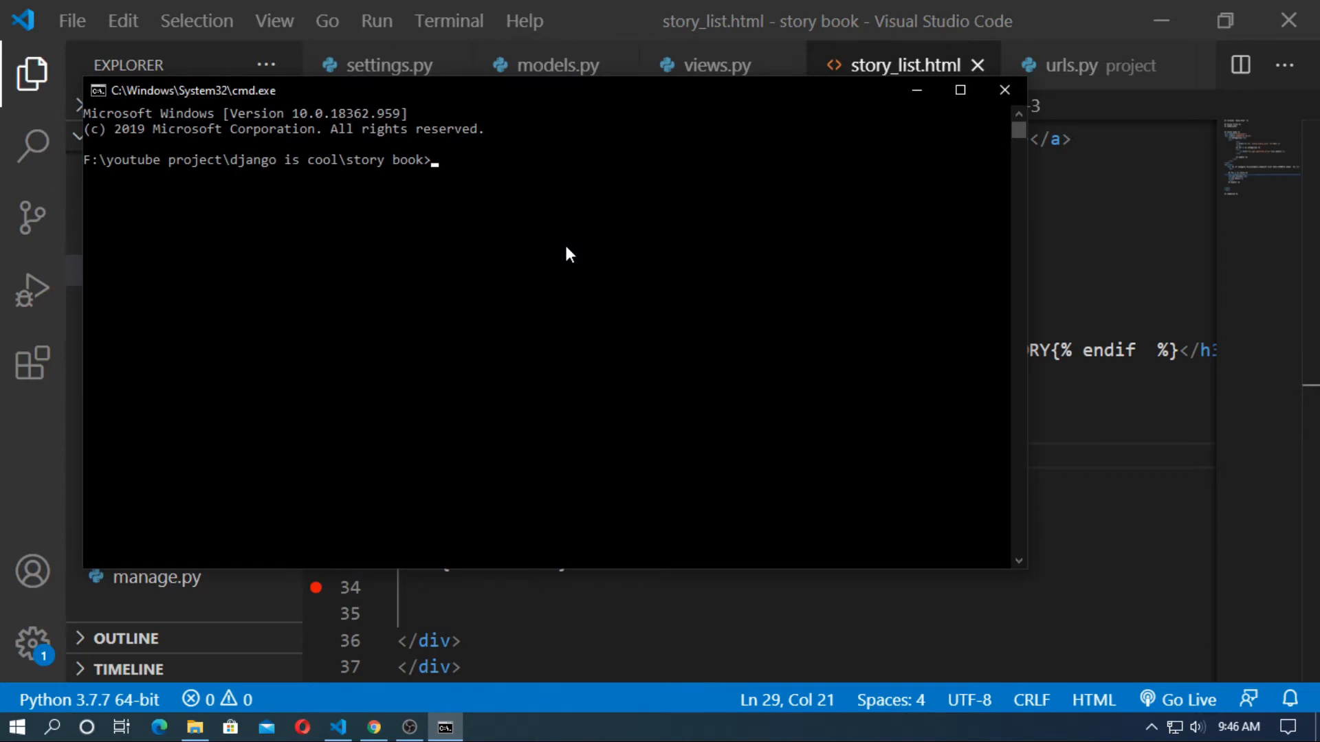
Start the server with python manage.py runserver and open 127.0.0.1:8000/admin in Chrome.
text(python manage.py runserver)
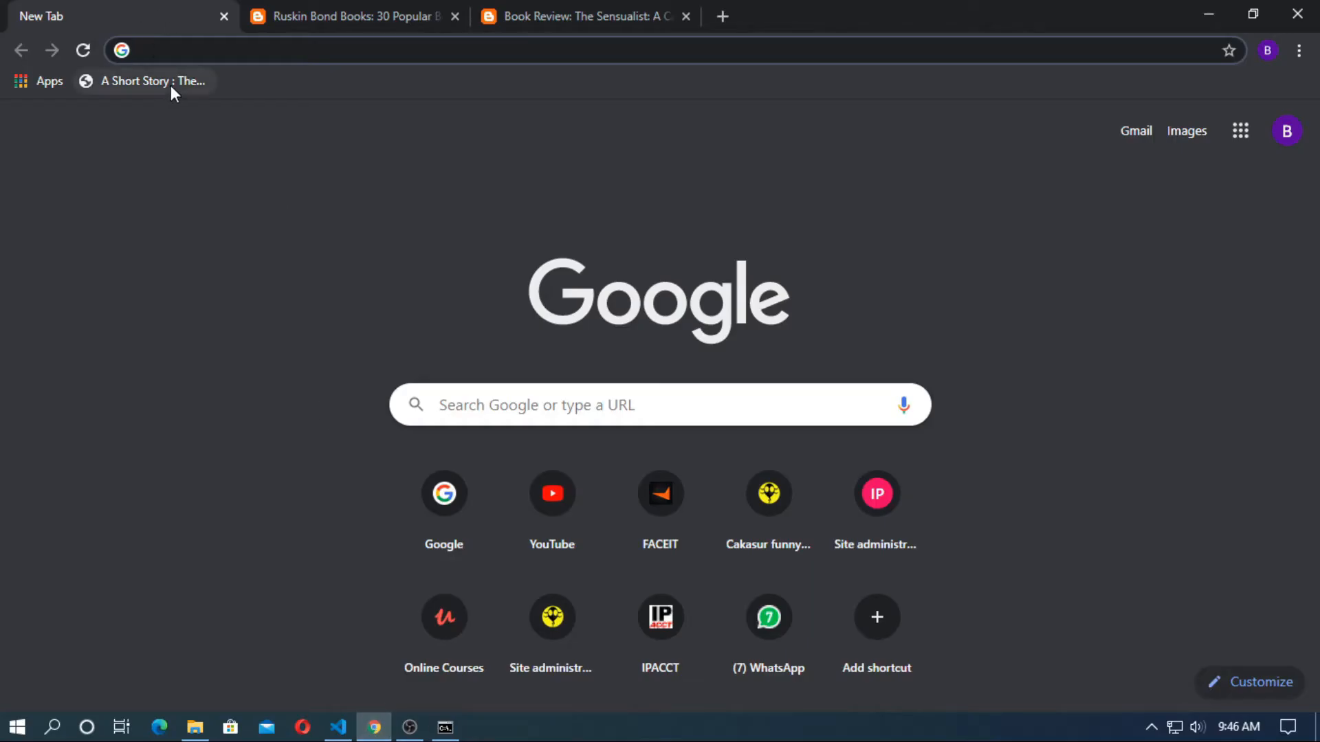
text(127.0.0.1:8000/admi)
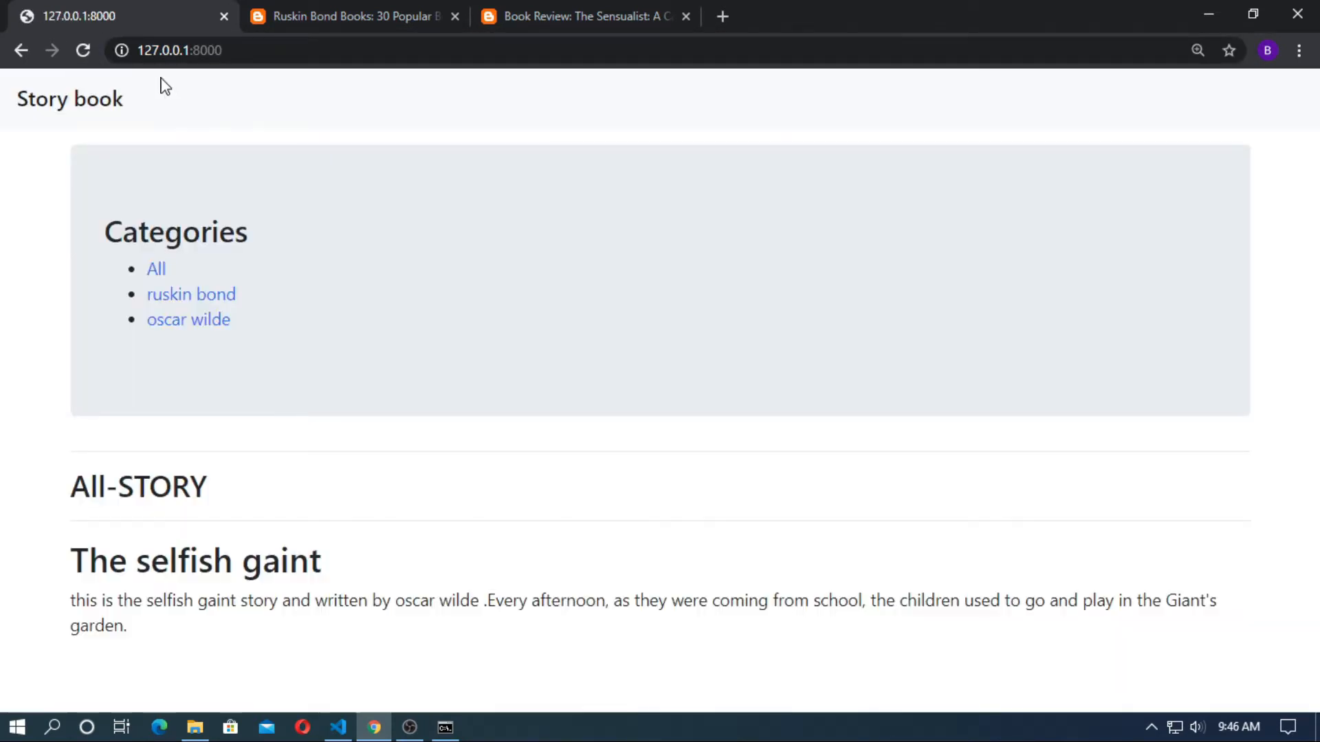
click(179, 50)
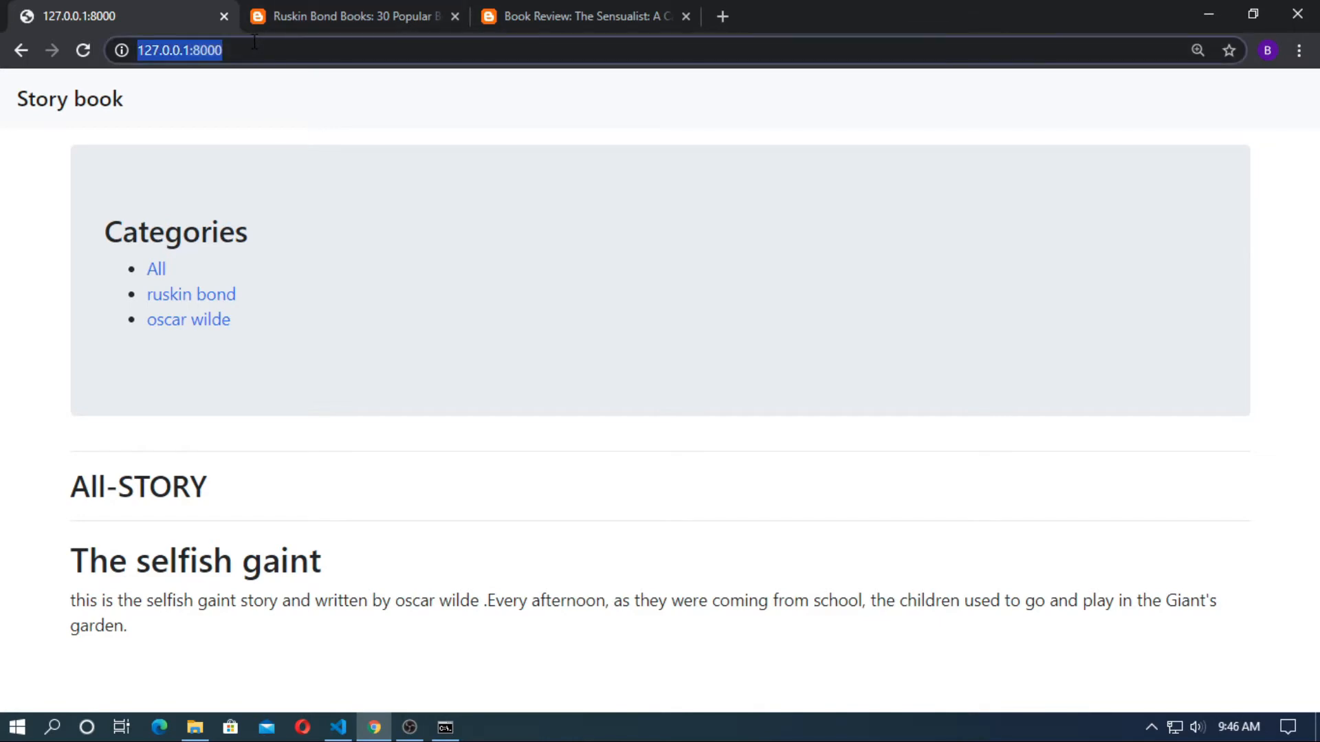
text(/admin/)
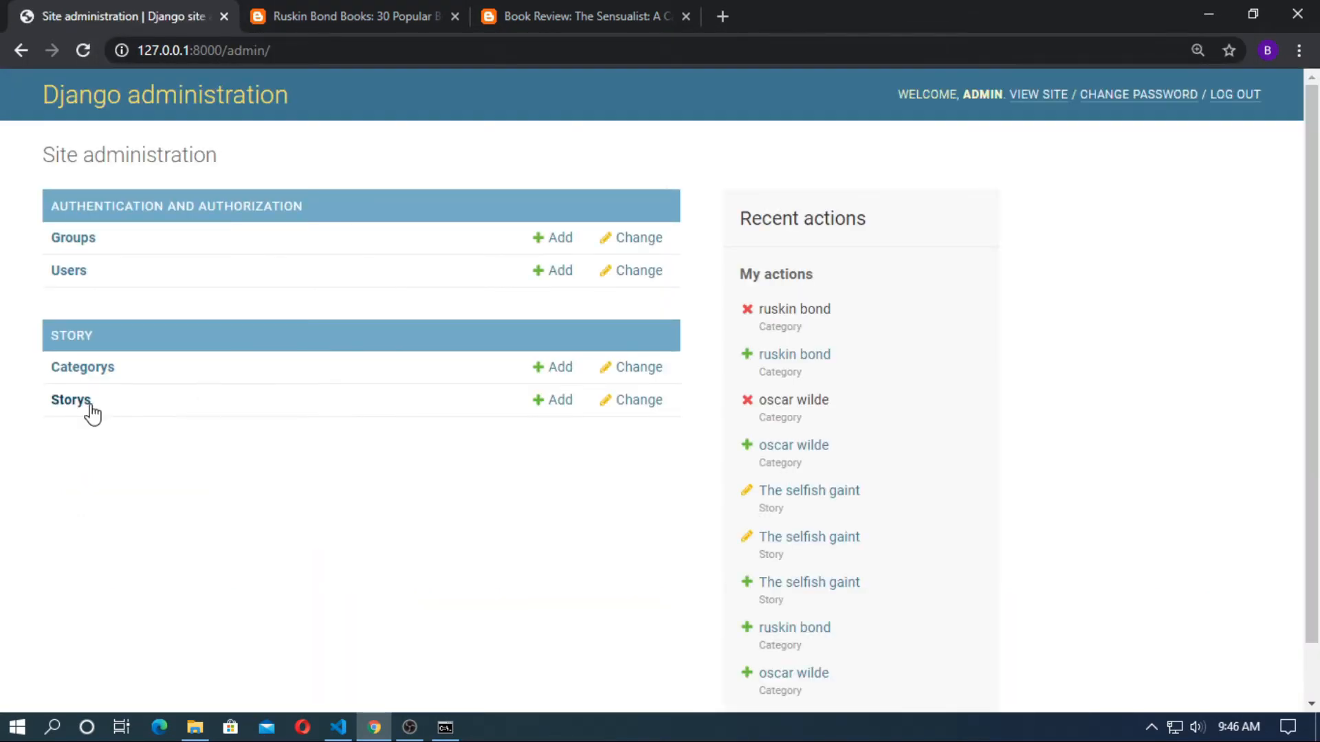
Start a new Story in the admin with category ruskin bond.
click(71, 401)
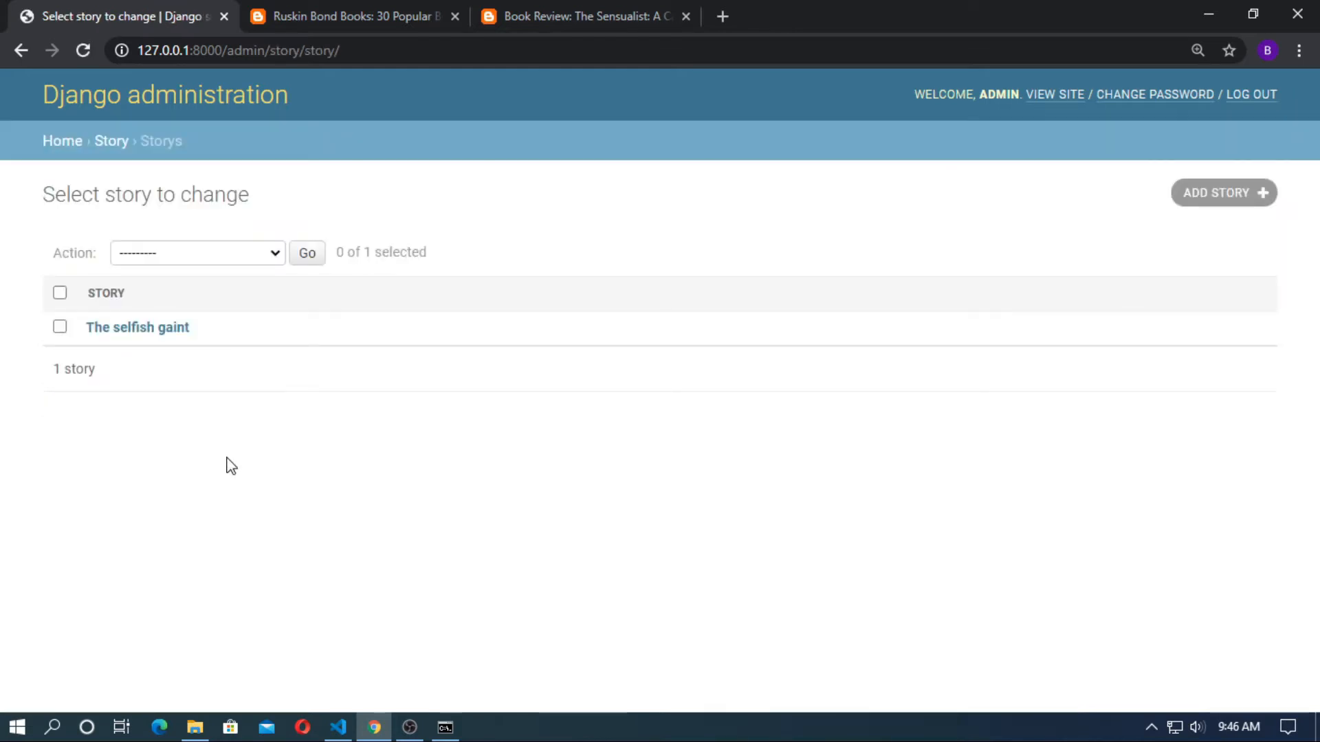
click(1222, 193)
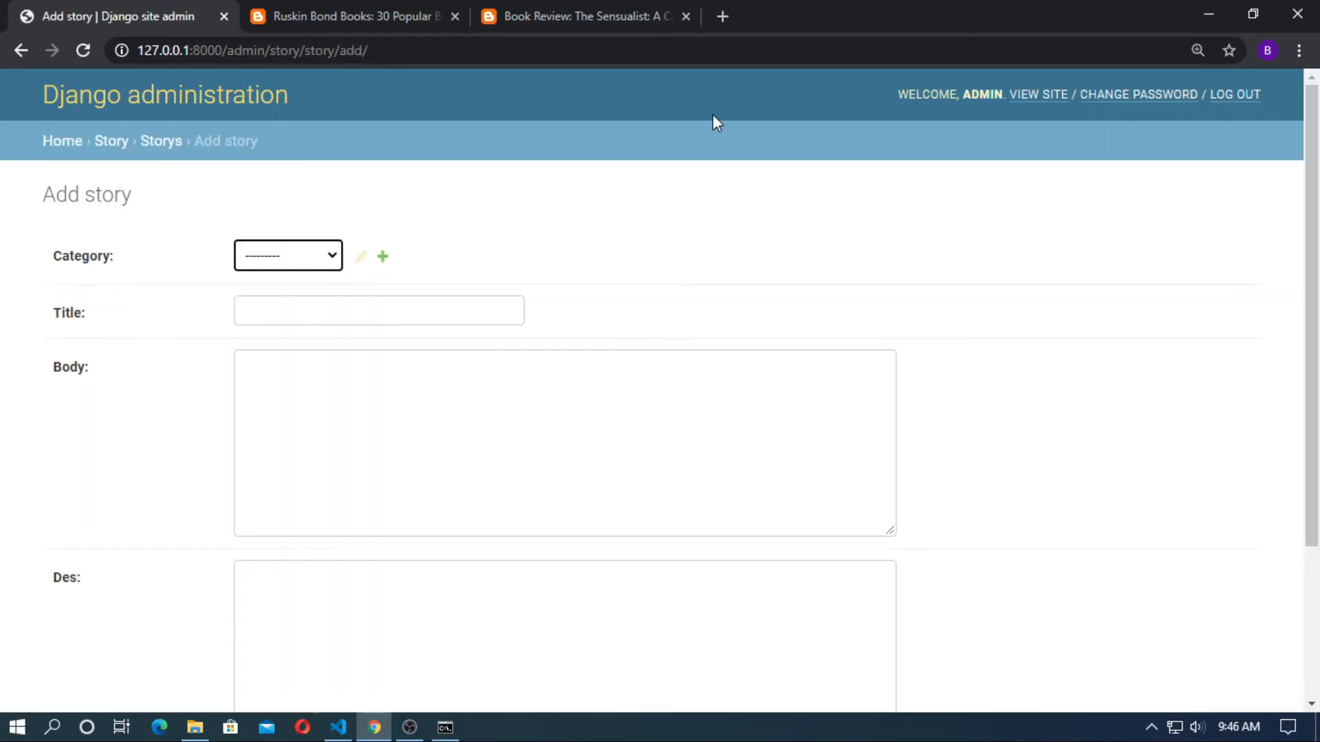
click(288, 255)
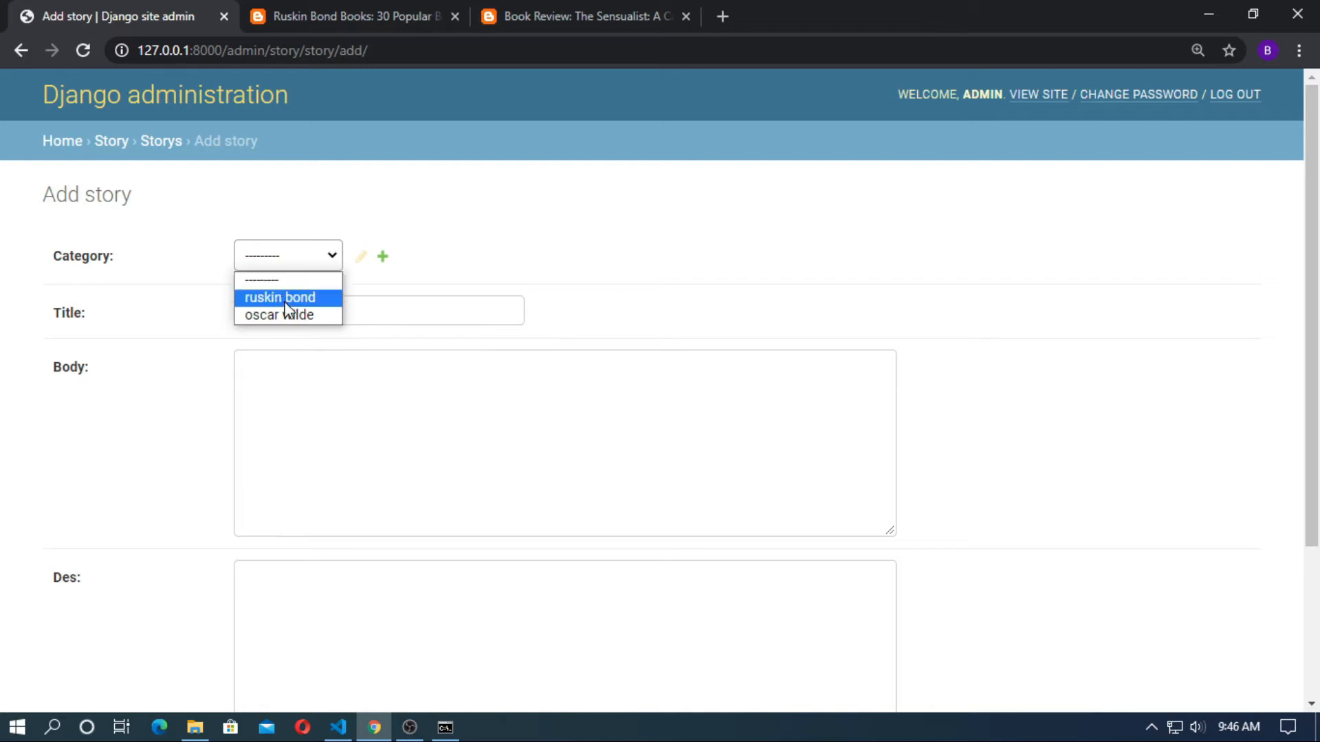
click(349, 16)
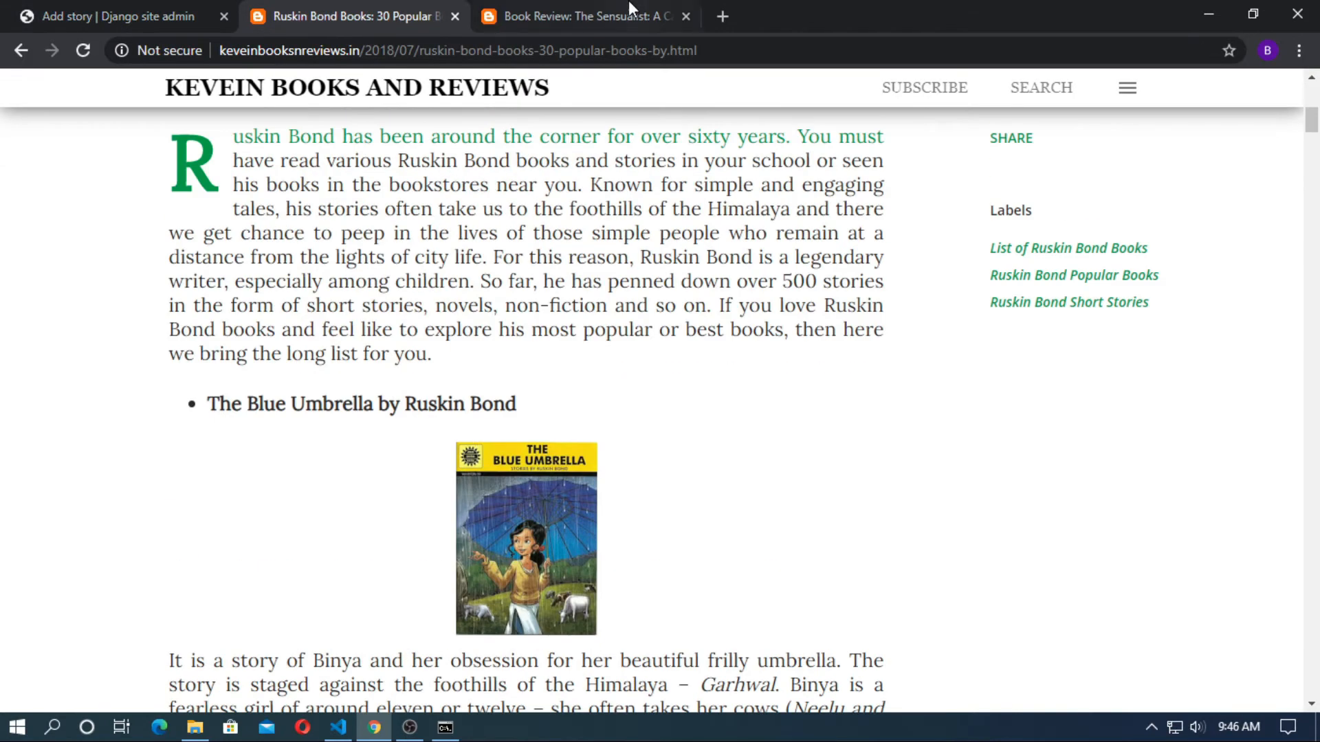
Copy The Sensualist title and review text from the blog tab into the form.
click(580, 16)
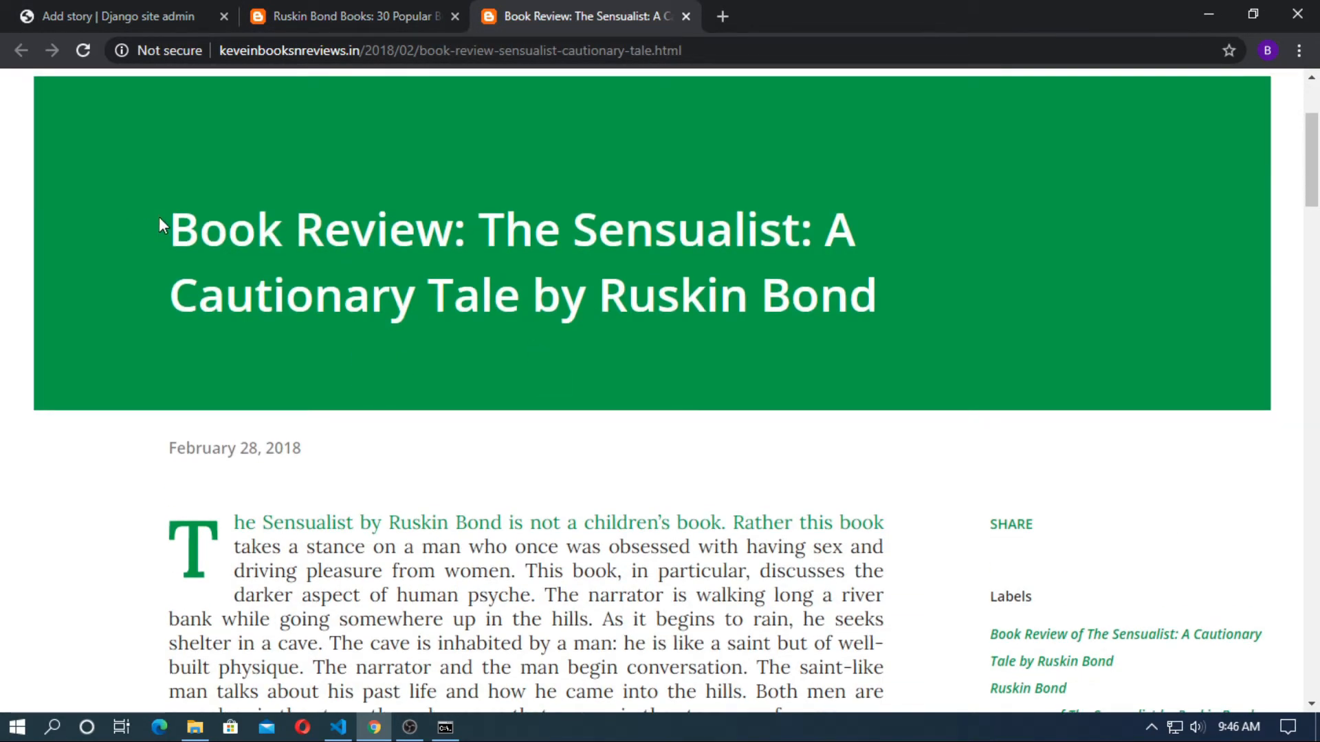
mouse_move(305, 270)
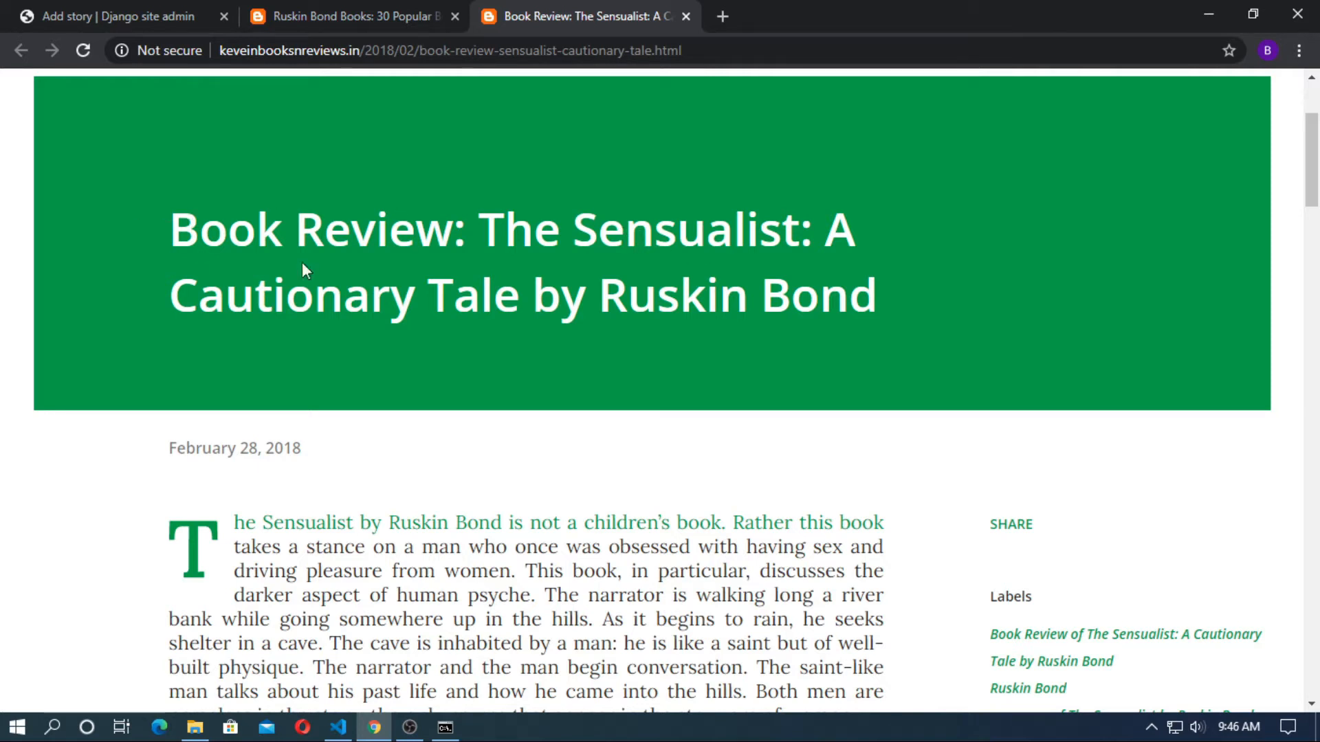
drag(477, 229, 926, 319)
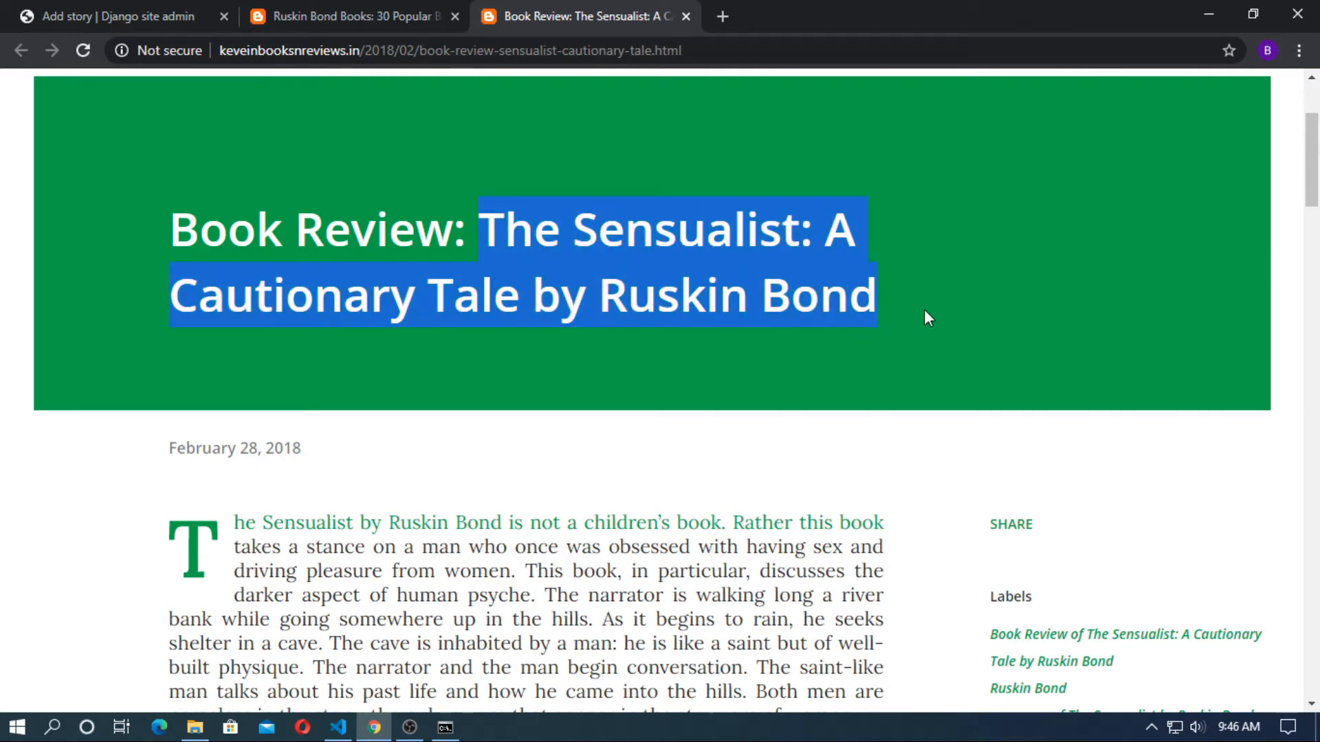
click(118, 16)
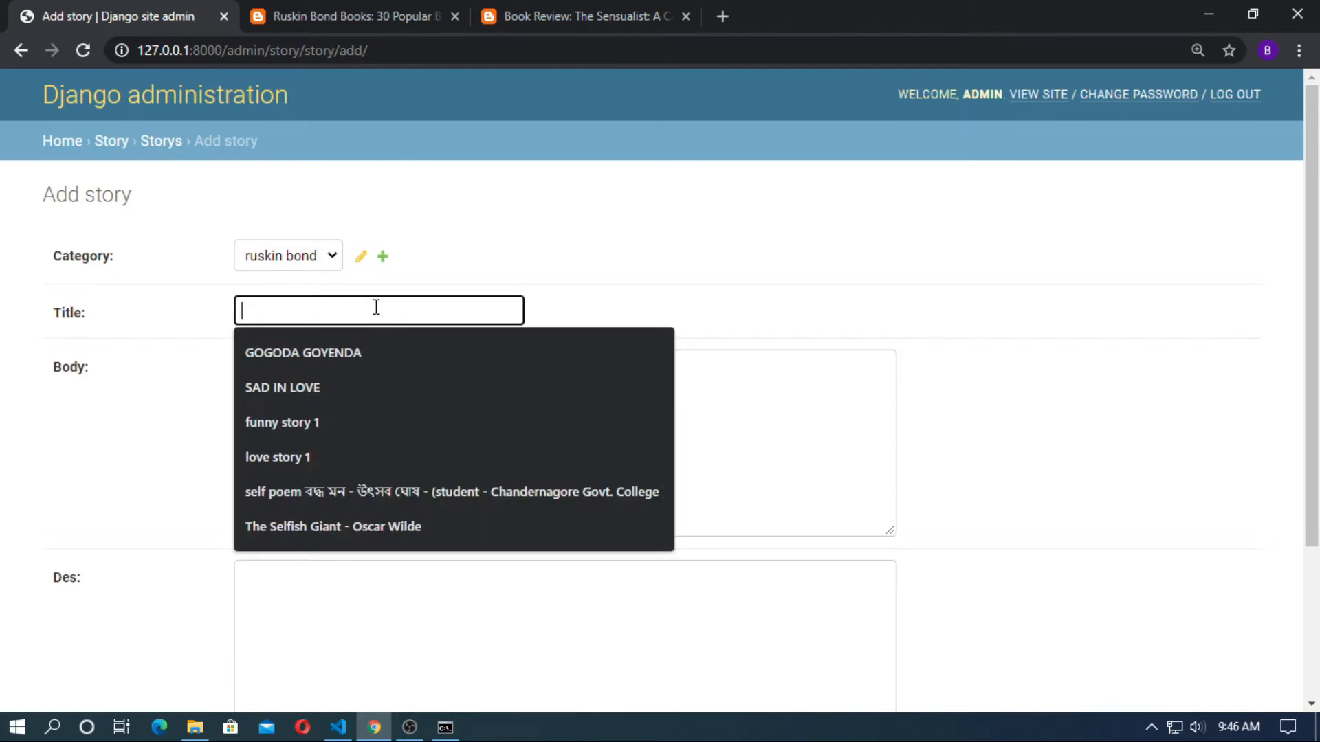
click(584, 15)
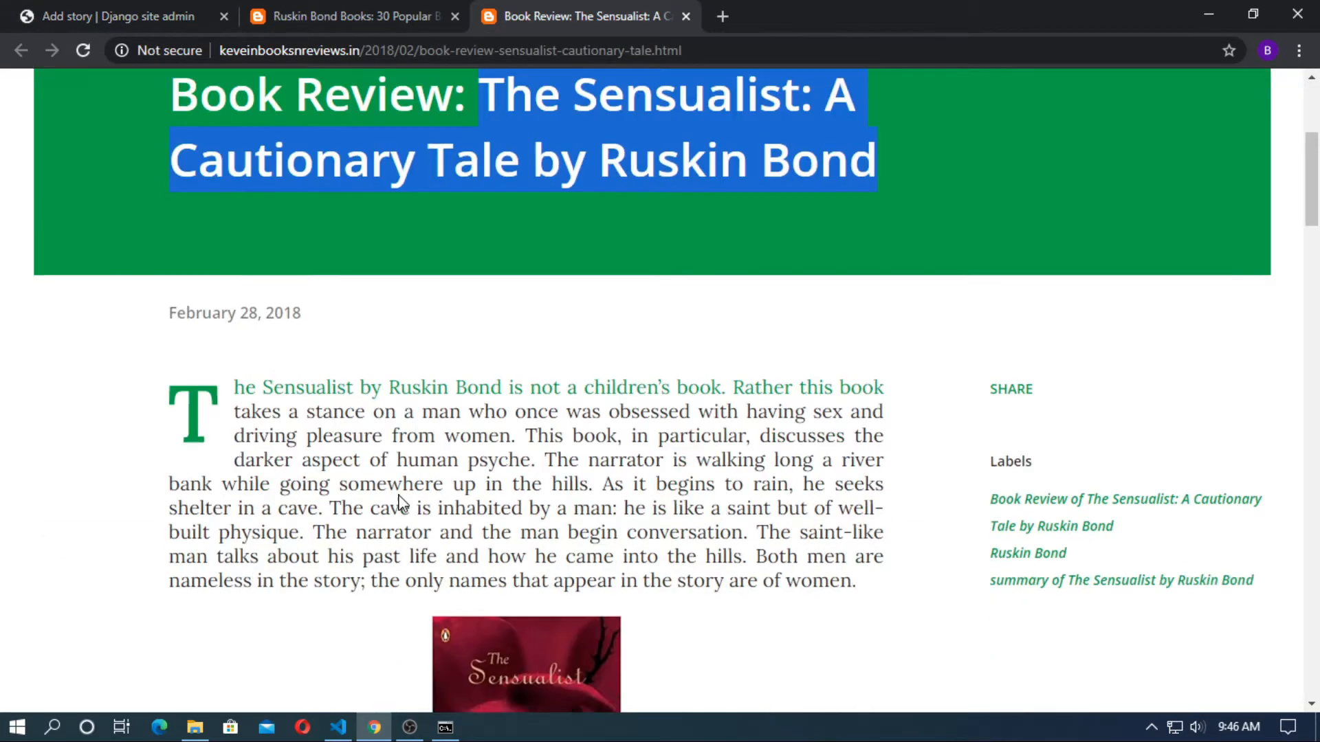
scroll(down, 3)
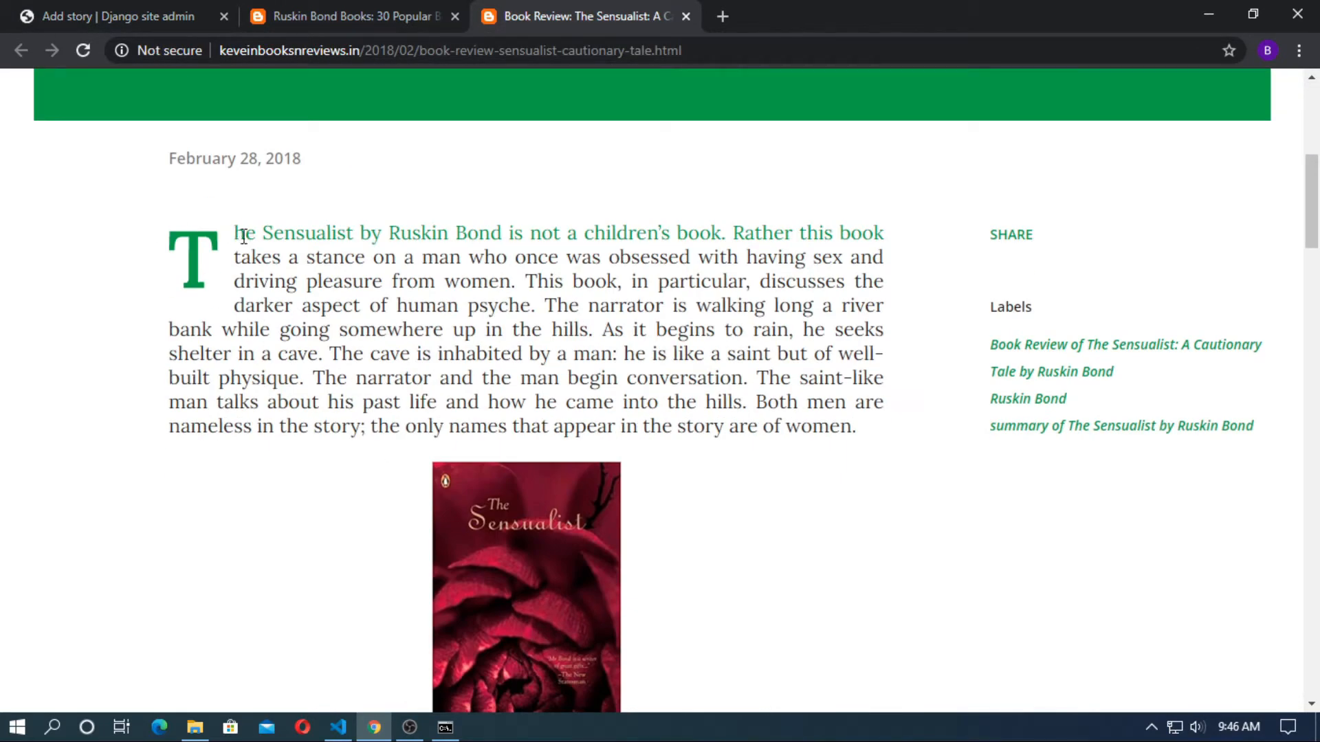
scroll(down, 3)
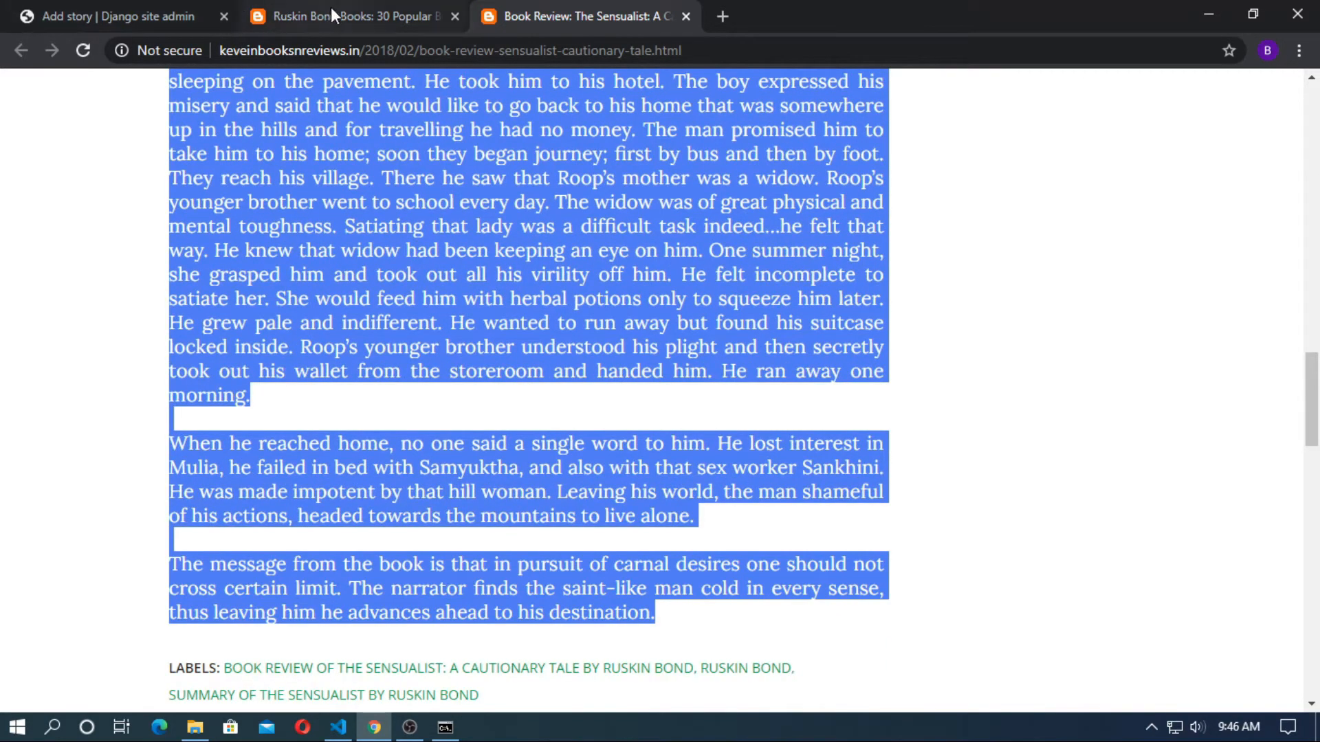
click(117, 16)
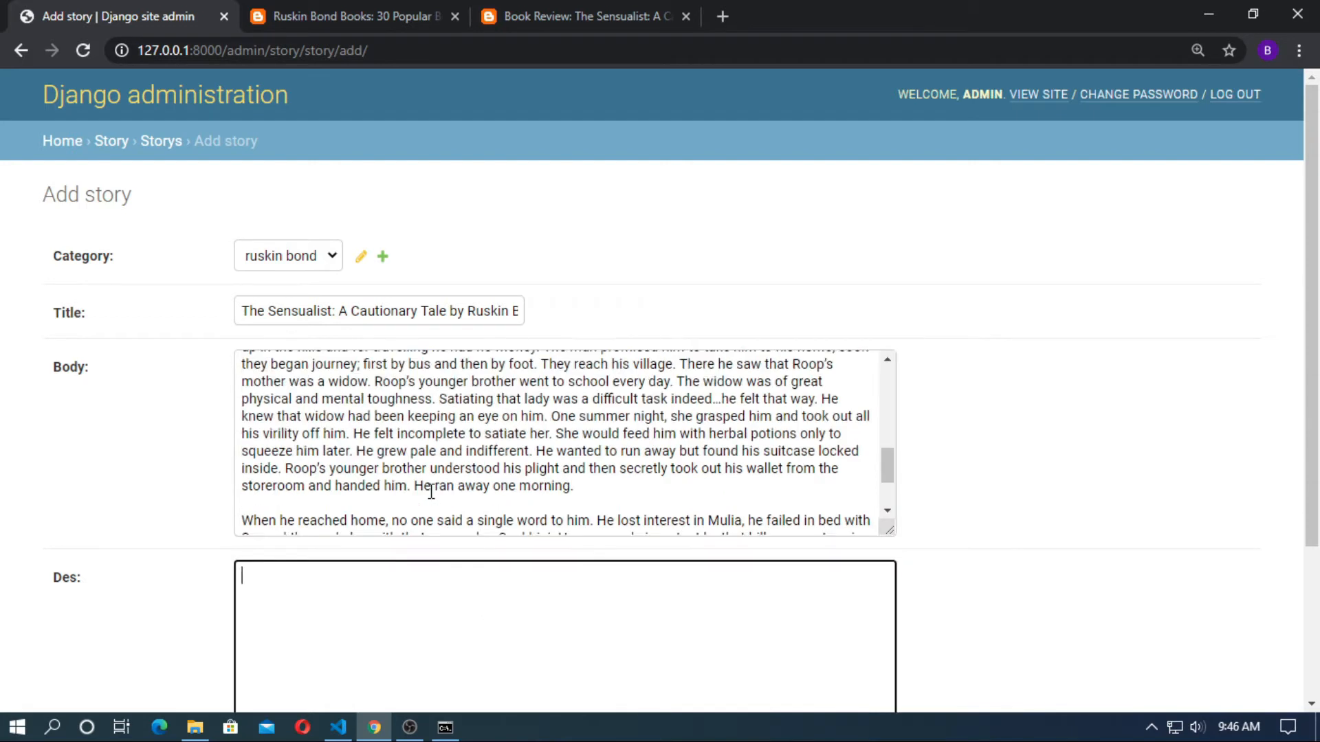
Add 'written by ruskin bond', set title 'Sensualist: A Cautionary Tale by Ruskin Bond', and save.
text(this is the)
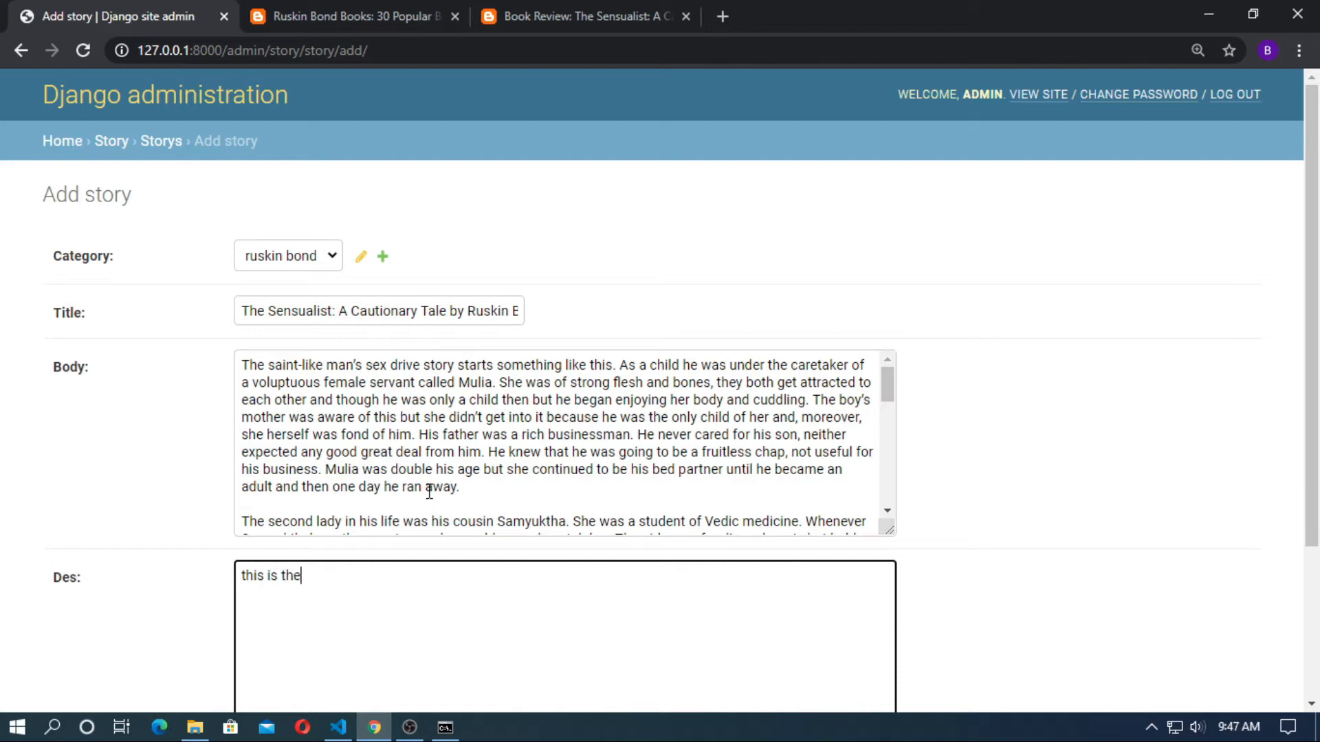
text(story)
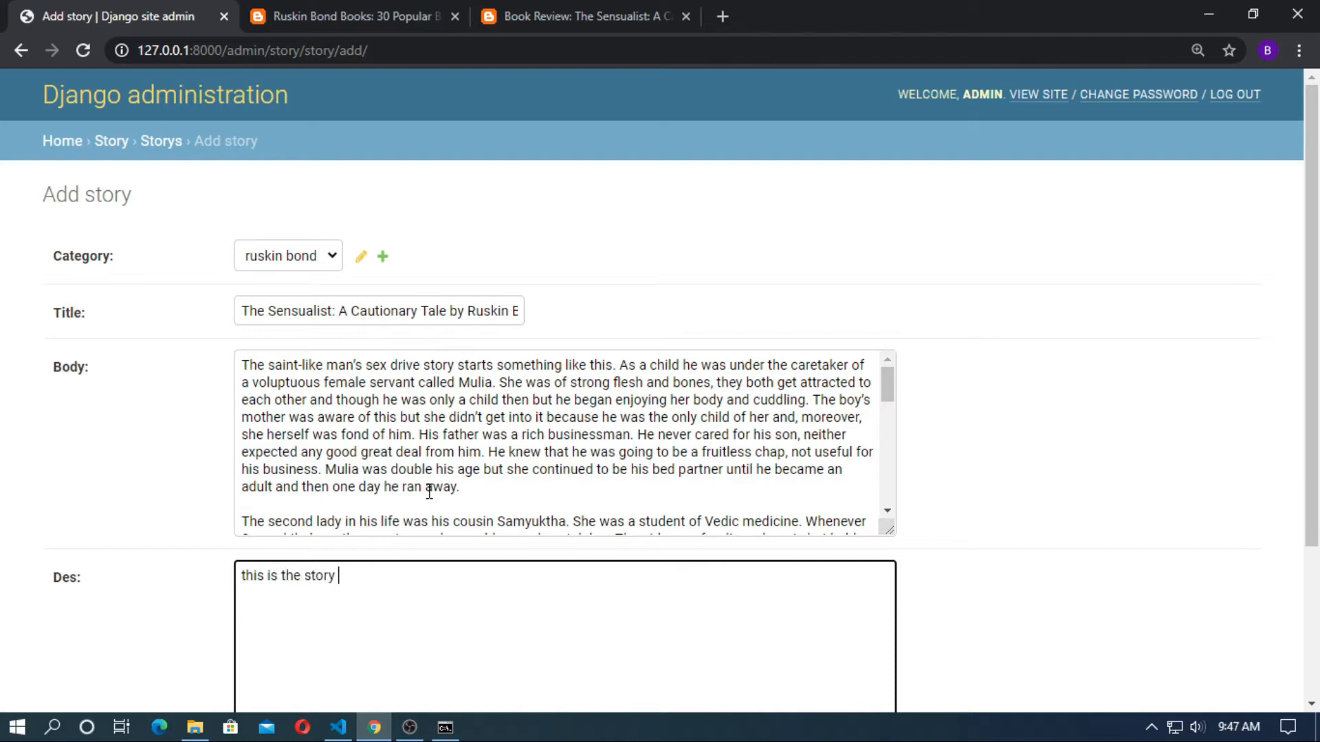
text(written by ruskin bond ,The Sensualist: A Cautionary Tale by Ruskin Bond)
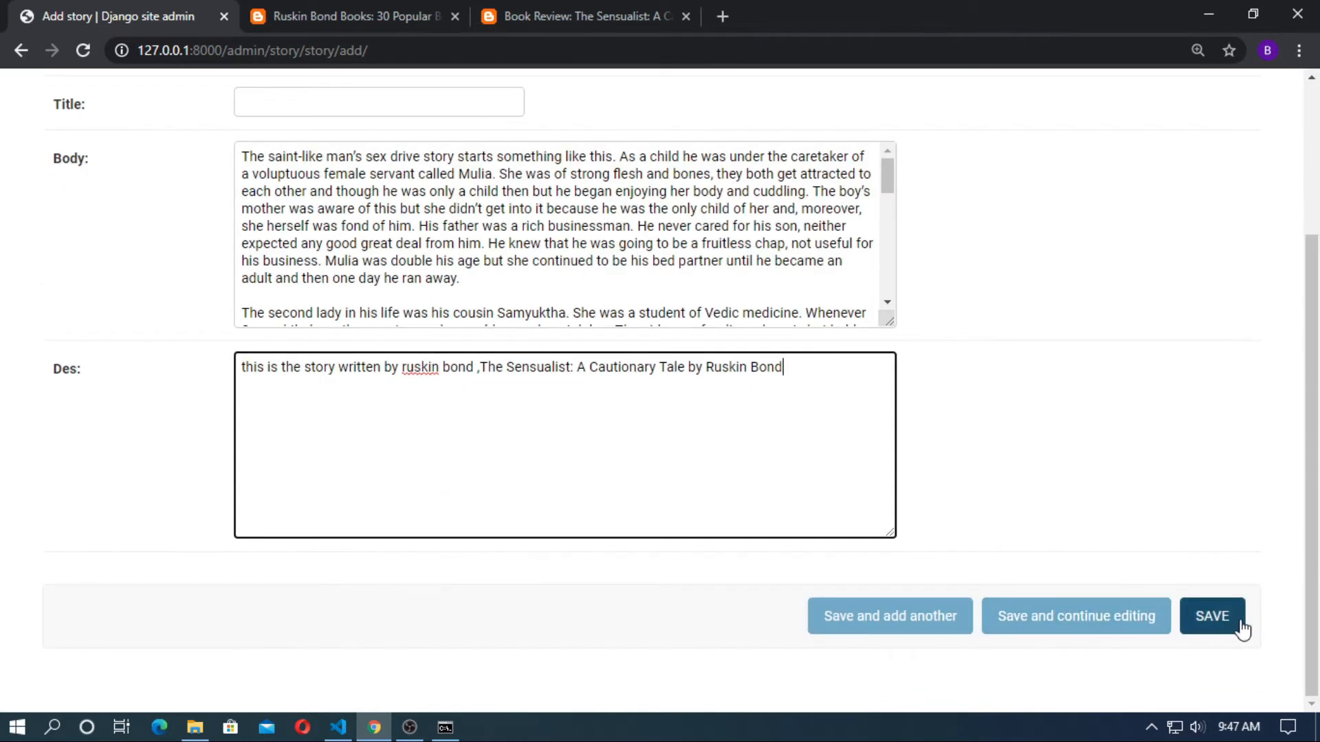
click(1211, 615)
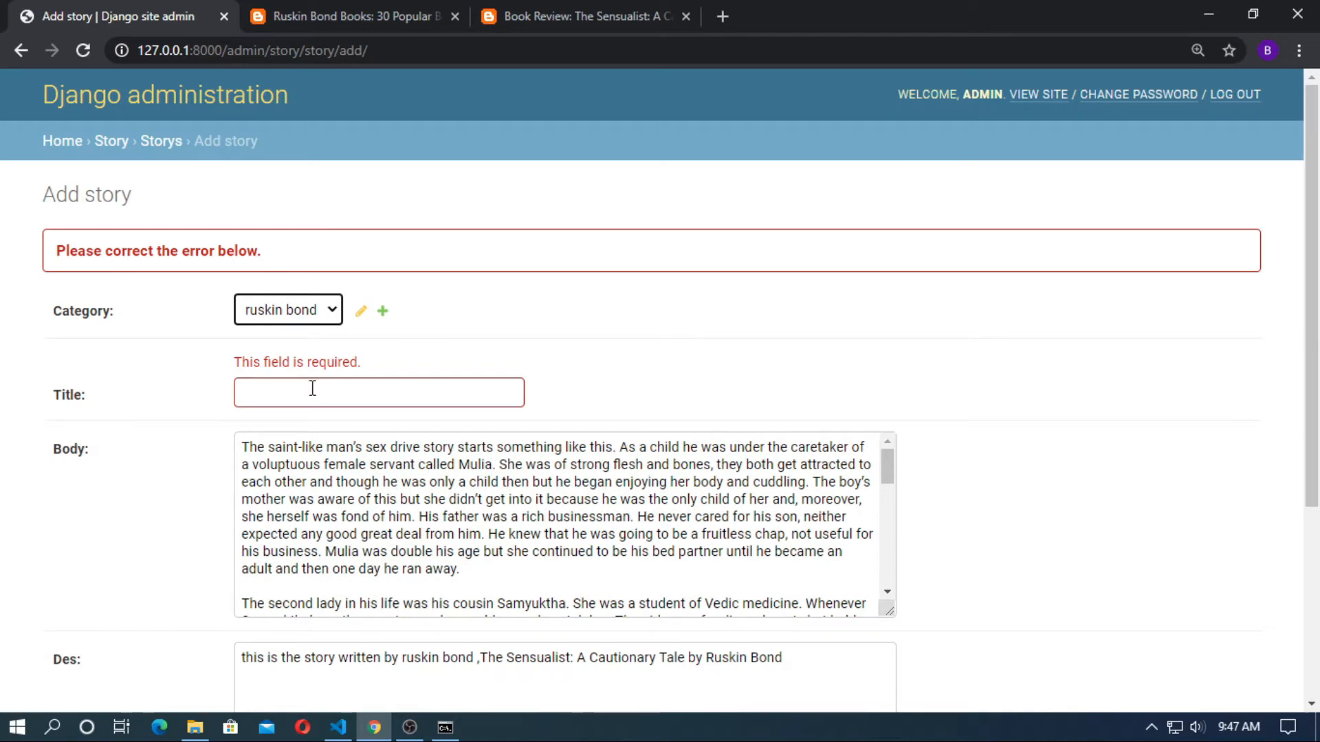
text(Sensualist: A Cautionary Tale by Ruskin Bond)
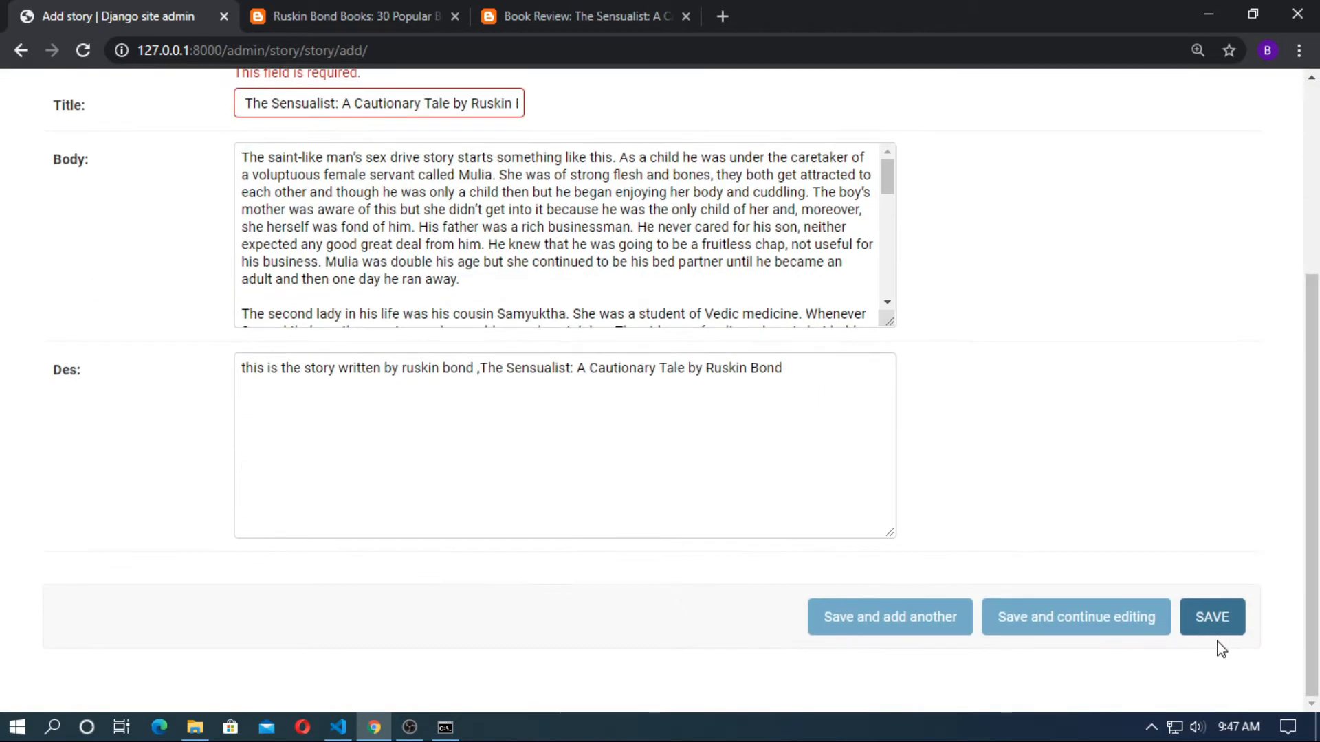
click(1212, 616)
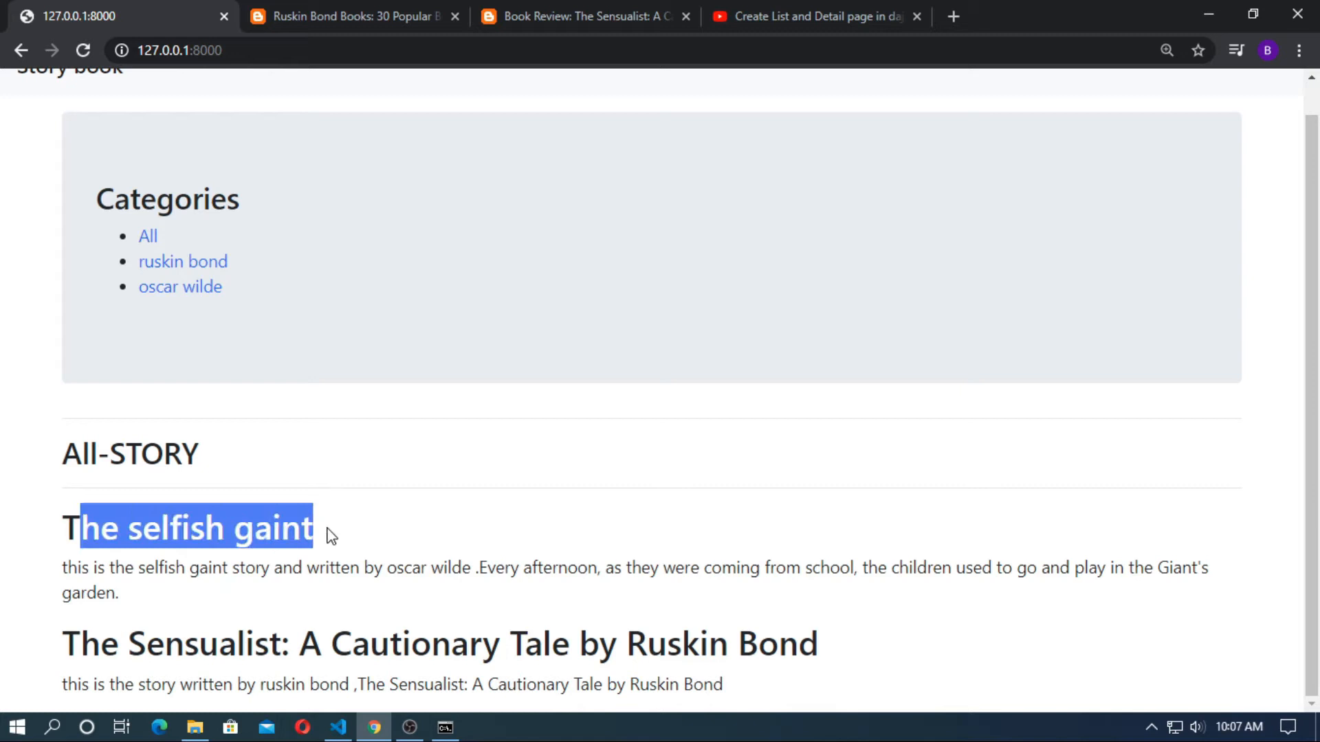
click(244, 528)
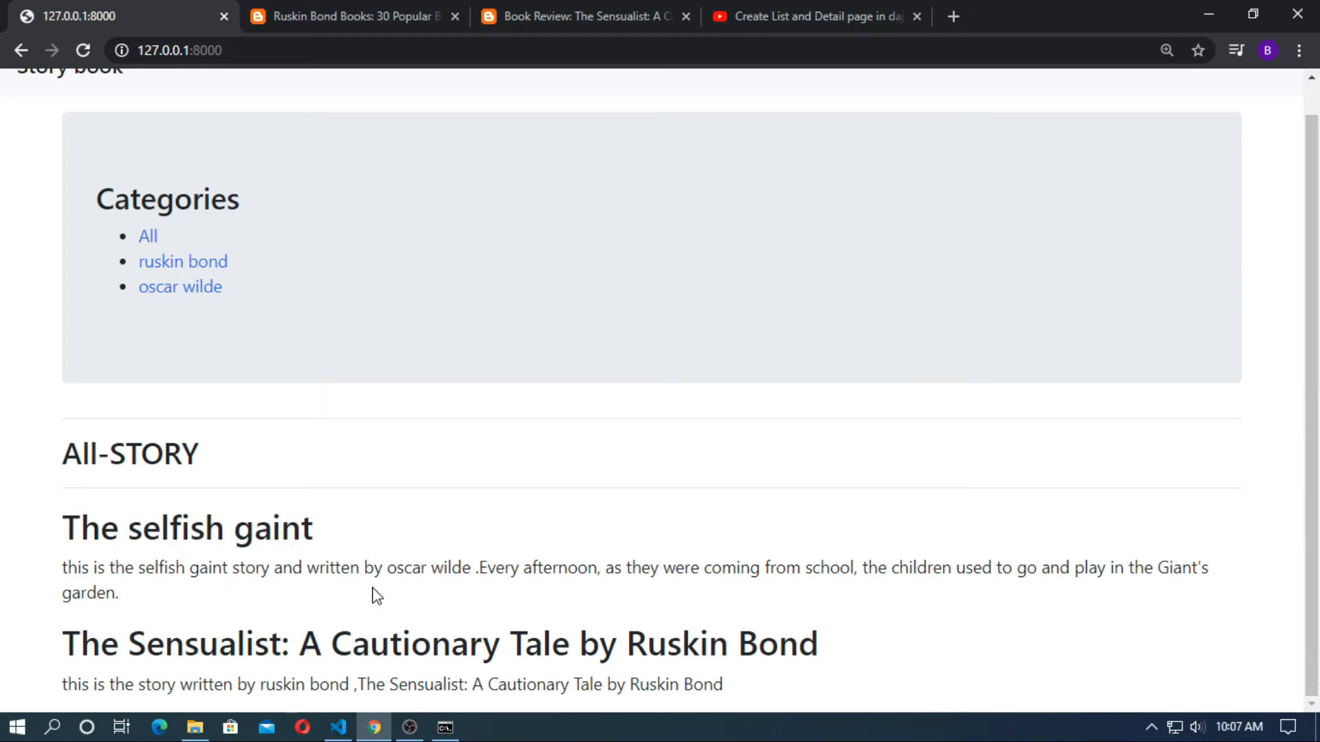
click(336, 727)
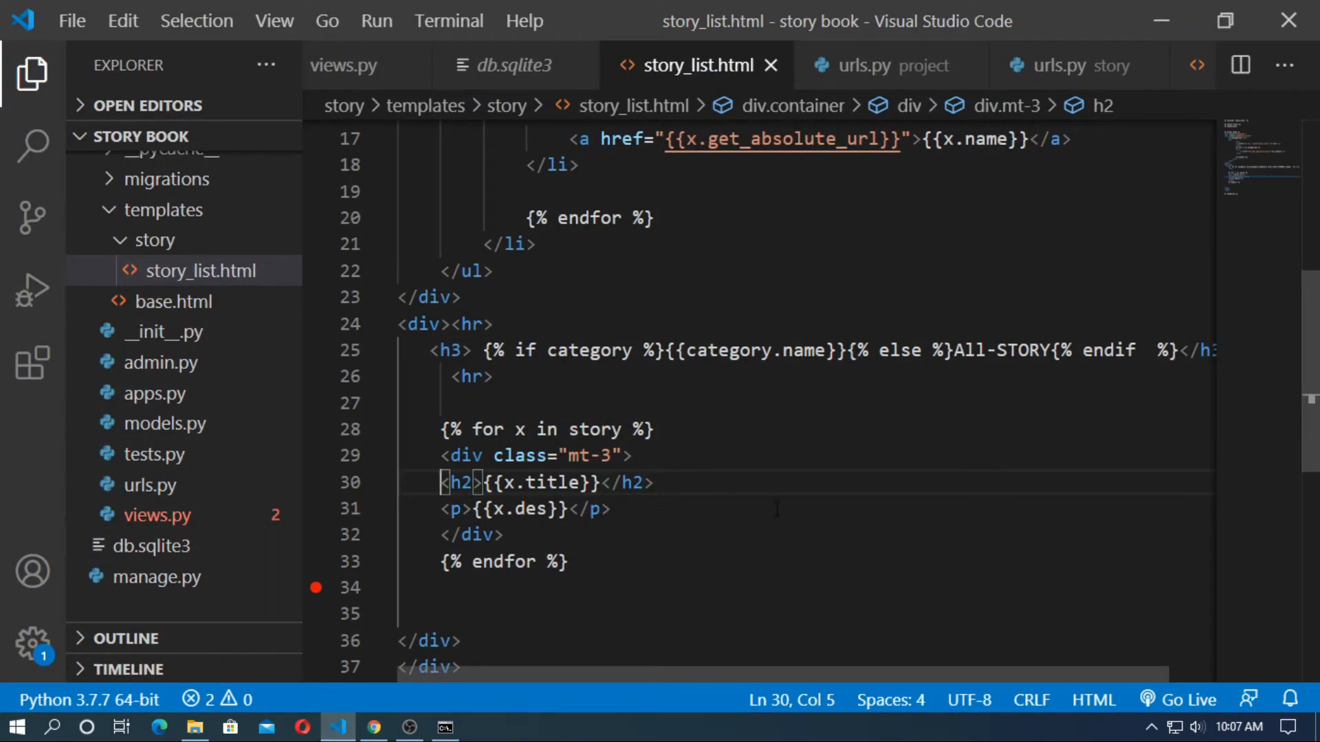
Wrap the h2 story title in an <a> link with href {{x.get_absolute_url}}.
text(<a></a>)
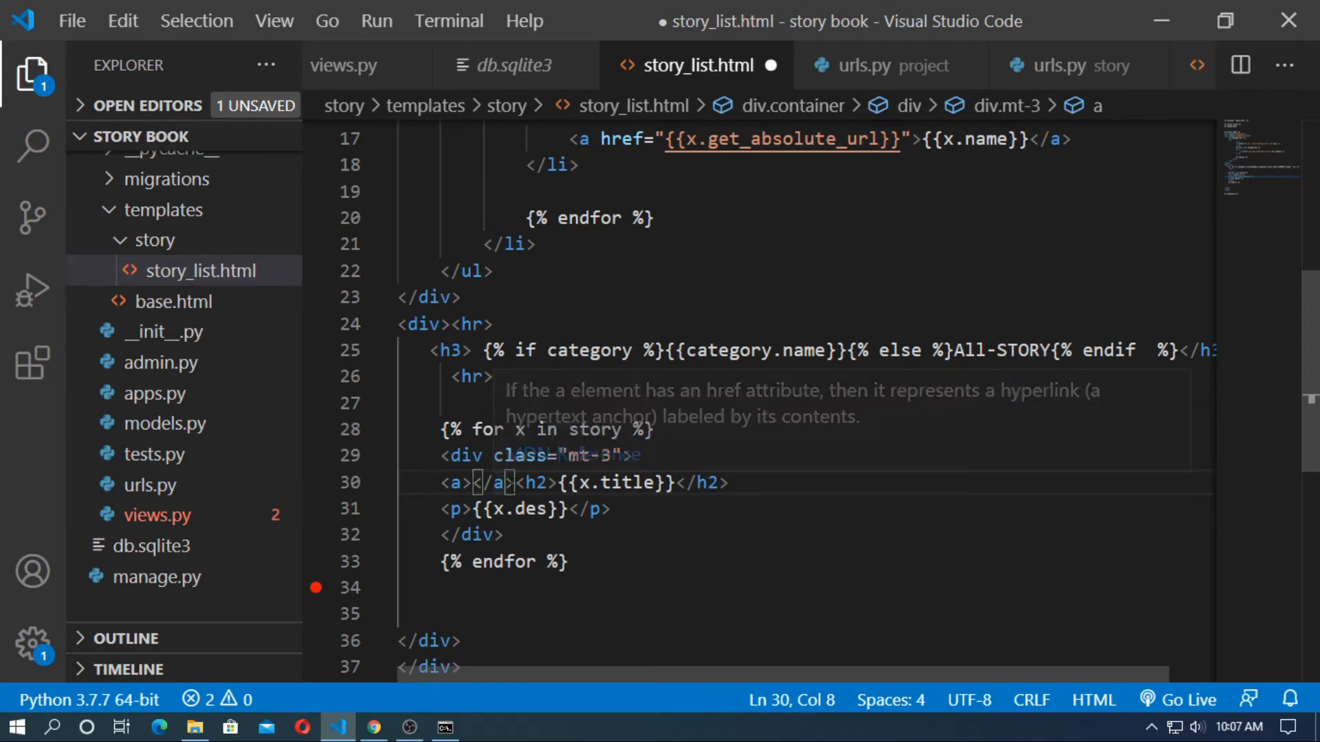
text(</h2>)
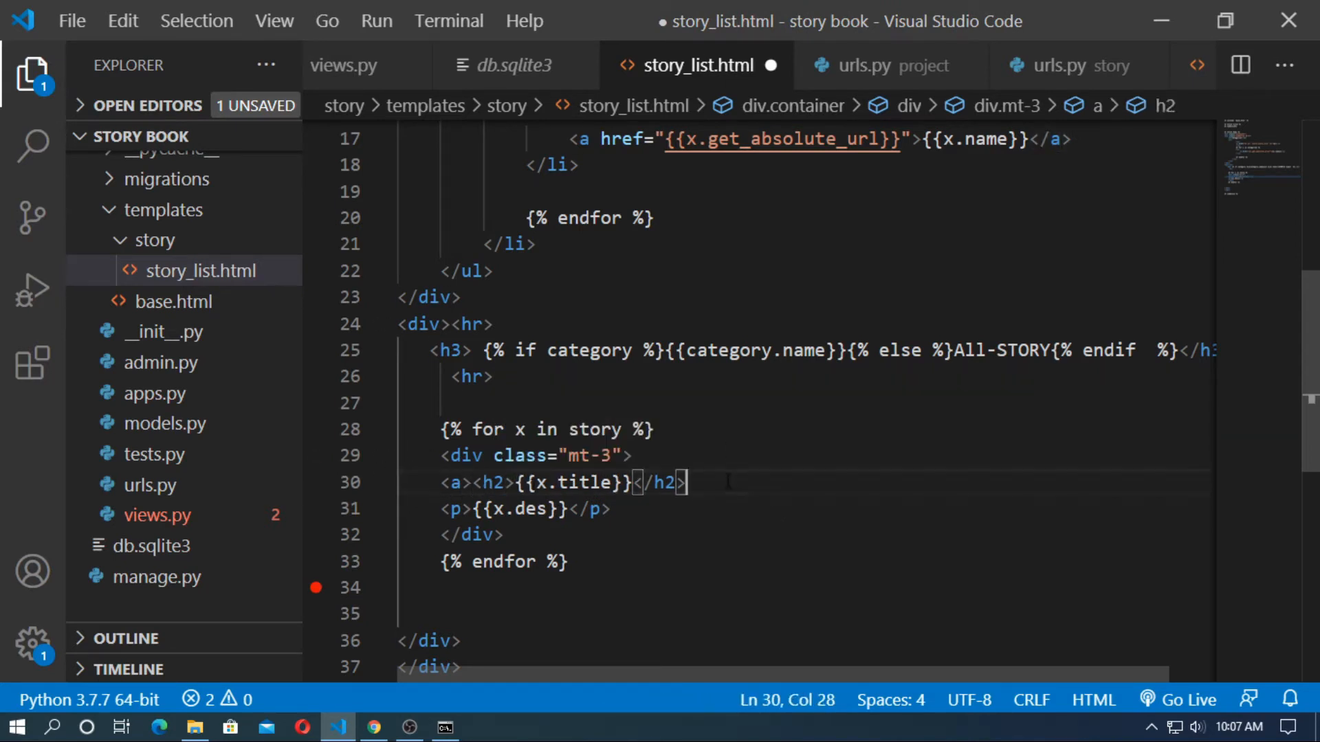
text(he)
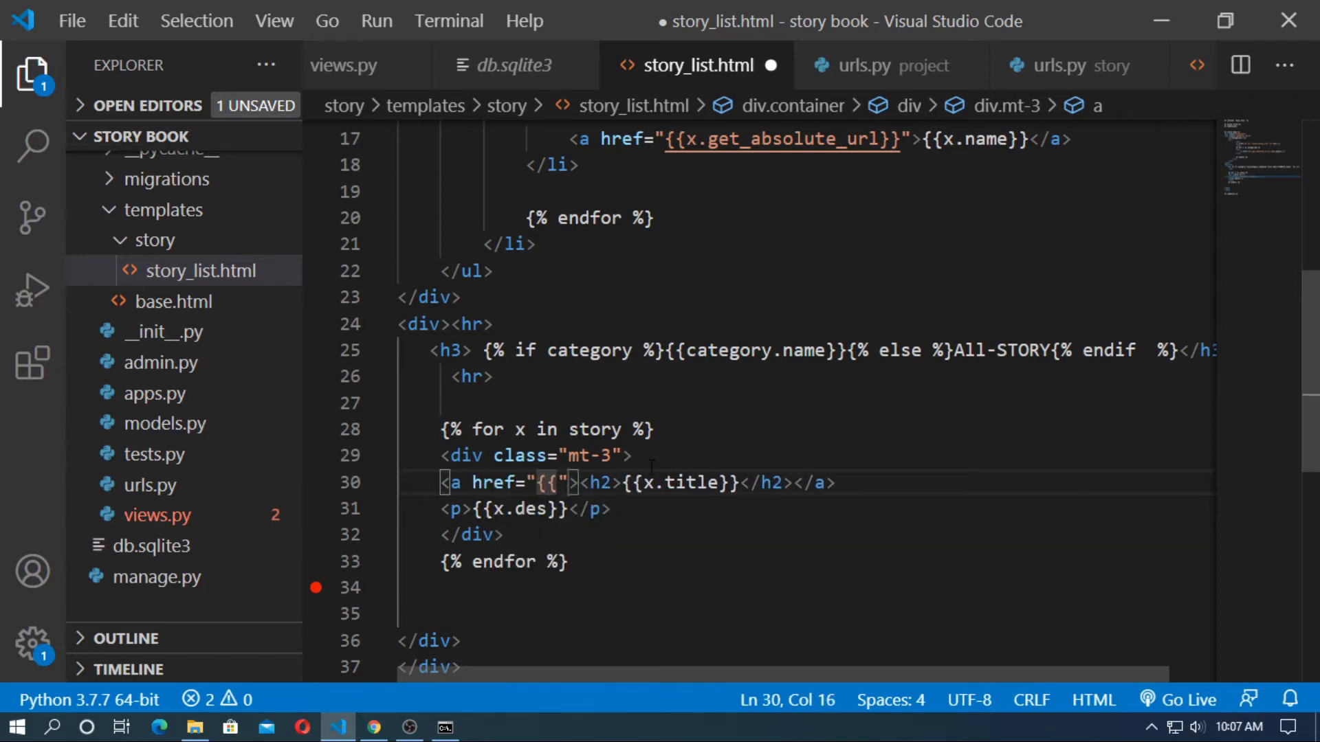
text(x.}})
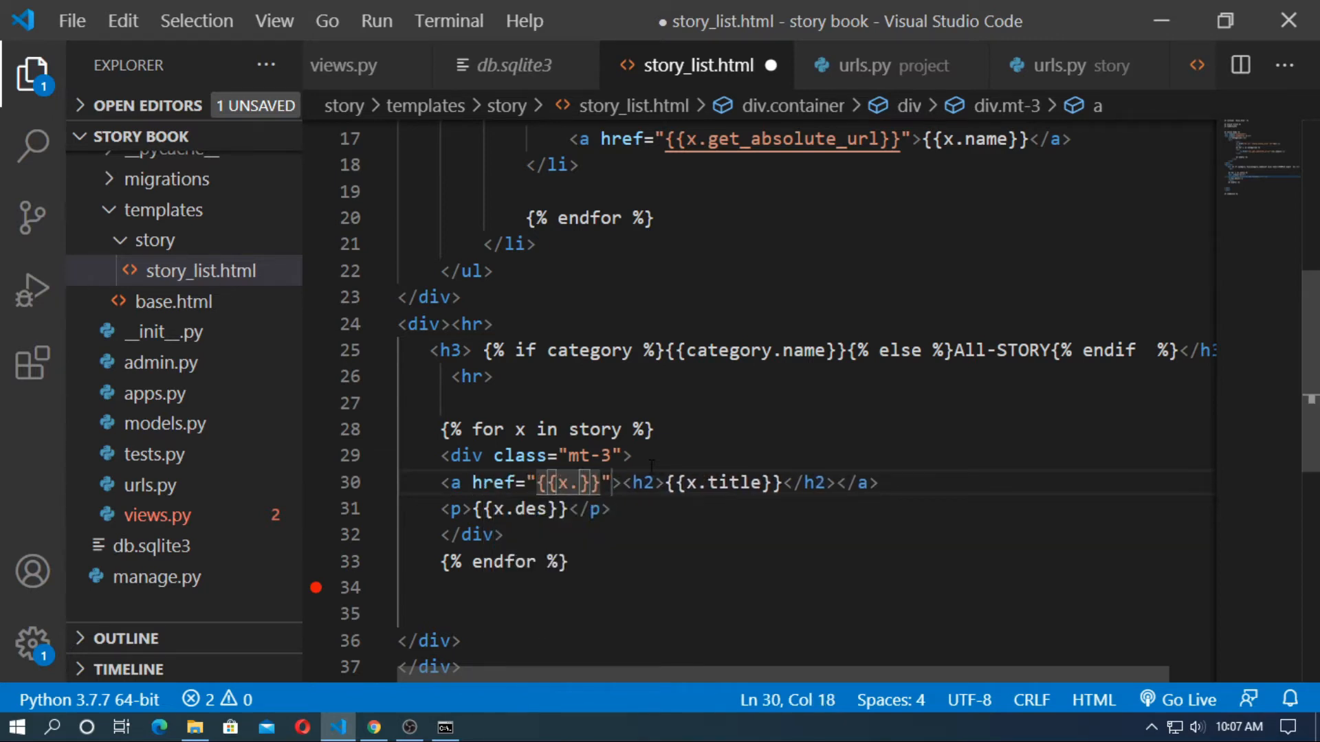
text(get)
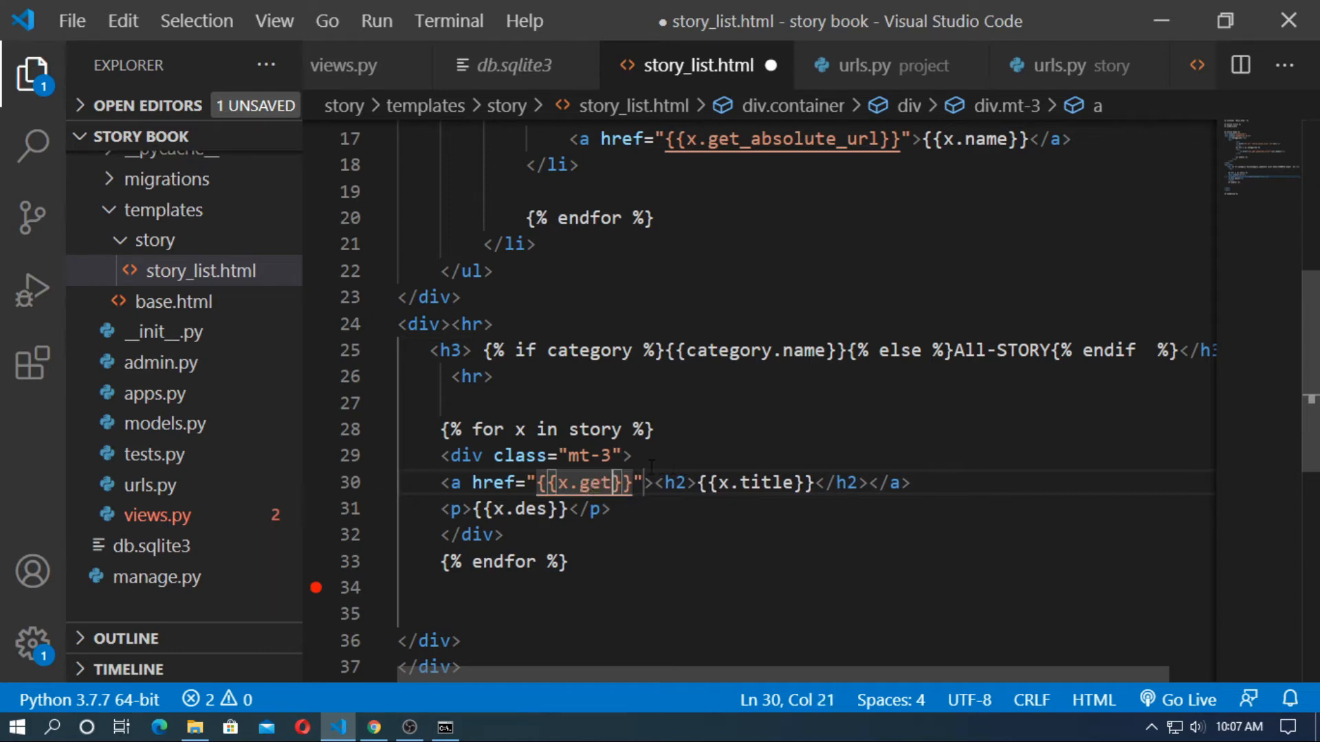
text(_abs)
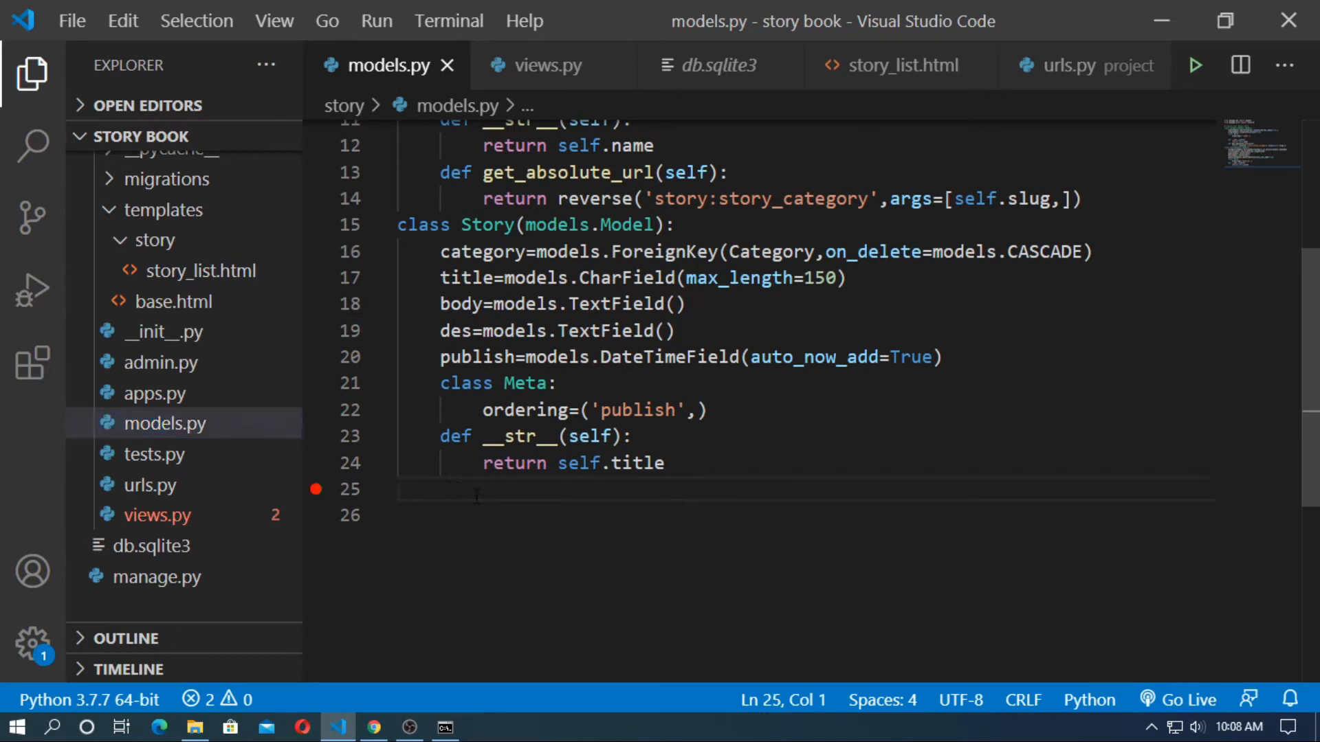
Add get_absolute_url to Story, reversing 'story:story_detail' with args [self.id].
double_click(486, 225)
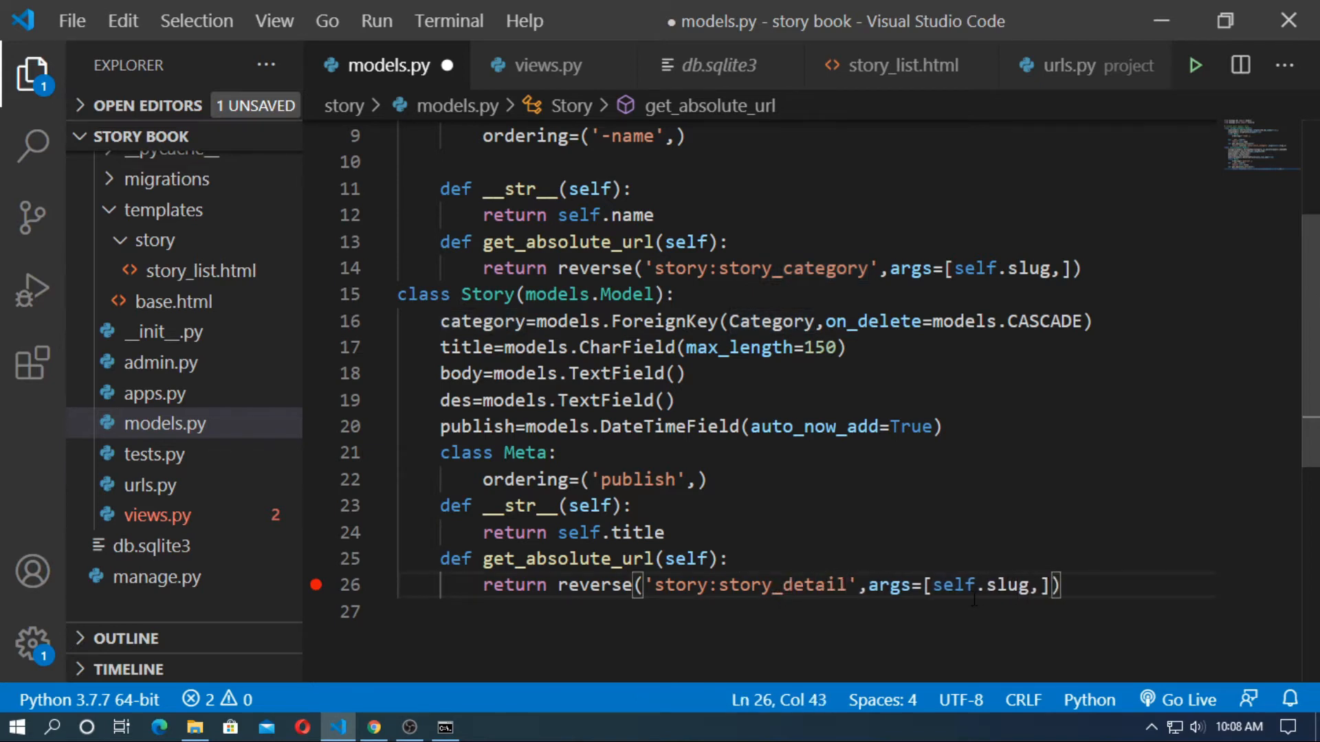
double_click(1006, 585)
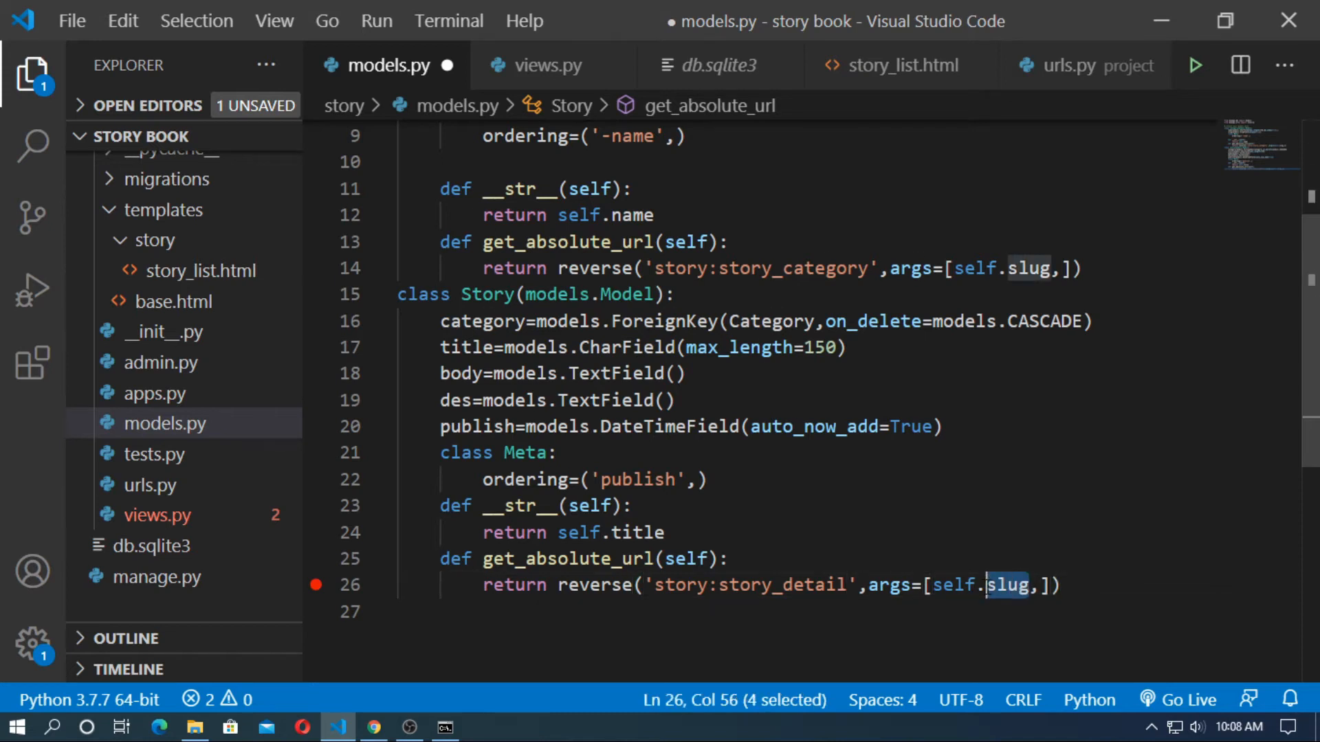
text(id)
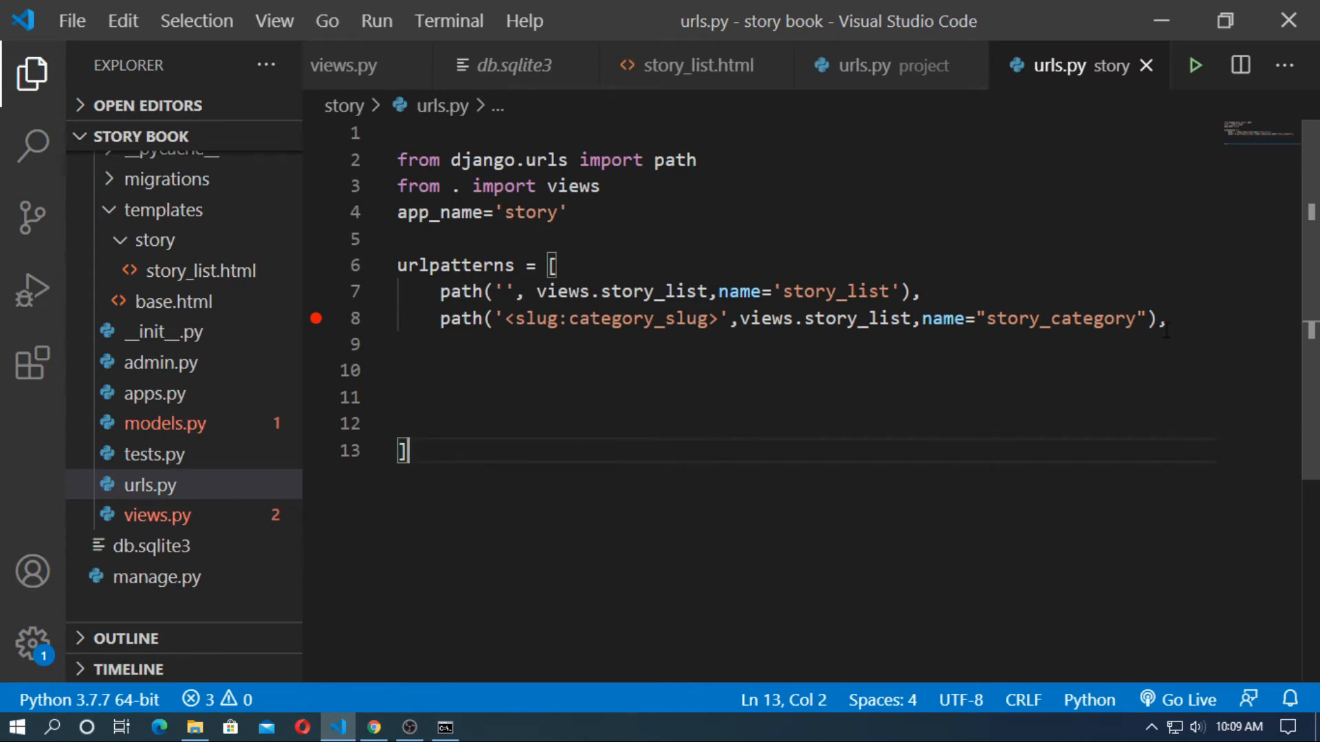
Add path('<int:id>', views.story_detail, name='story_detail') to story/urls.py and save.
key(Enter)
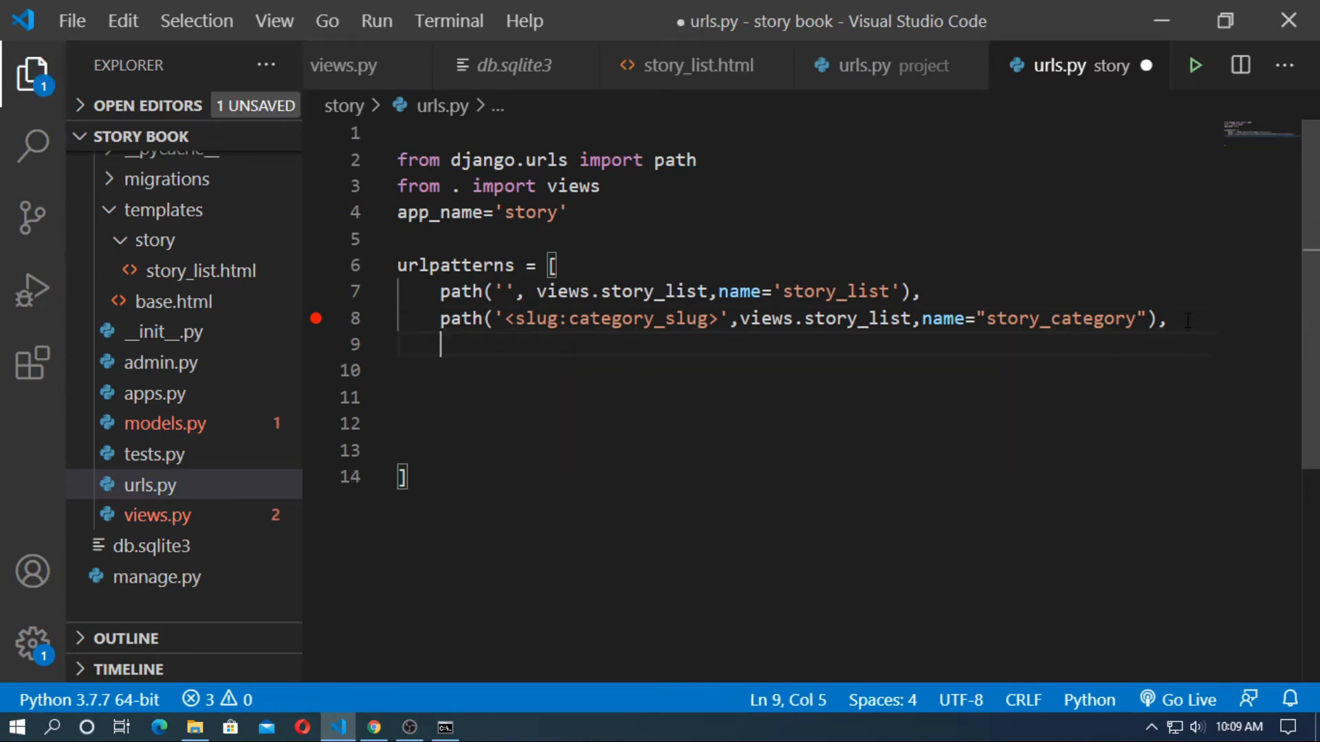
text(path(''))
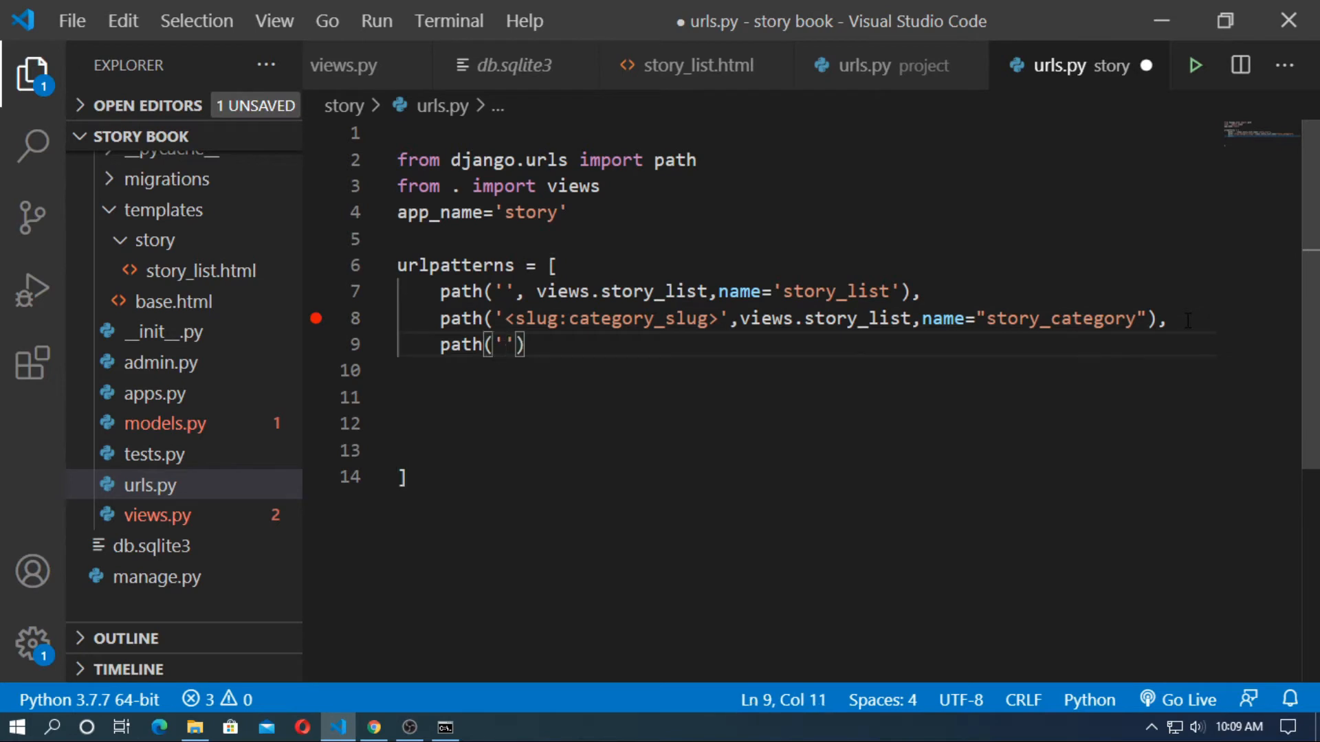
text(<)
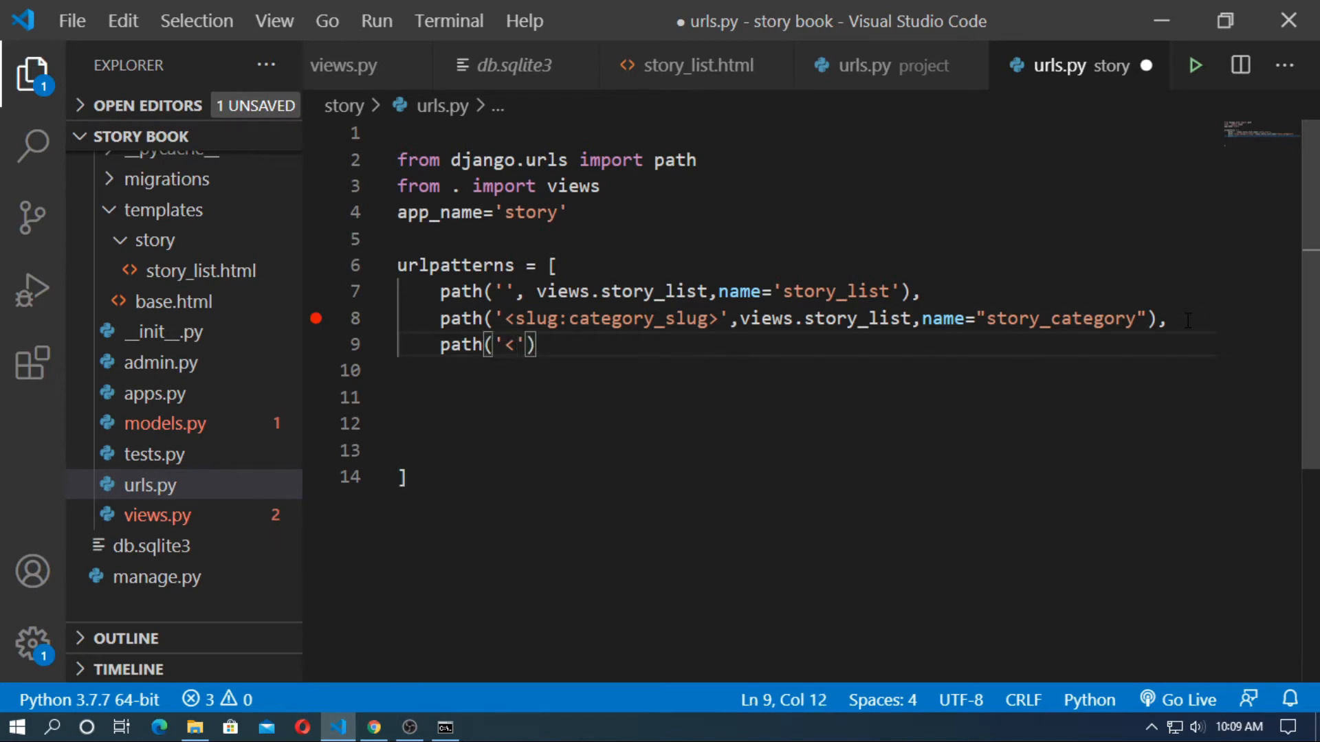
text(int:)
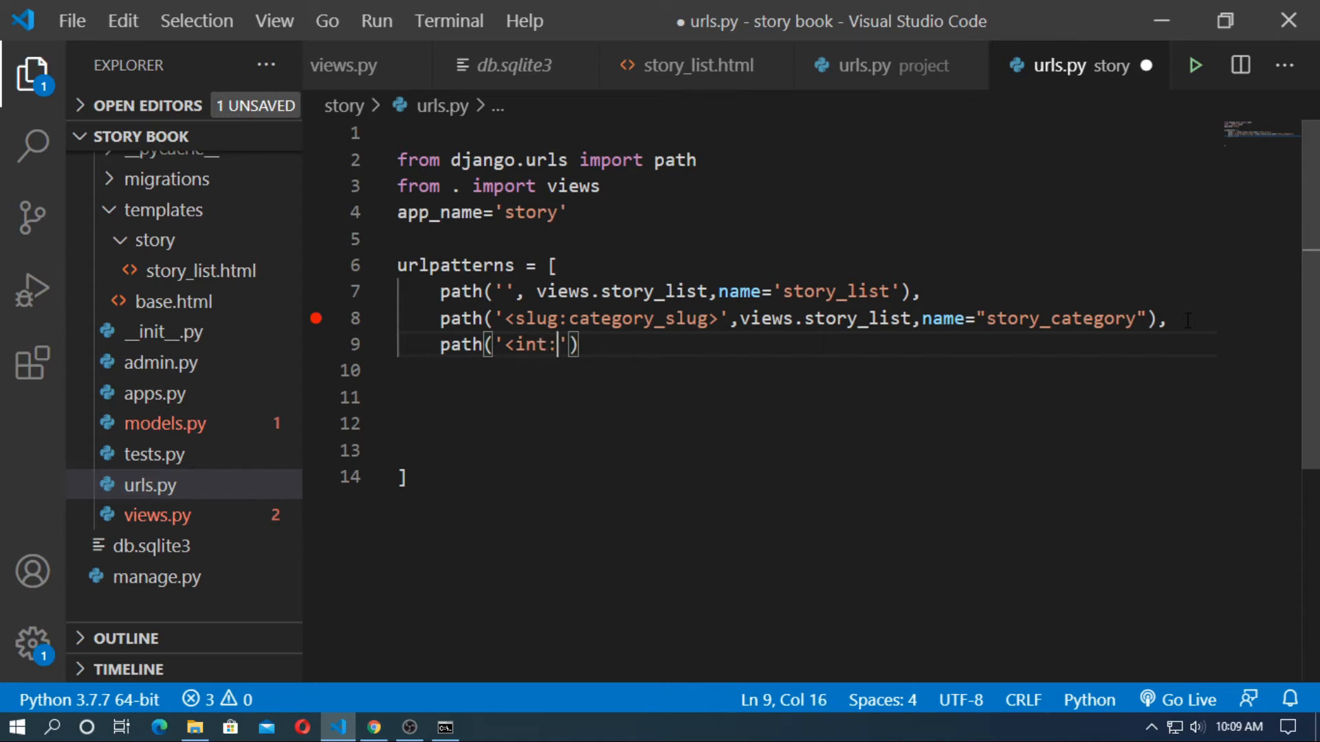
text(id>)
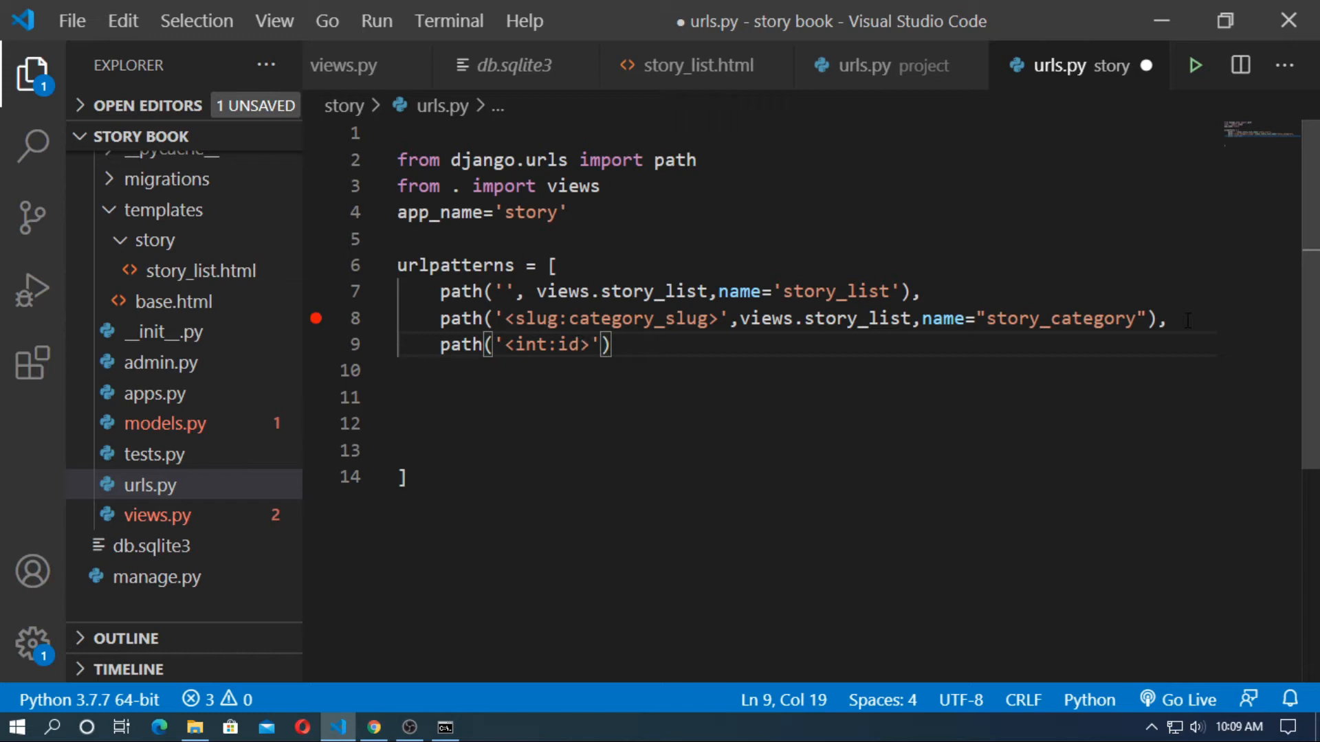
text(,)
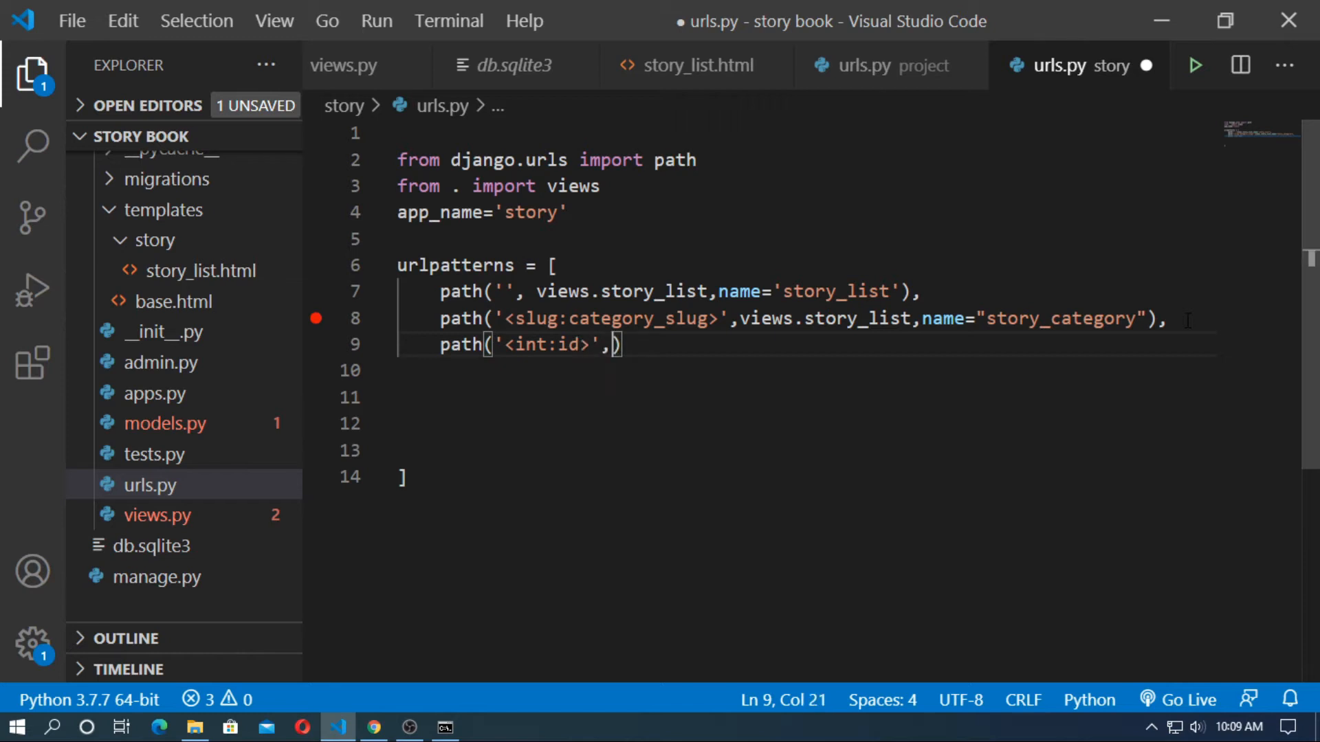
text(views.)
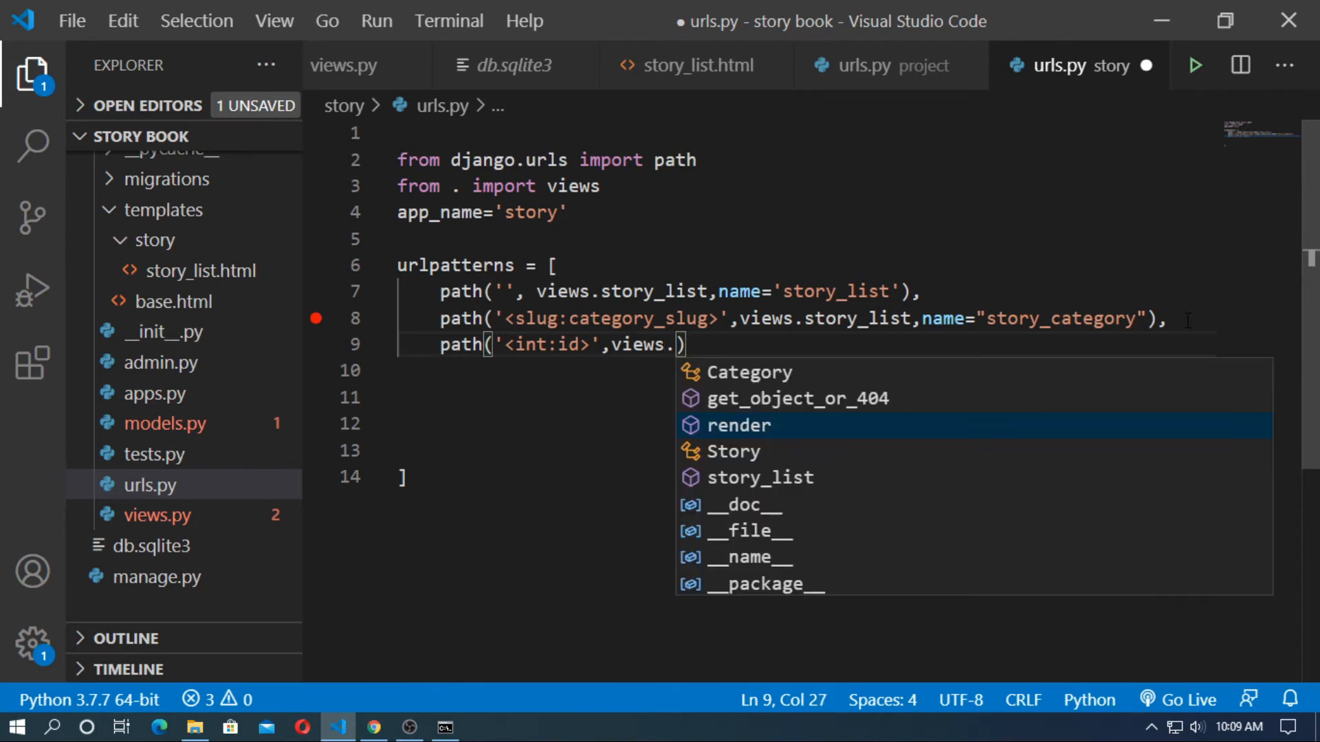
text(story_detail,)
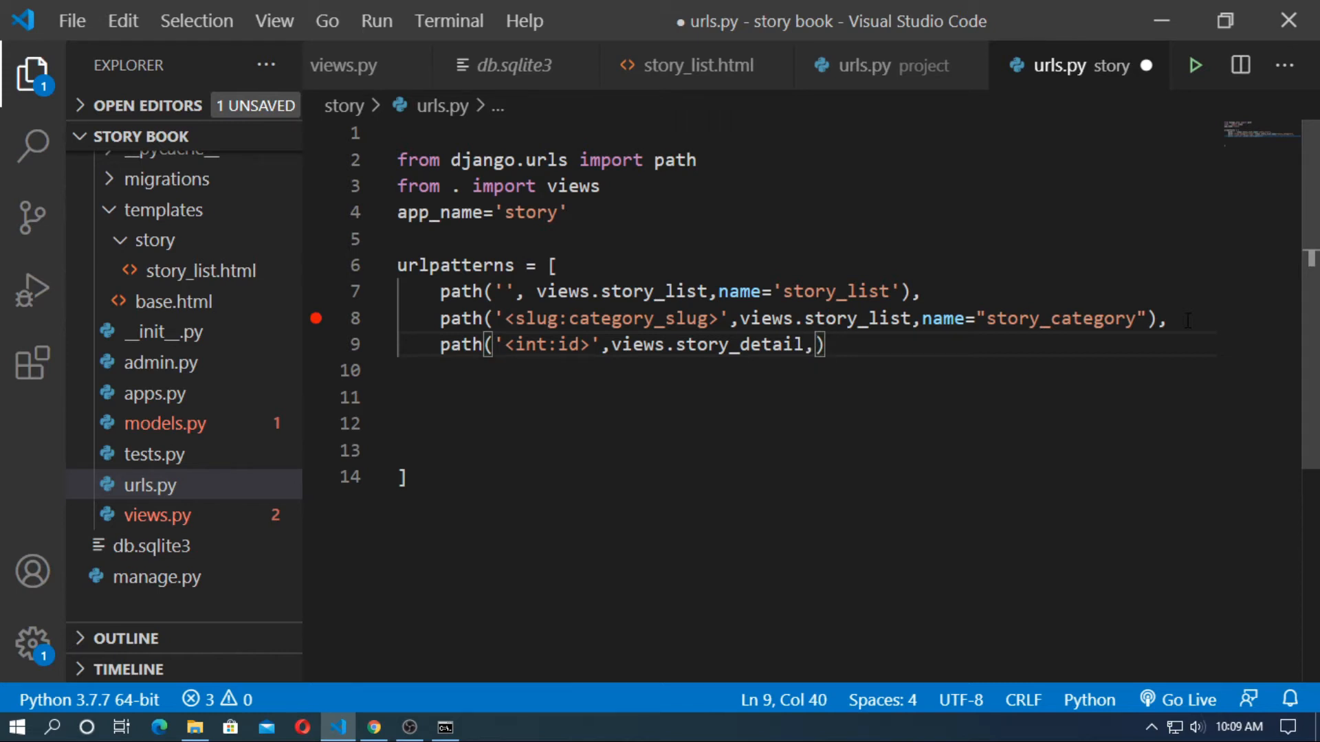
text(name='story_detail')
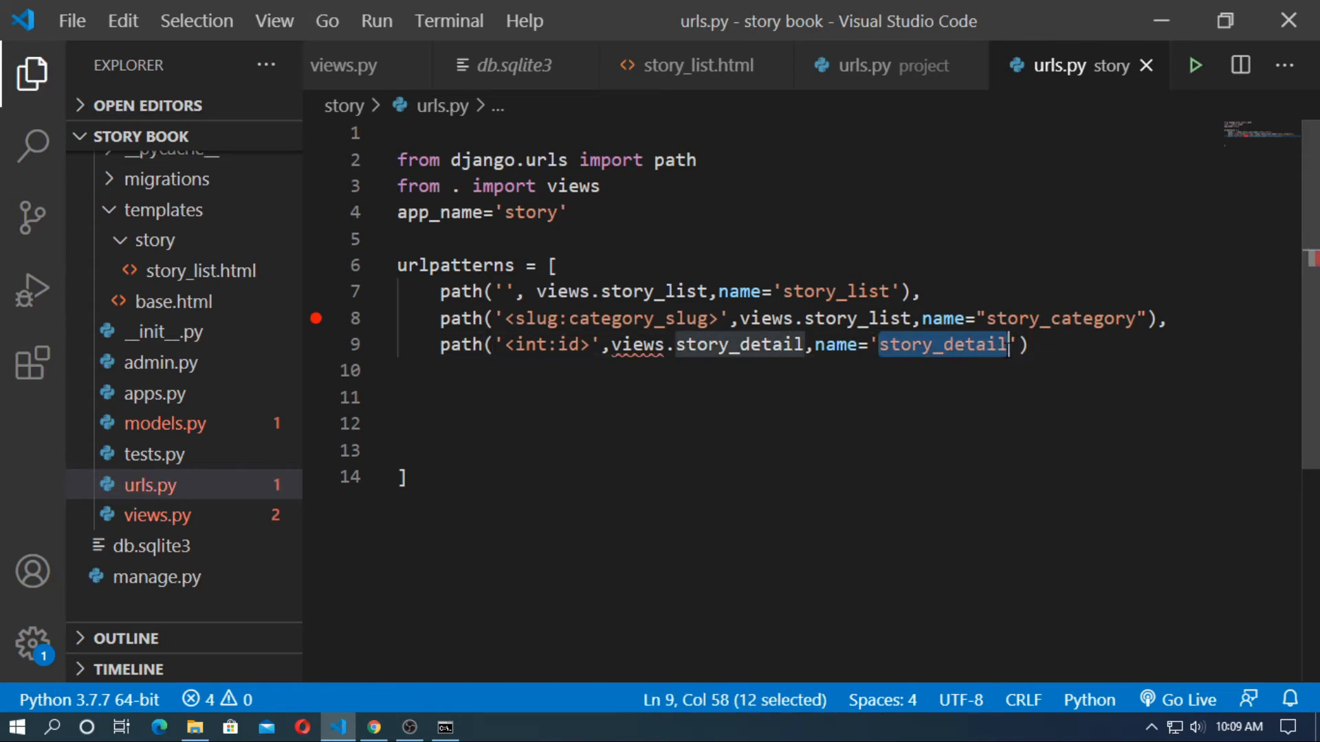
click(165, 422)
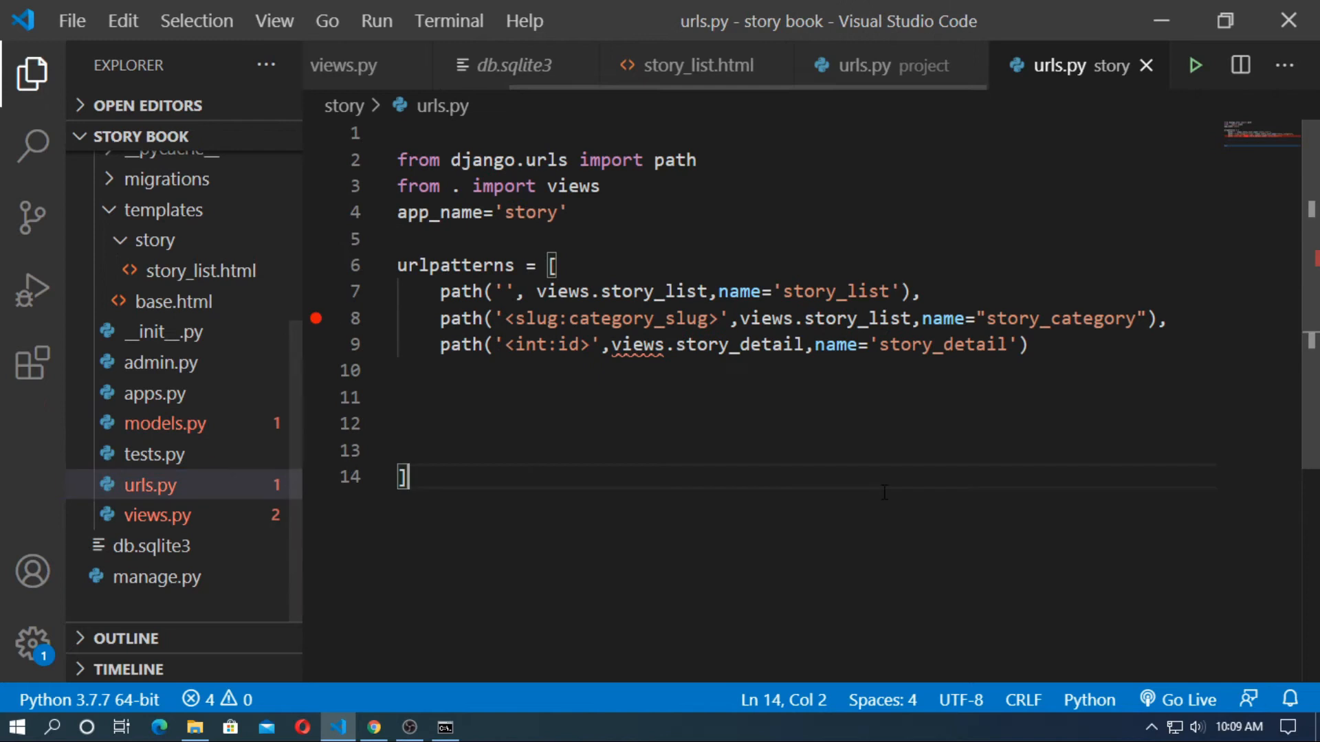
click(157, 514)
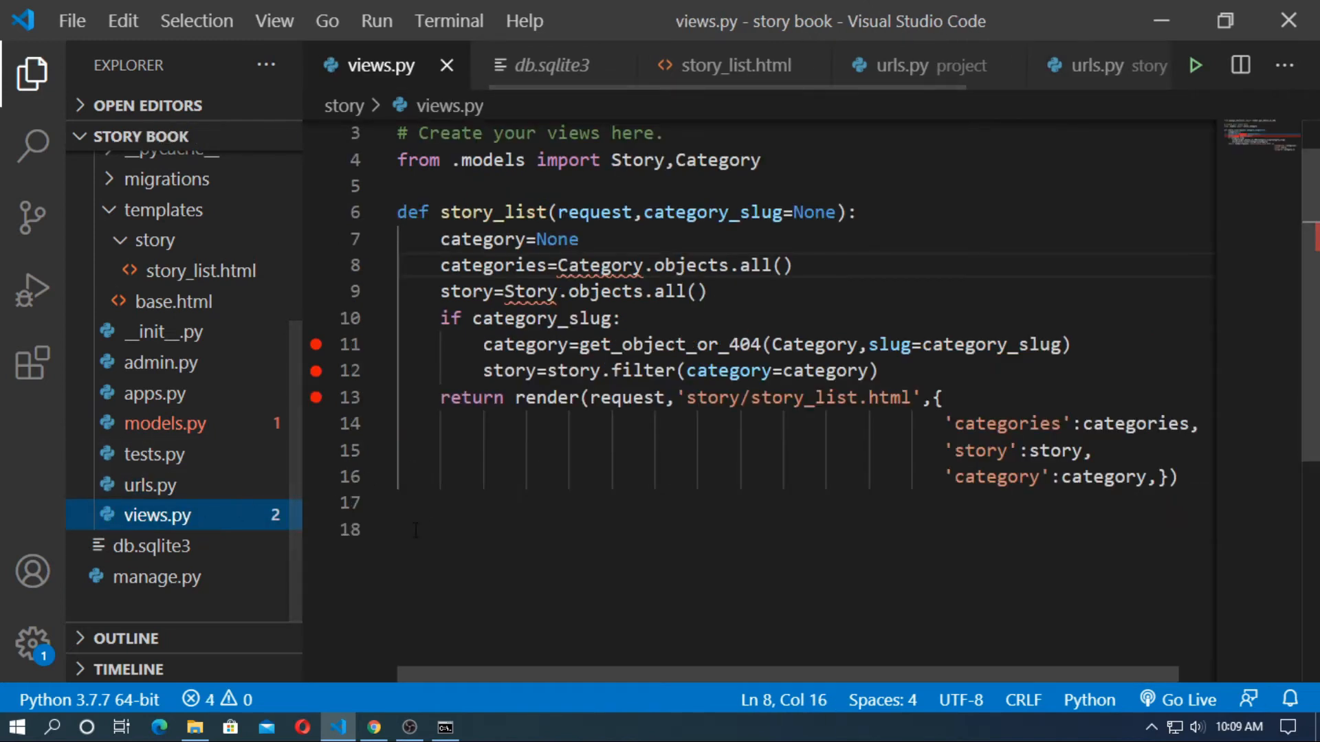
Define story_detail(request, id) that fetches the Story with get_object_or_404 by id.
text(d)
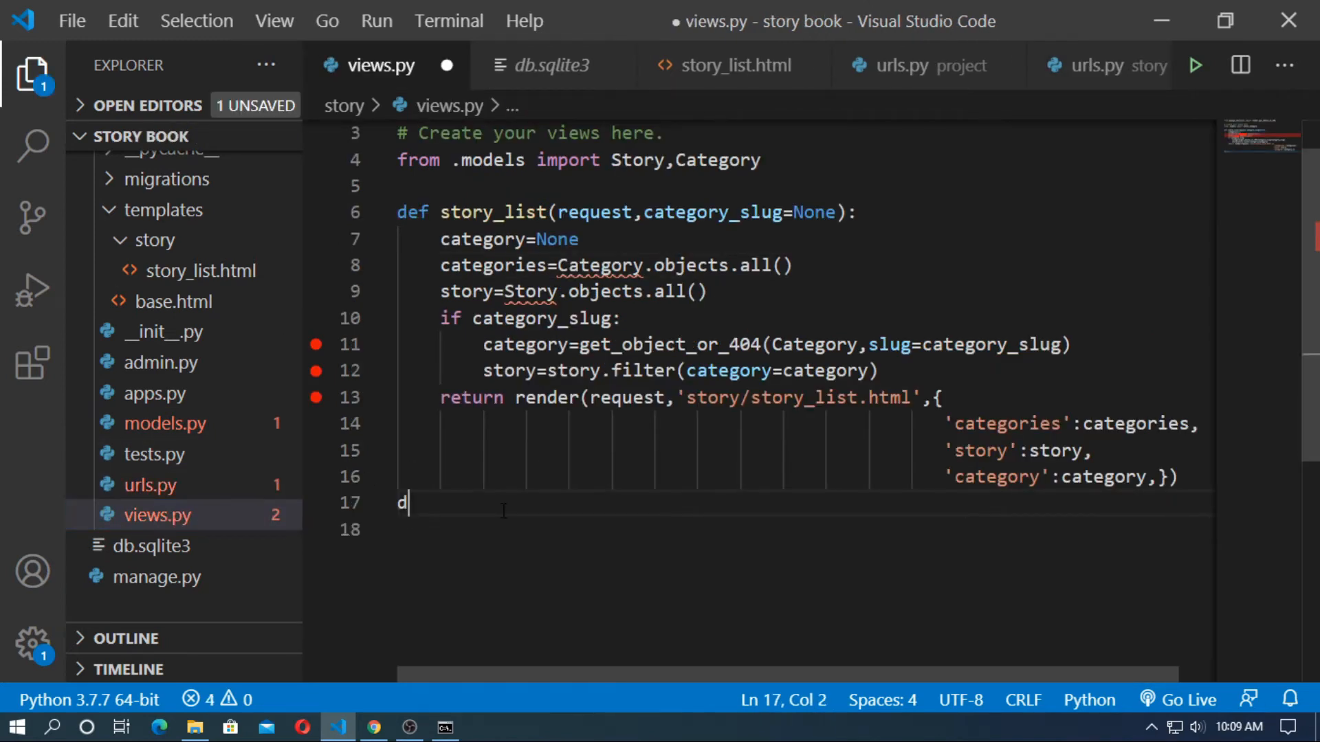
text(ef story_detail()
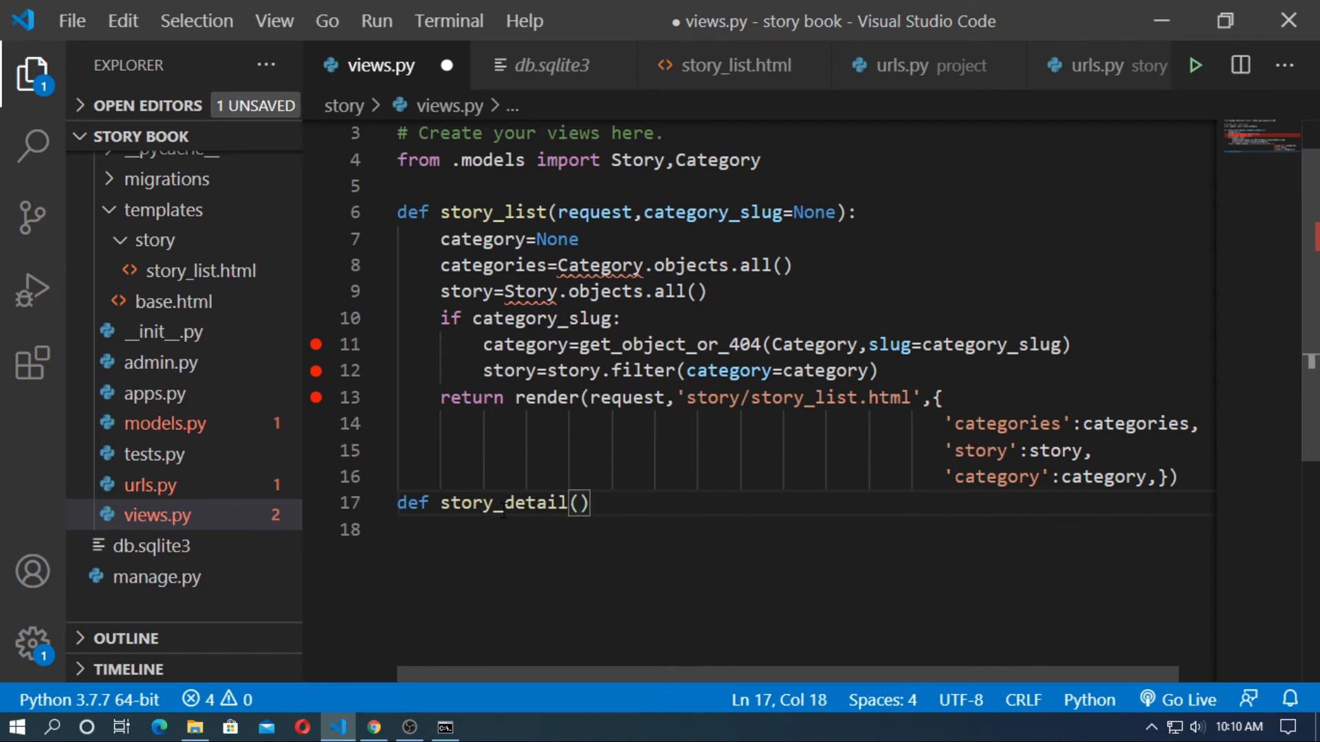
text(request)
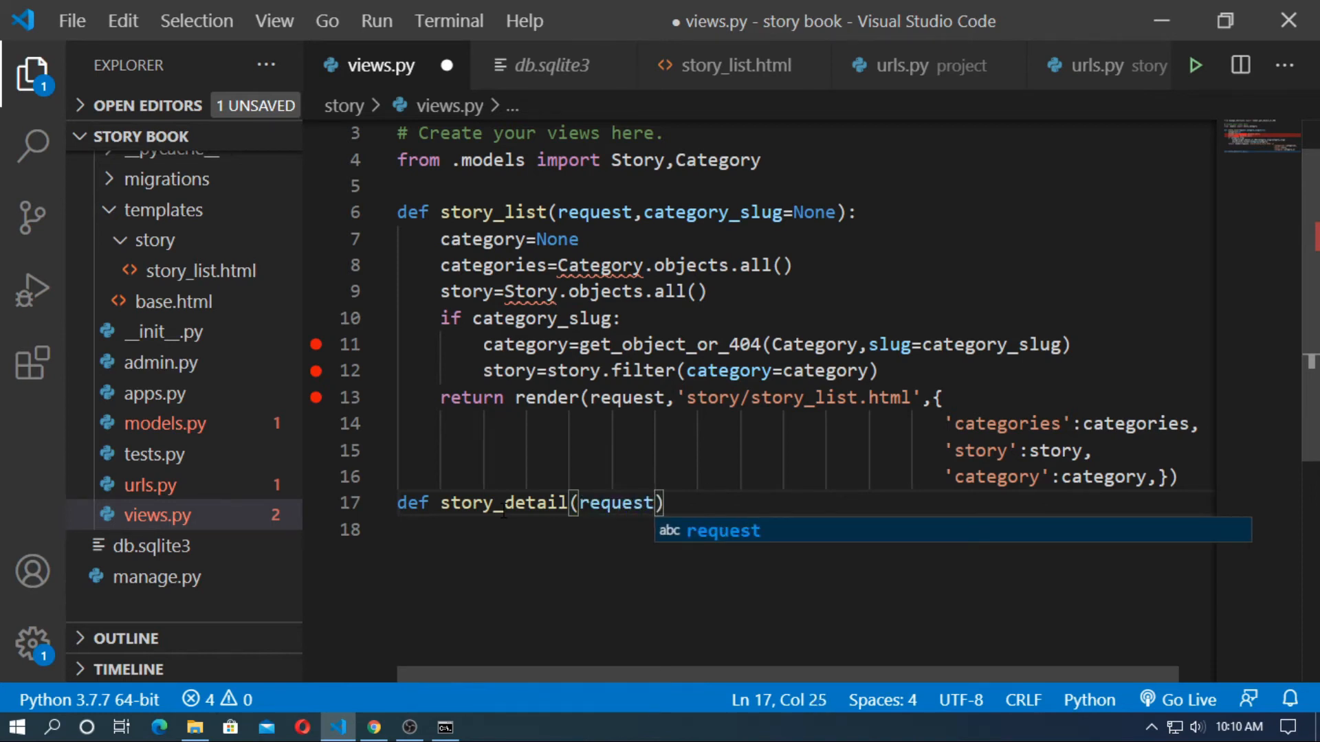
text(,id)
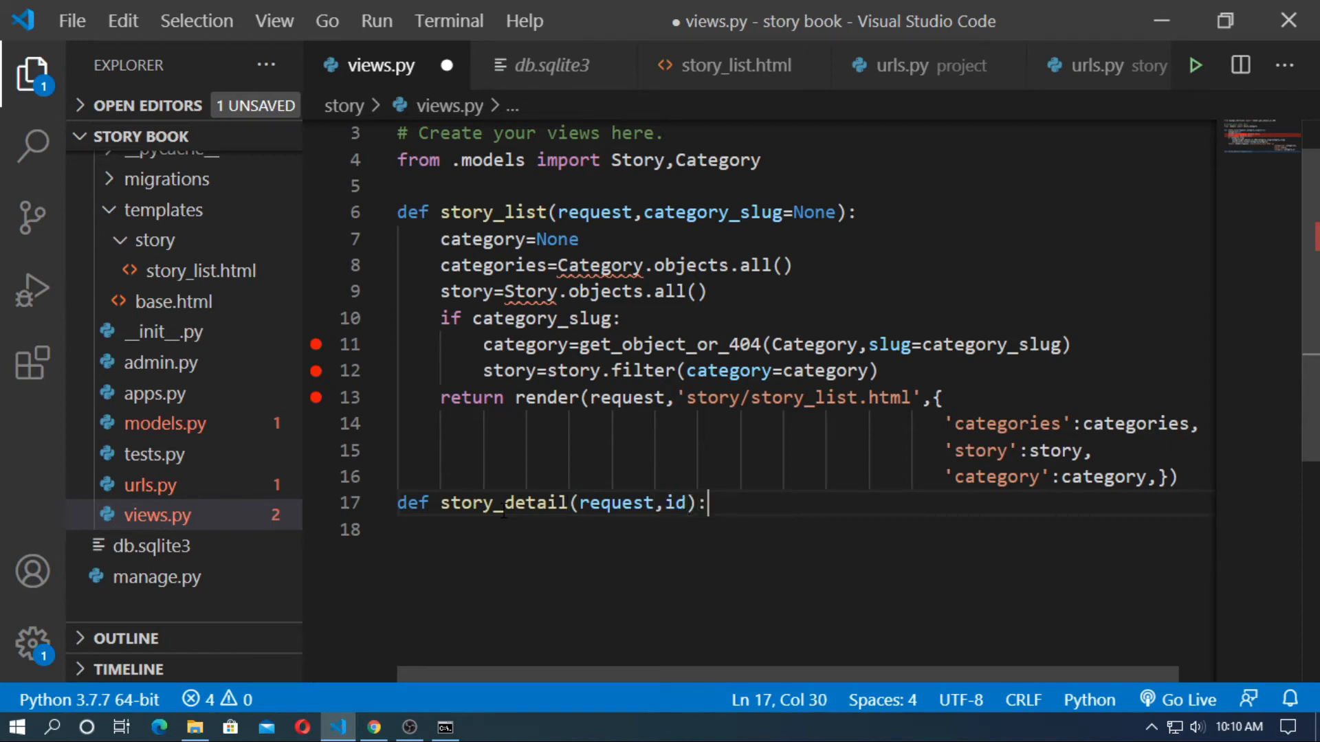
key(enter)
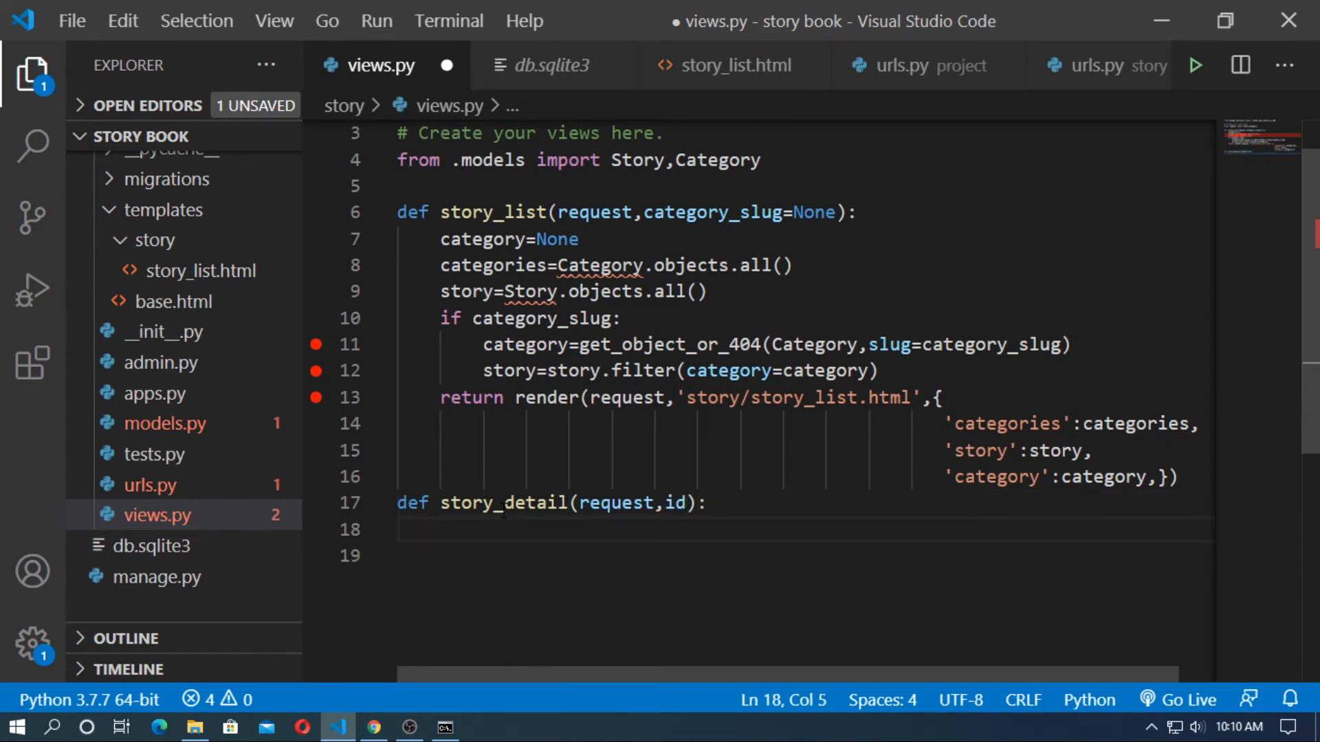
text(story)
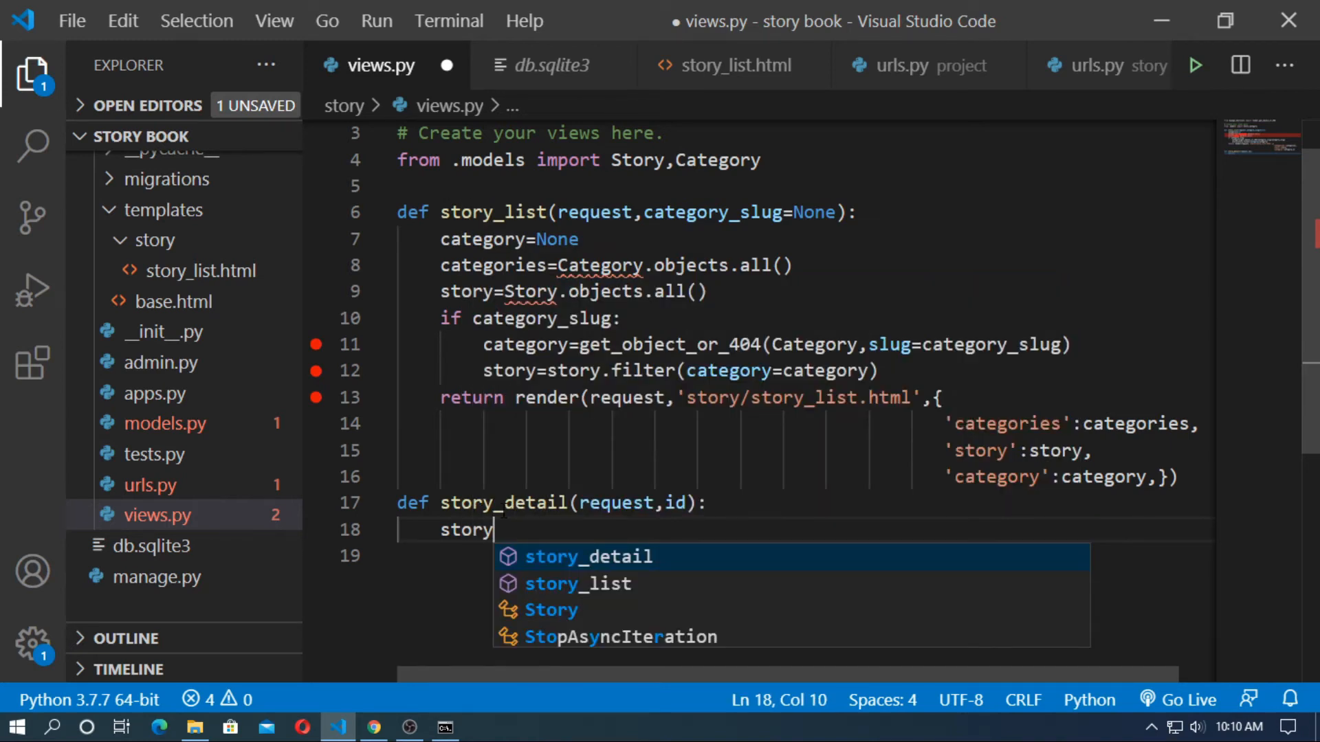
text(=get_object_or_404()
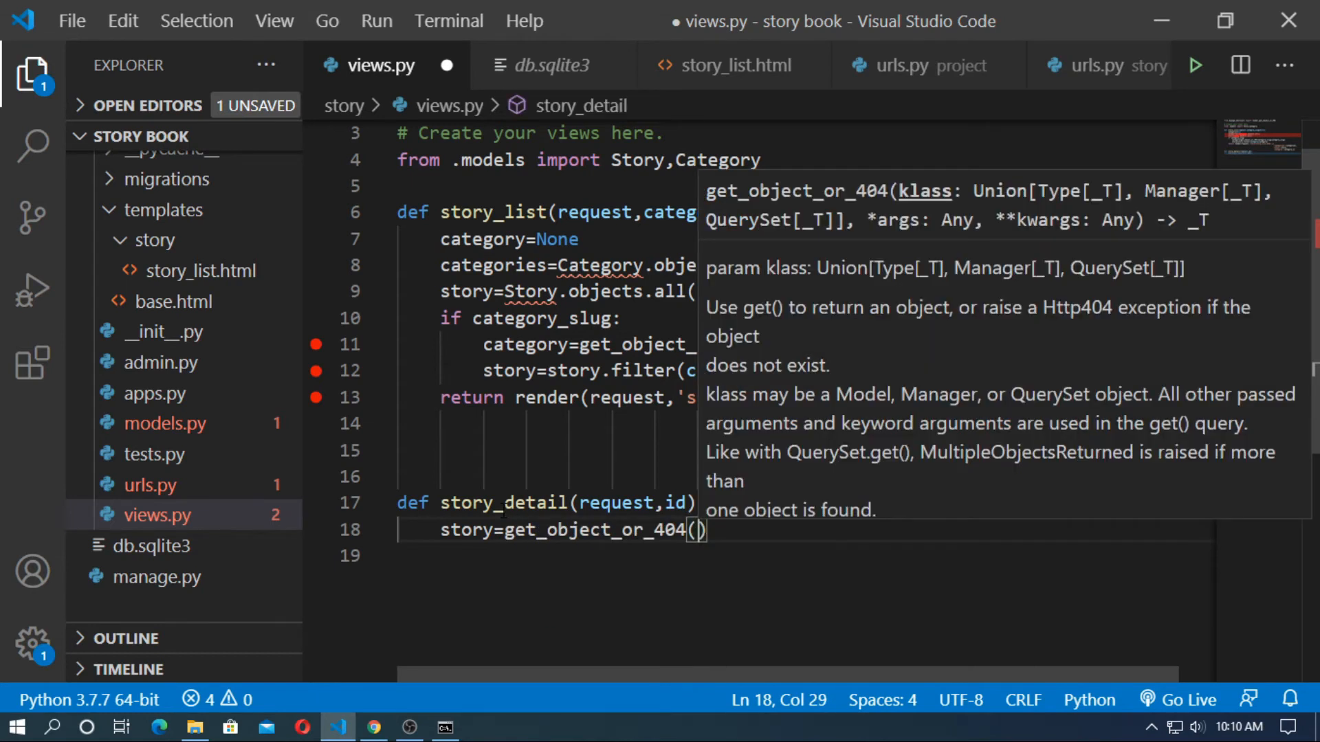
text(Story,)
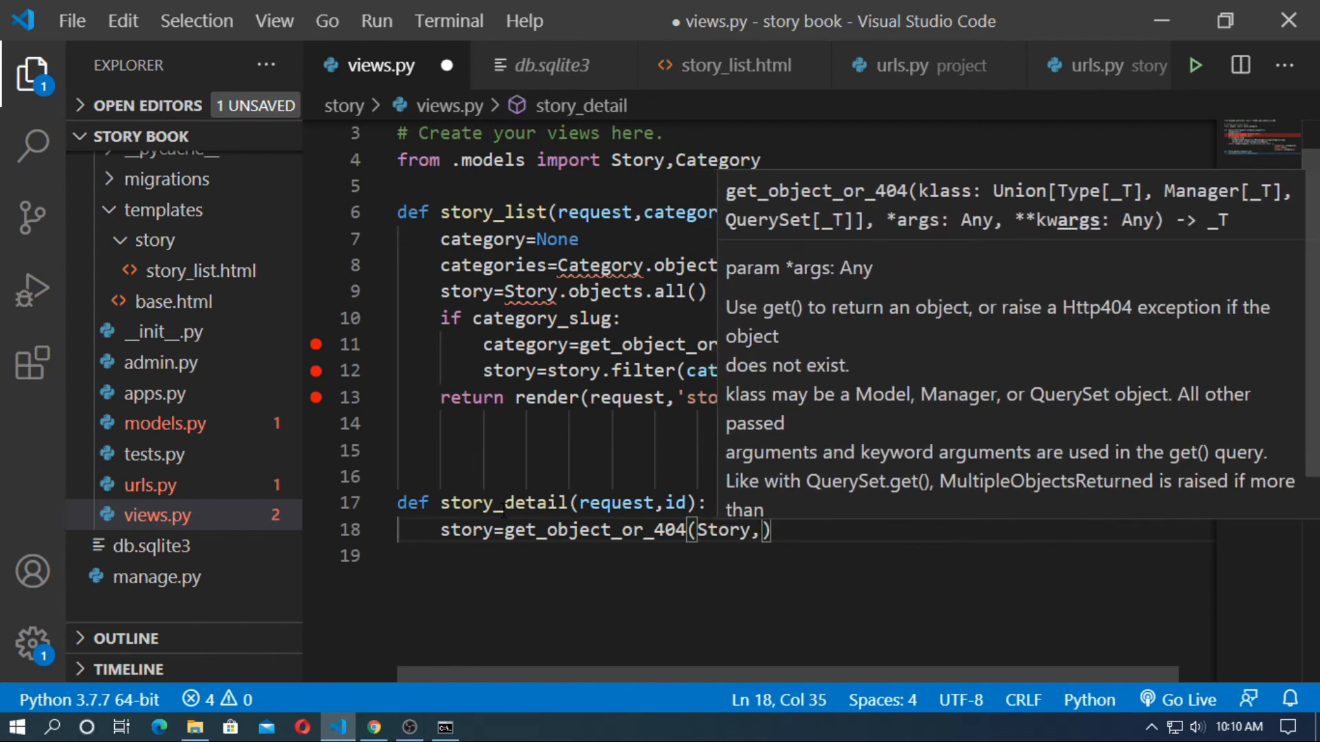
text(id=id)
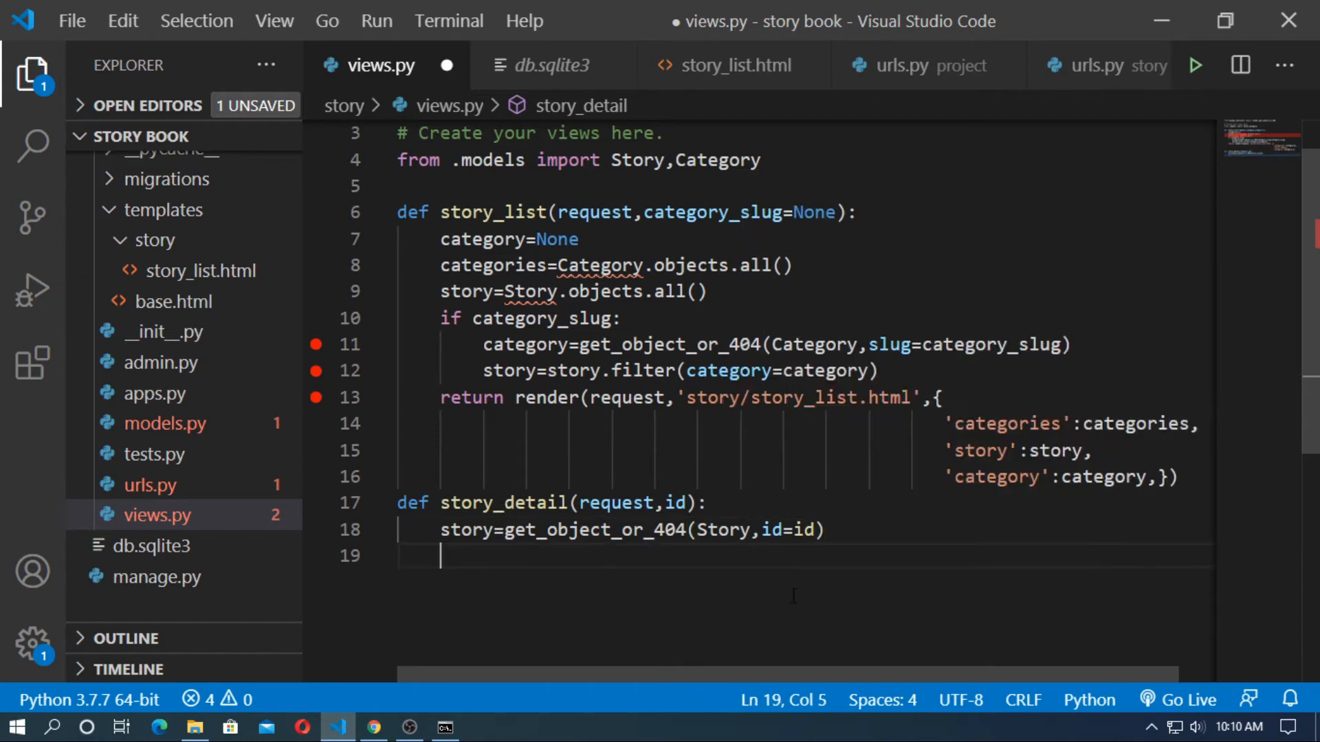
key(enter)
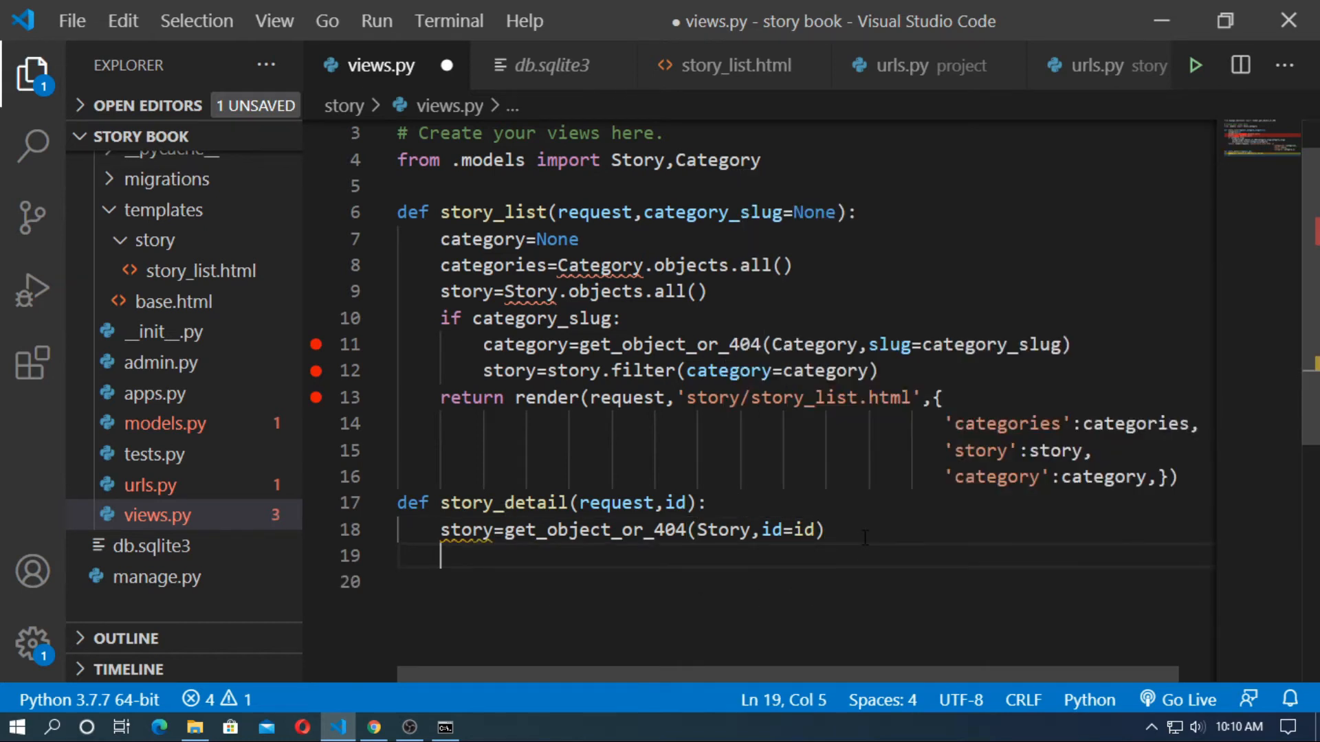
Return render of 'story/story_detail.html' with {'story': story} as context.
text(return render()
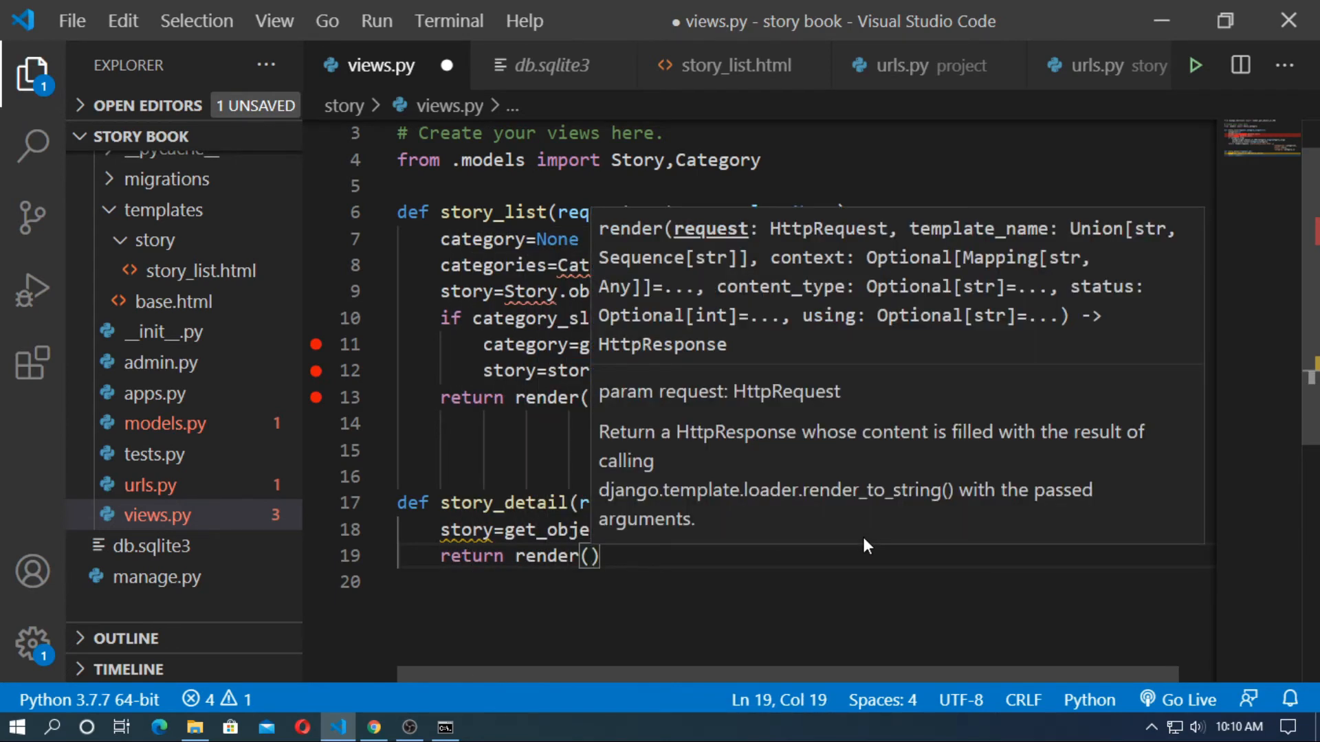
text(request,')
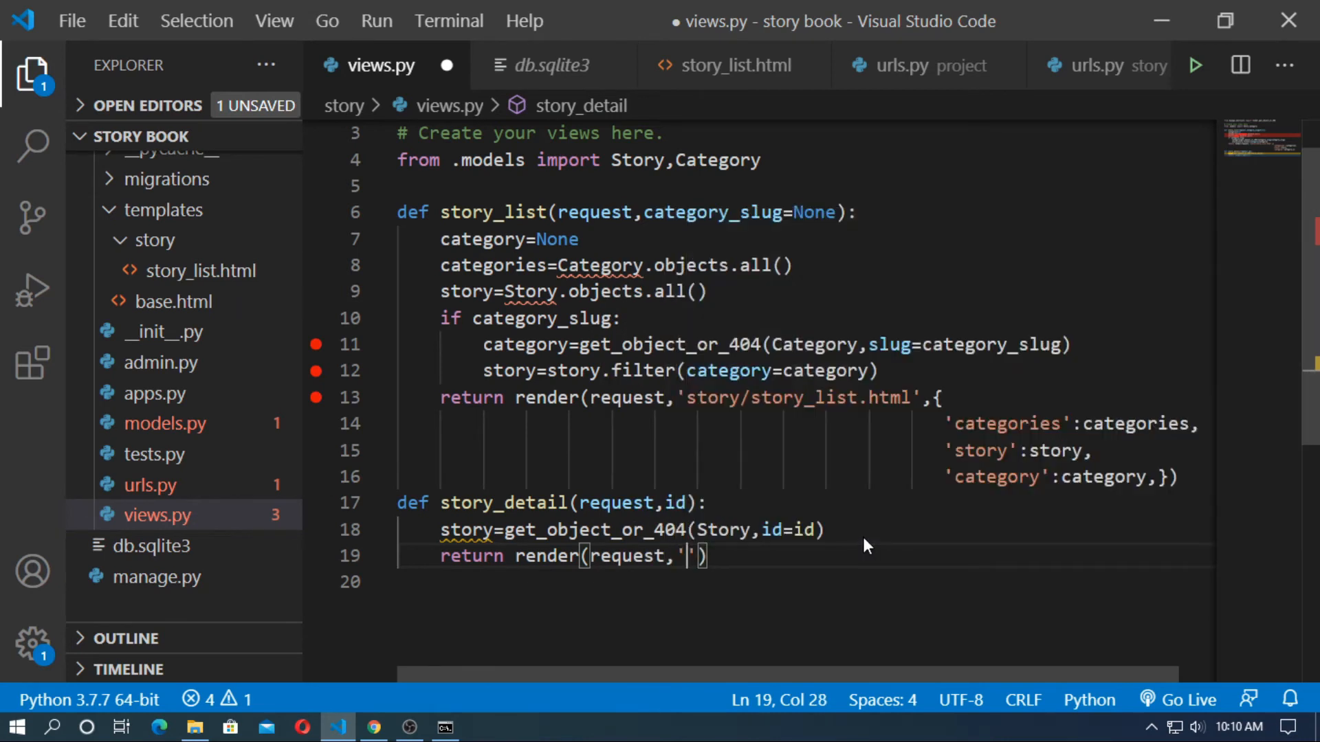
text(story)
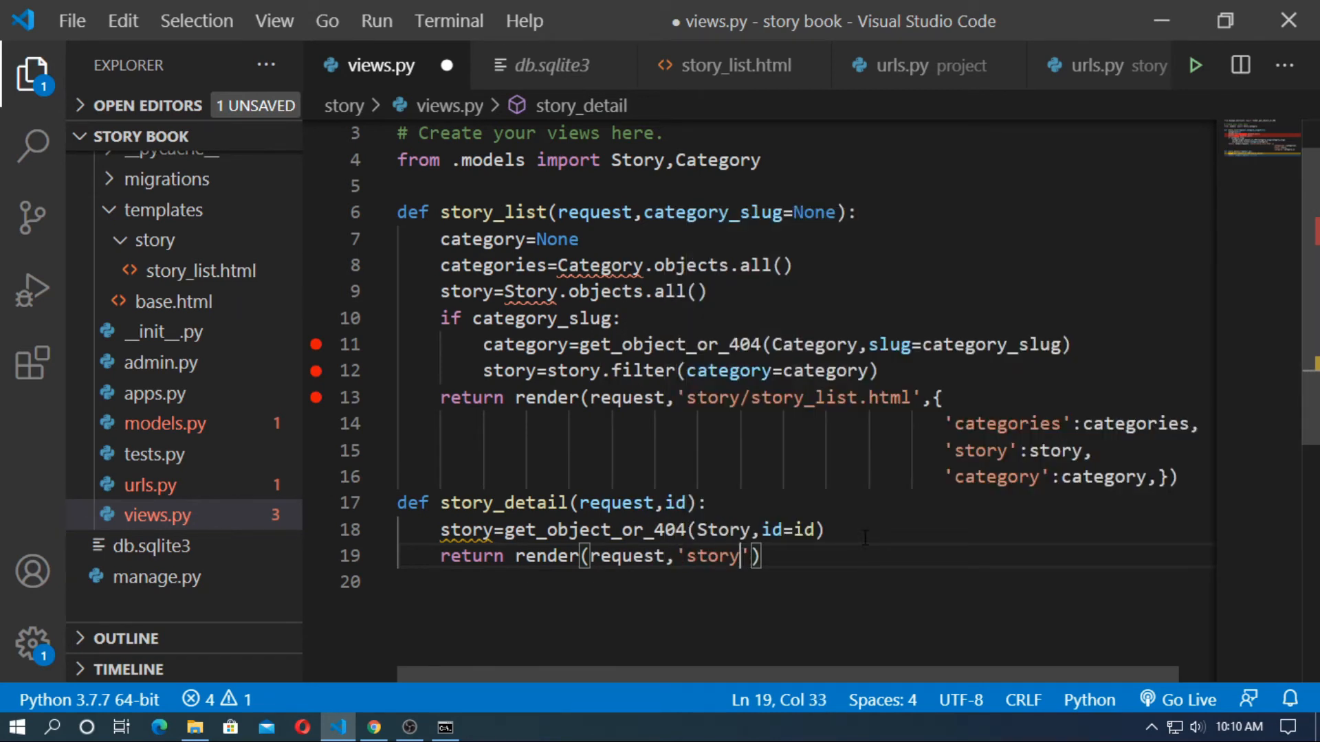
text(_detail)
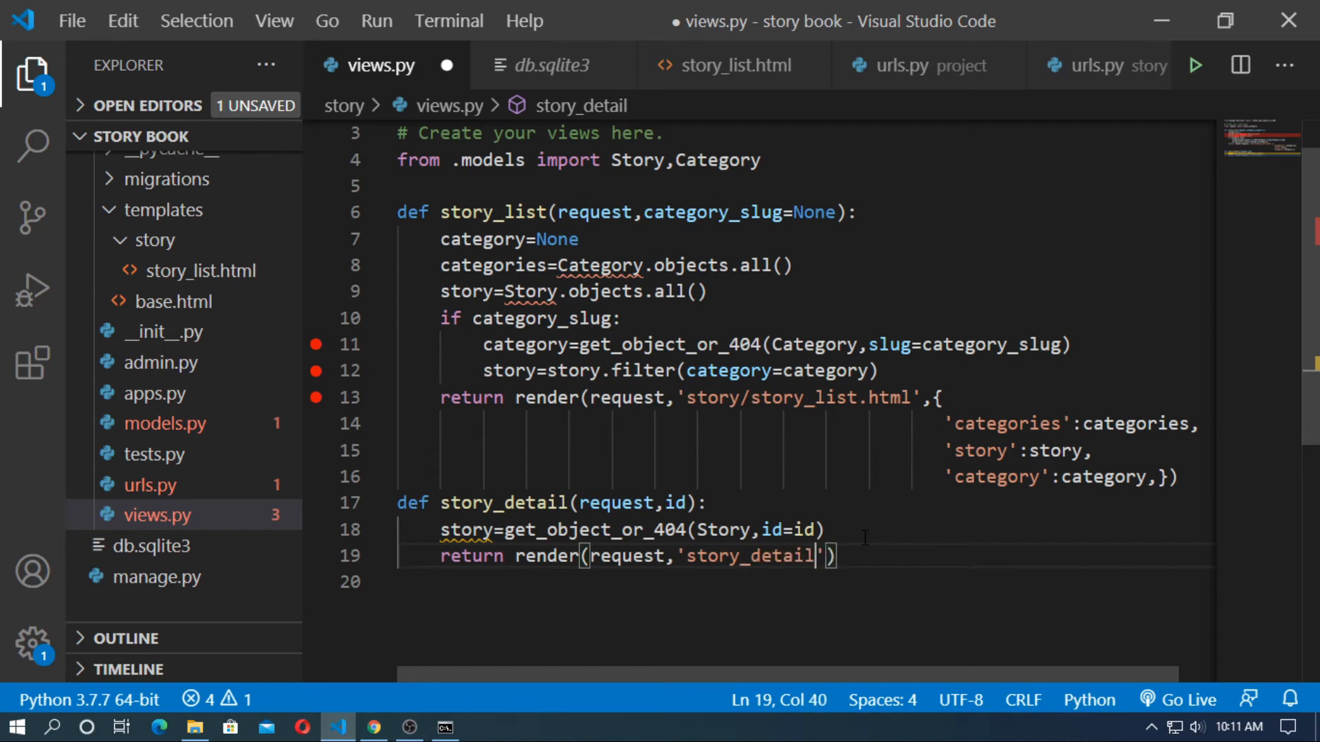
text(.html)
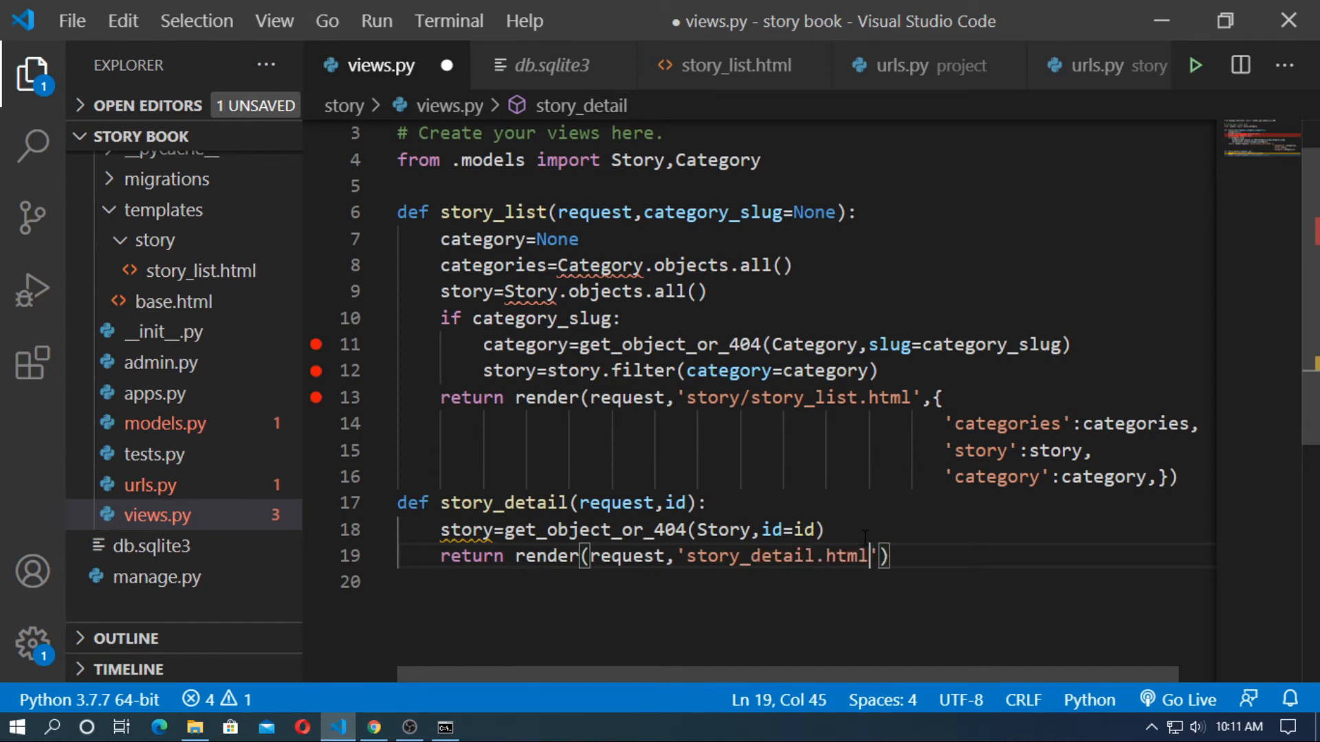
double_click(750, 556)
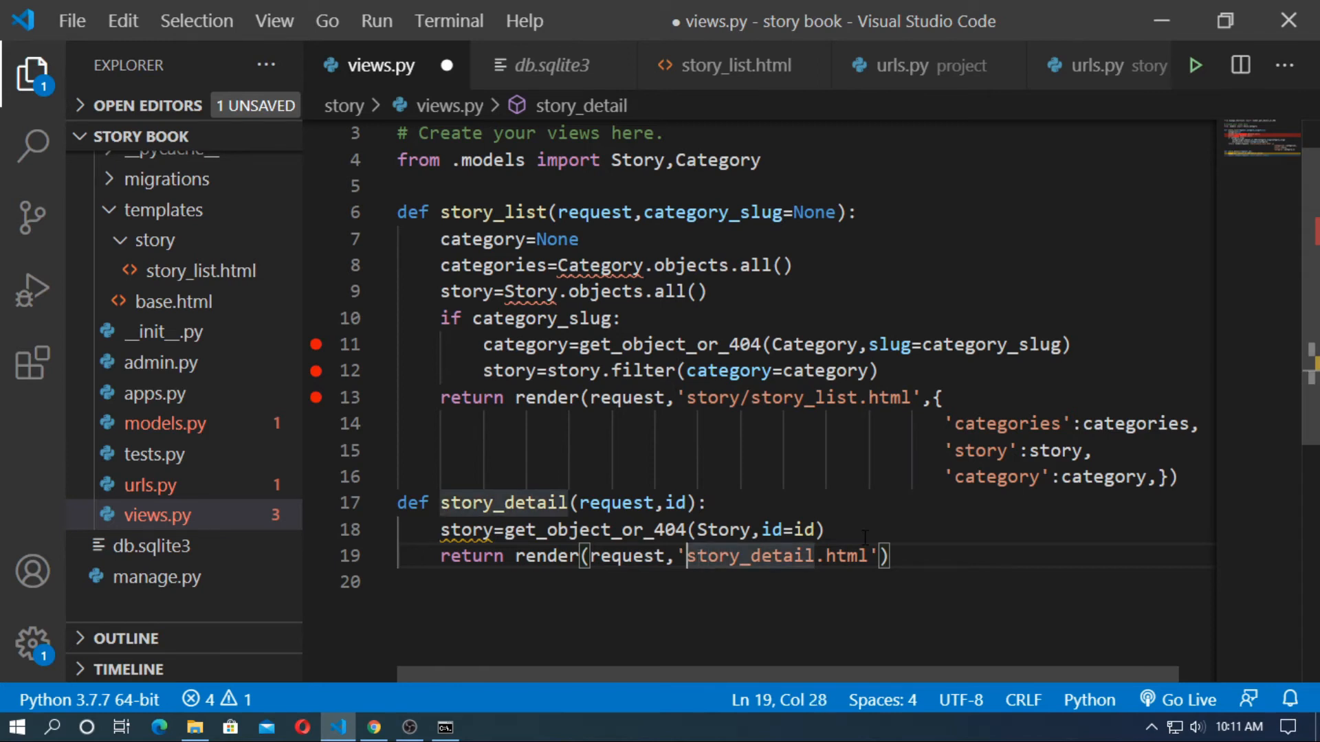
text(story/story)
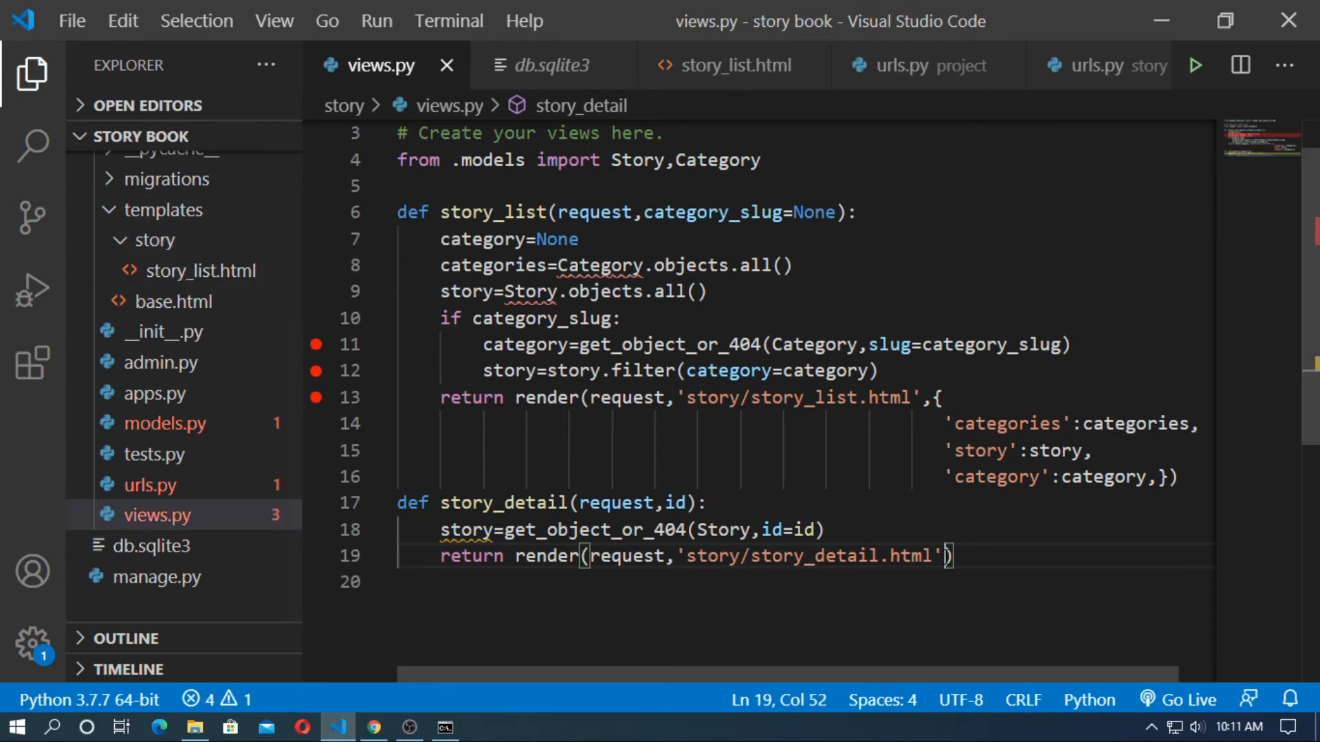
text(,{'story':story)
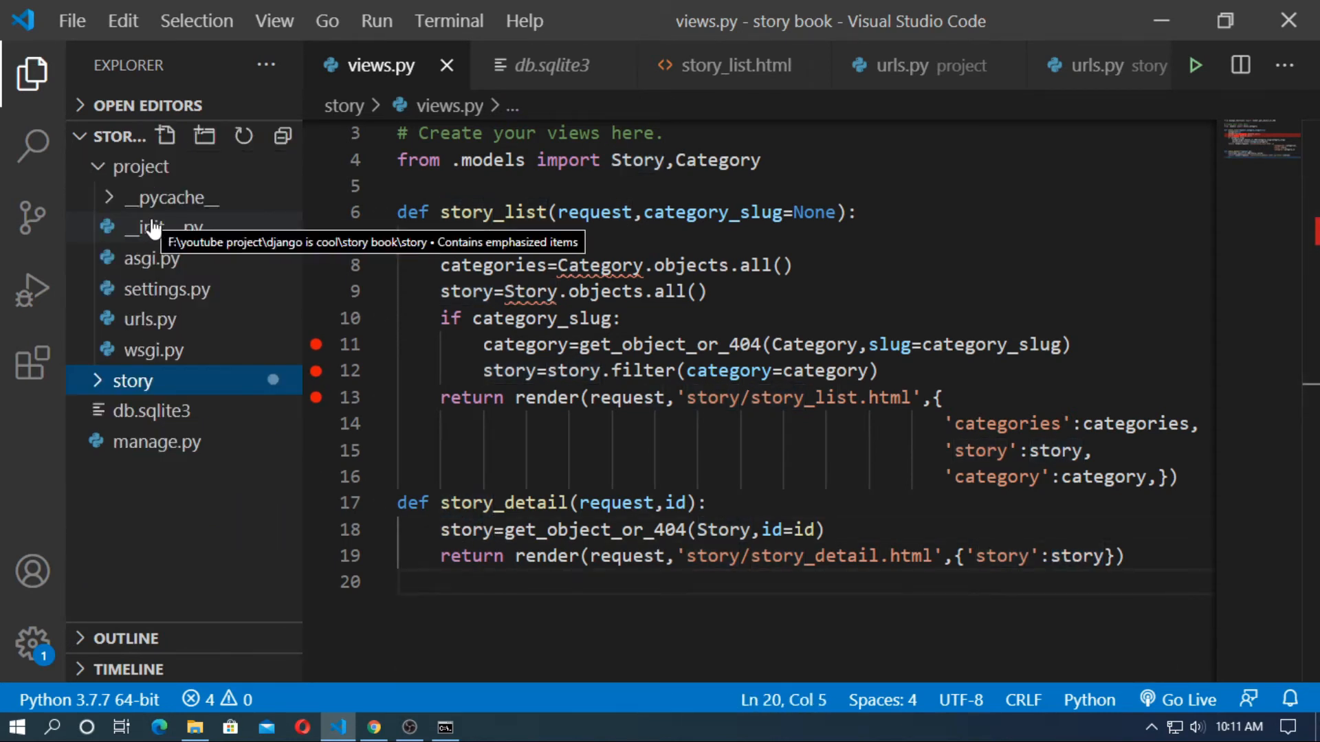
Create a new story_detail.html file in story/templates/story.
click(132, 380)
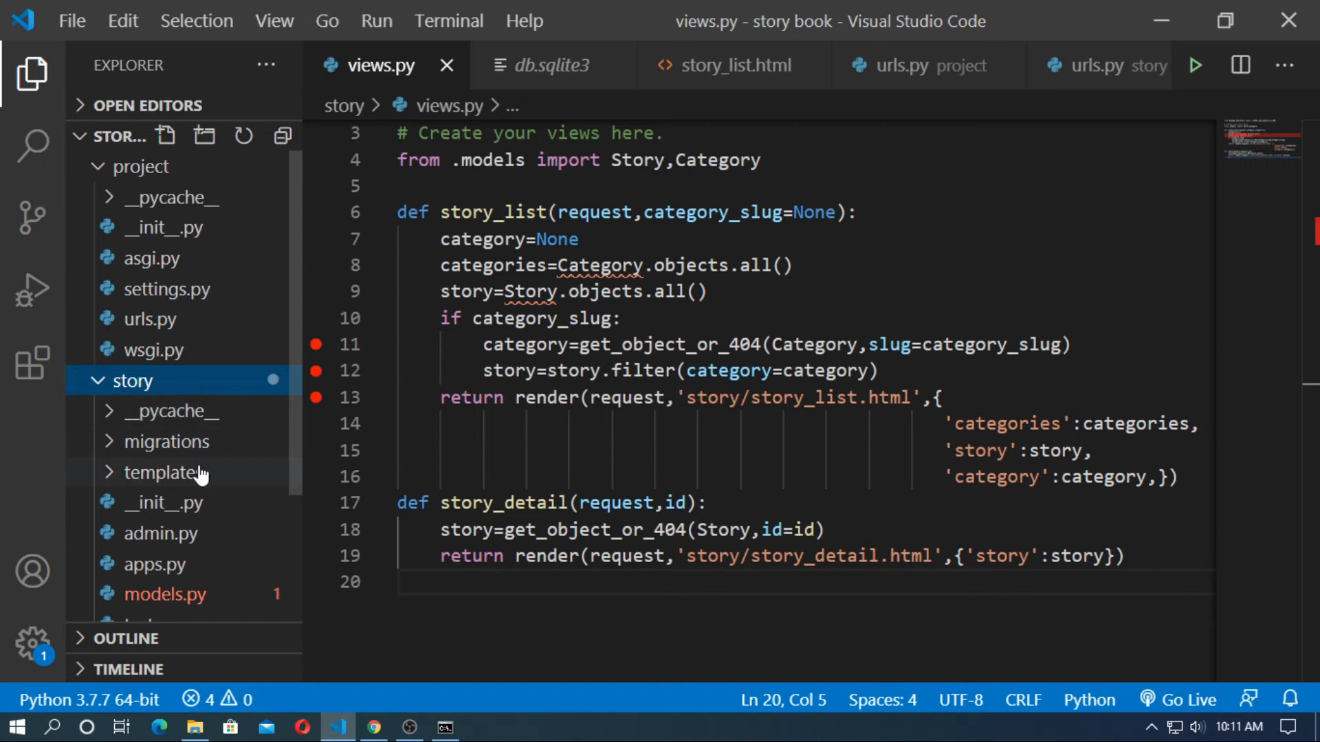
click(164, 472)
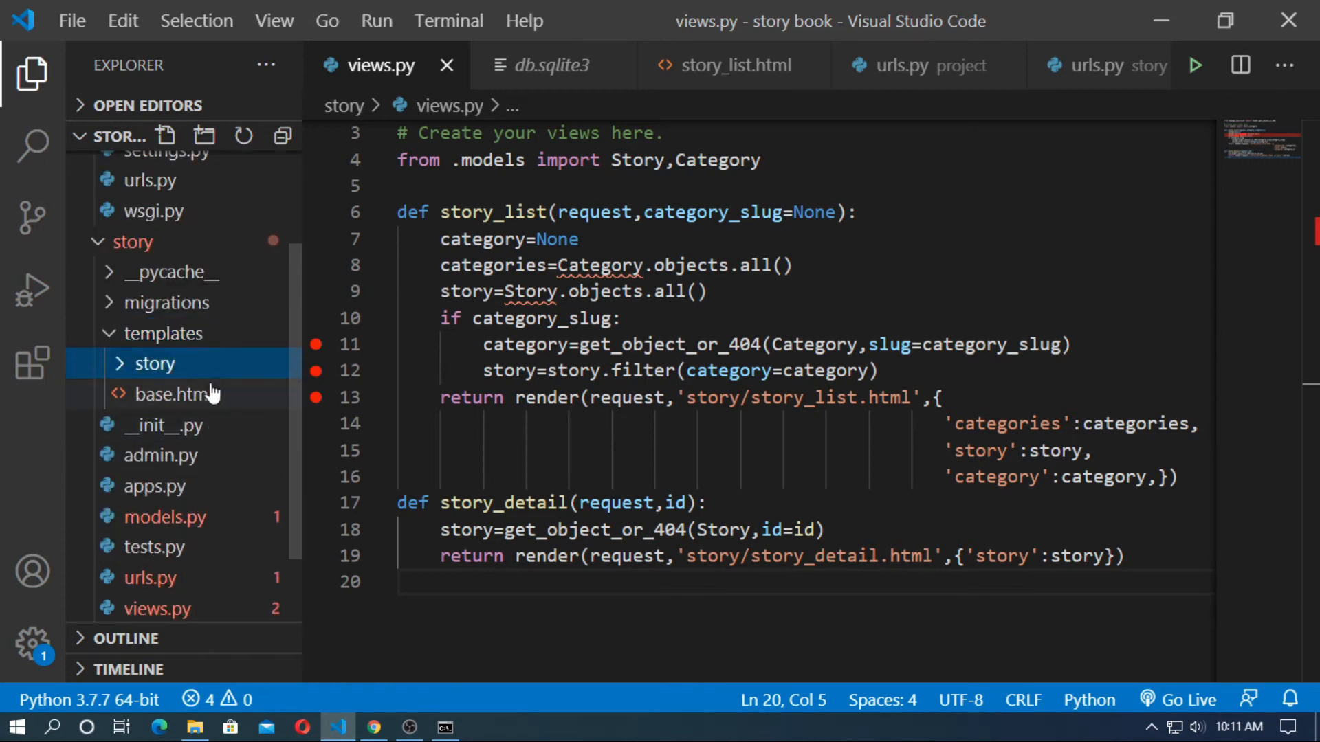
click(153, 363)
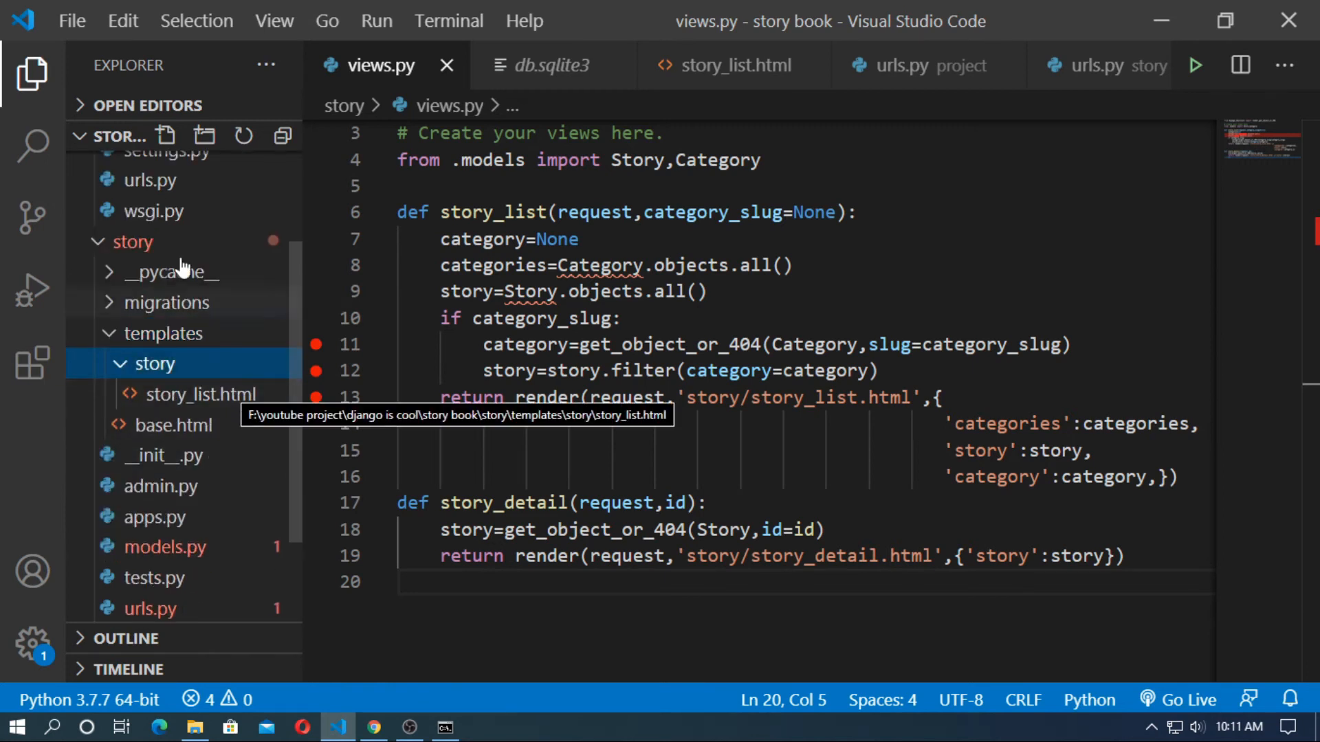
click(166, 136)
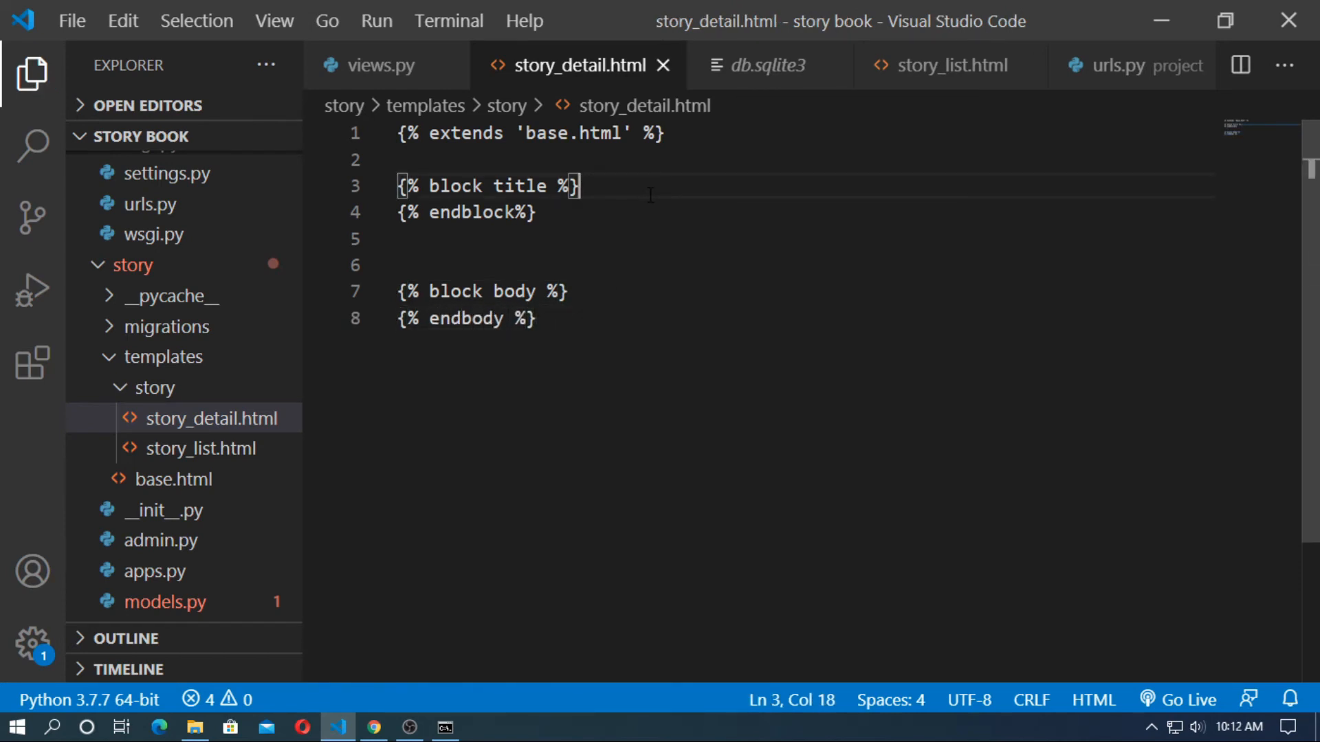
Extend base.html with a title block and container div holding an h2 {{story.title}}.
key(enter)
text({{story.title}})
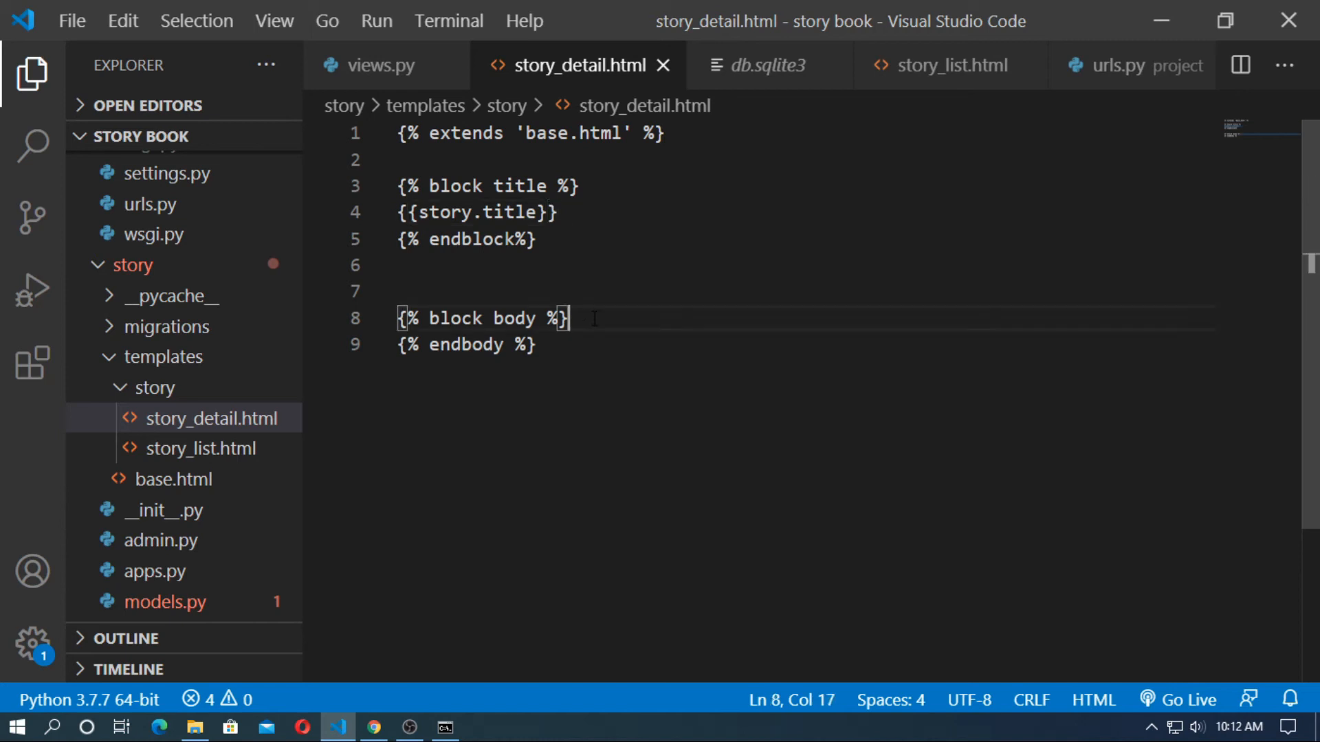
key(Enter)
text(<div></div>)
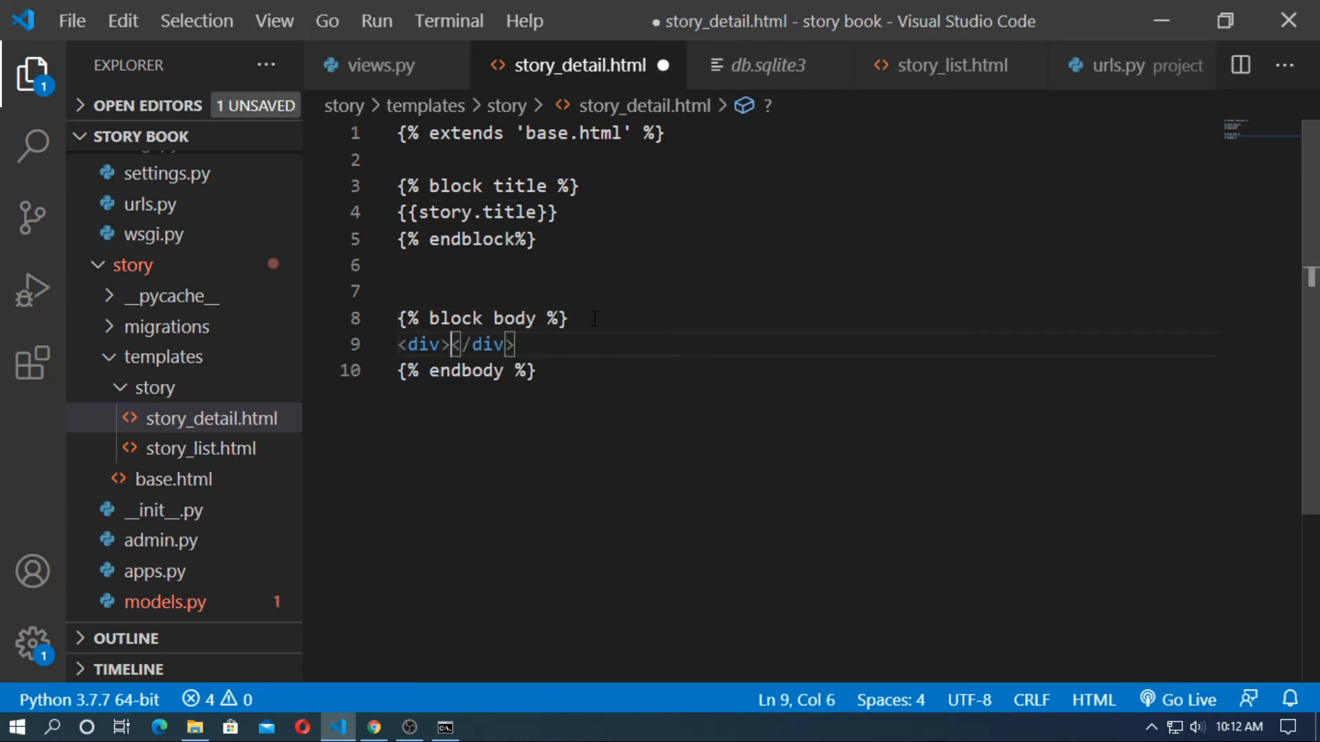
text(class='container'>)
text(<2)
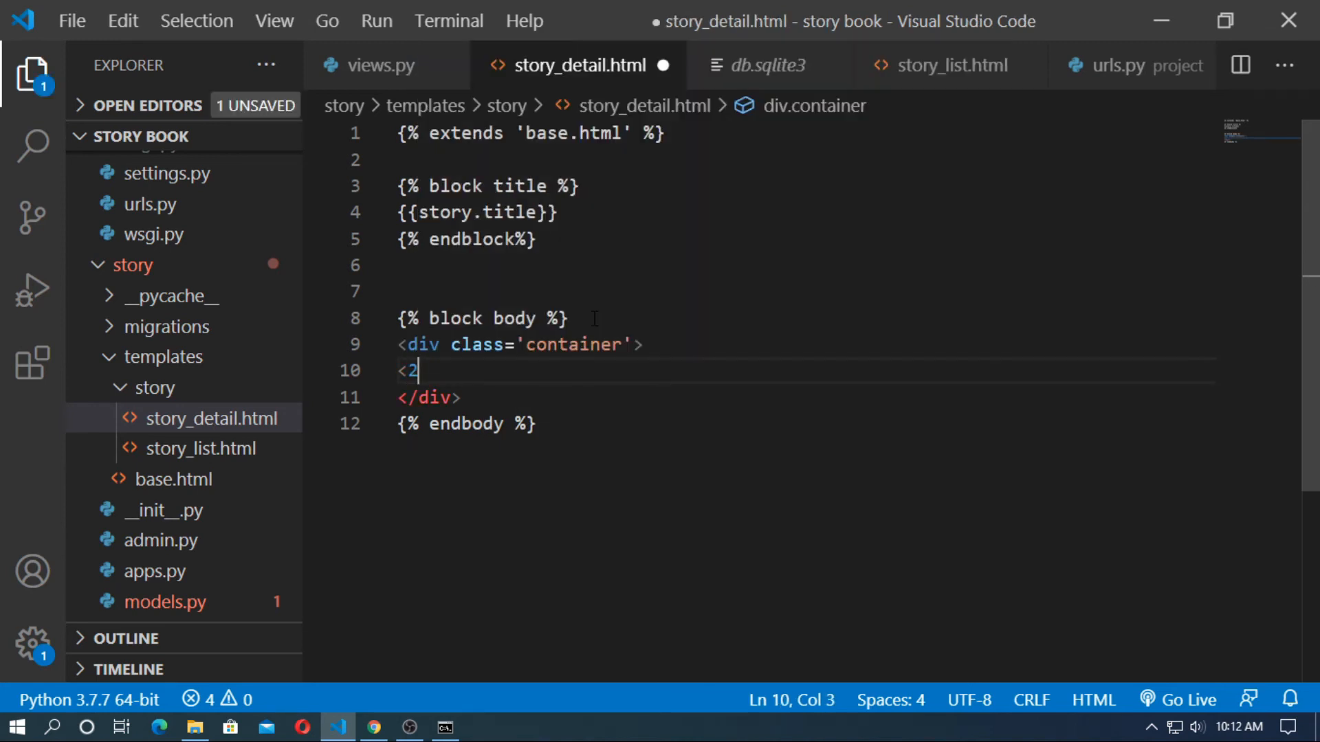
key(Backspace)
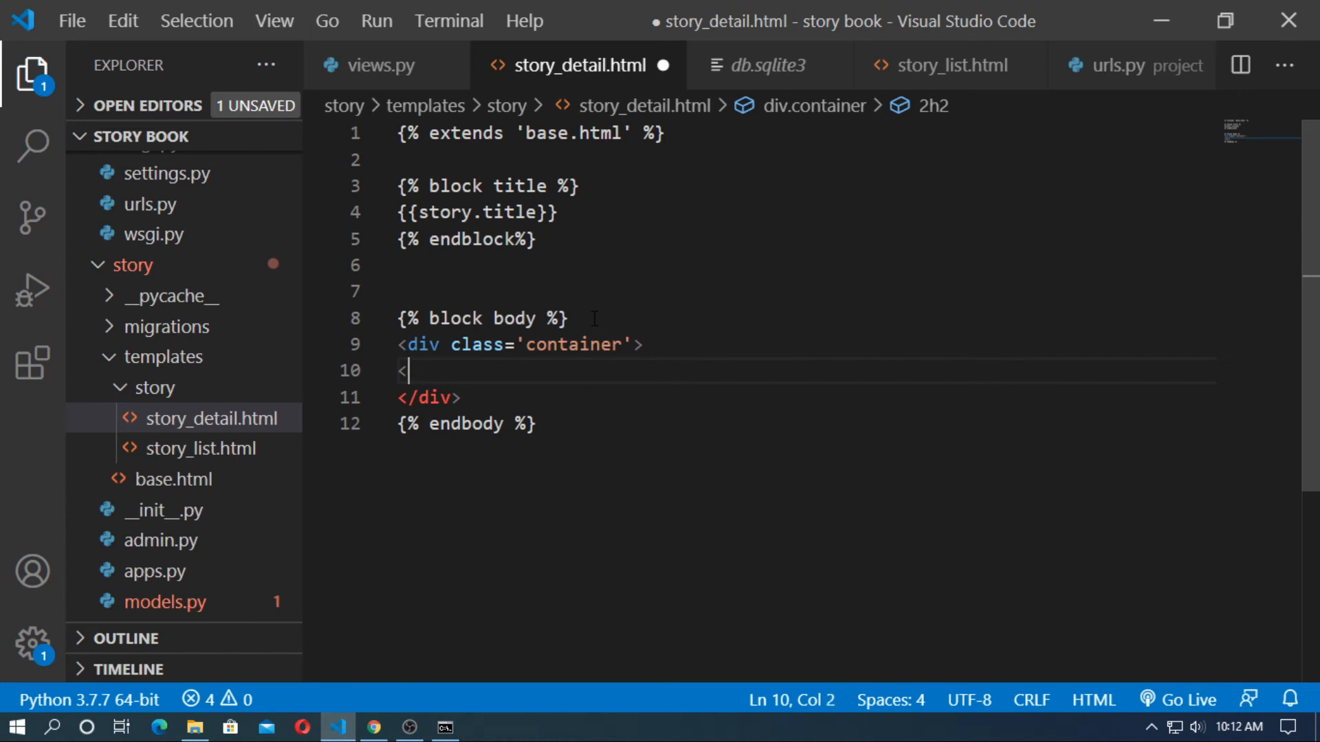
text(h2></h2>)
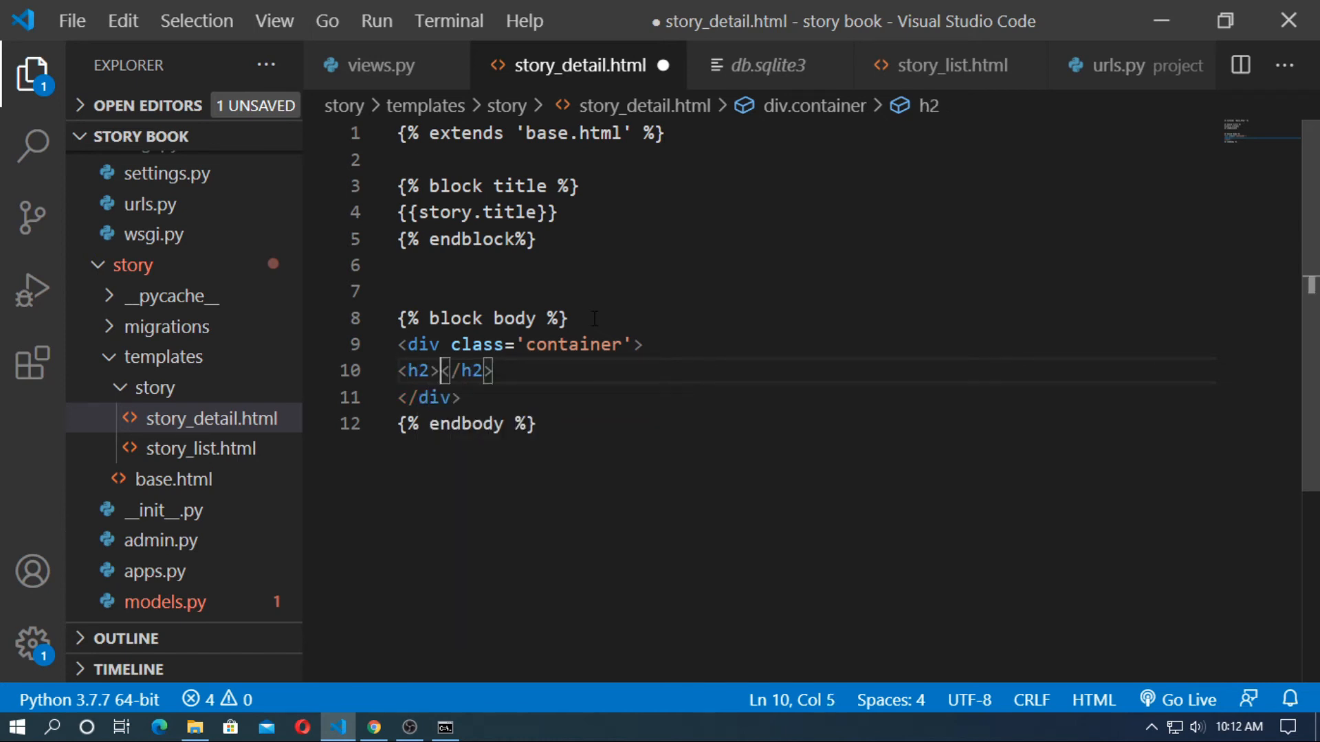
text({{story)
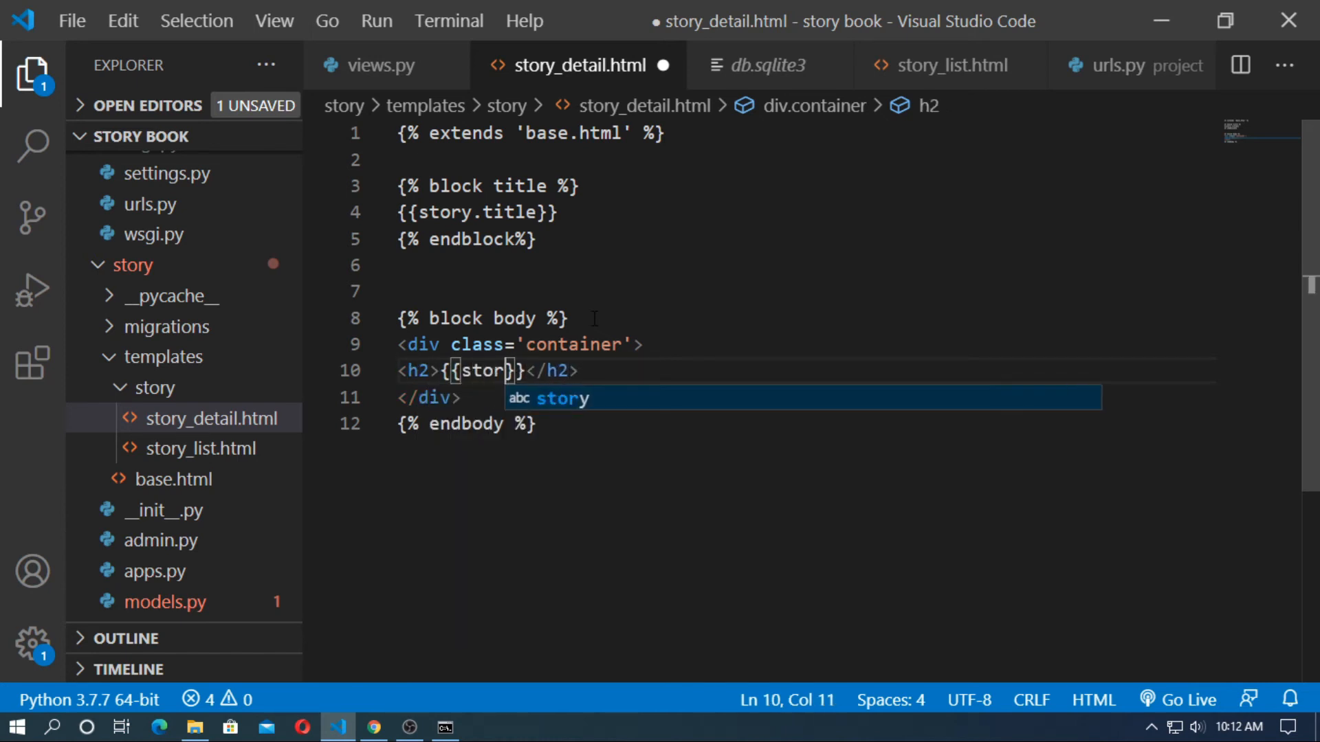
text(.)
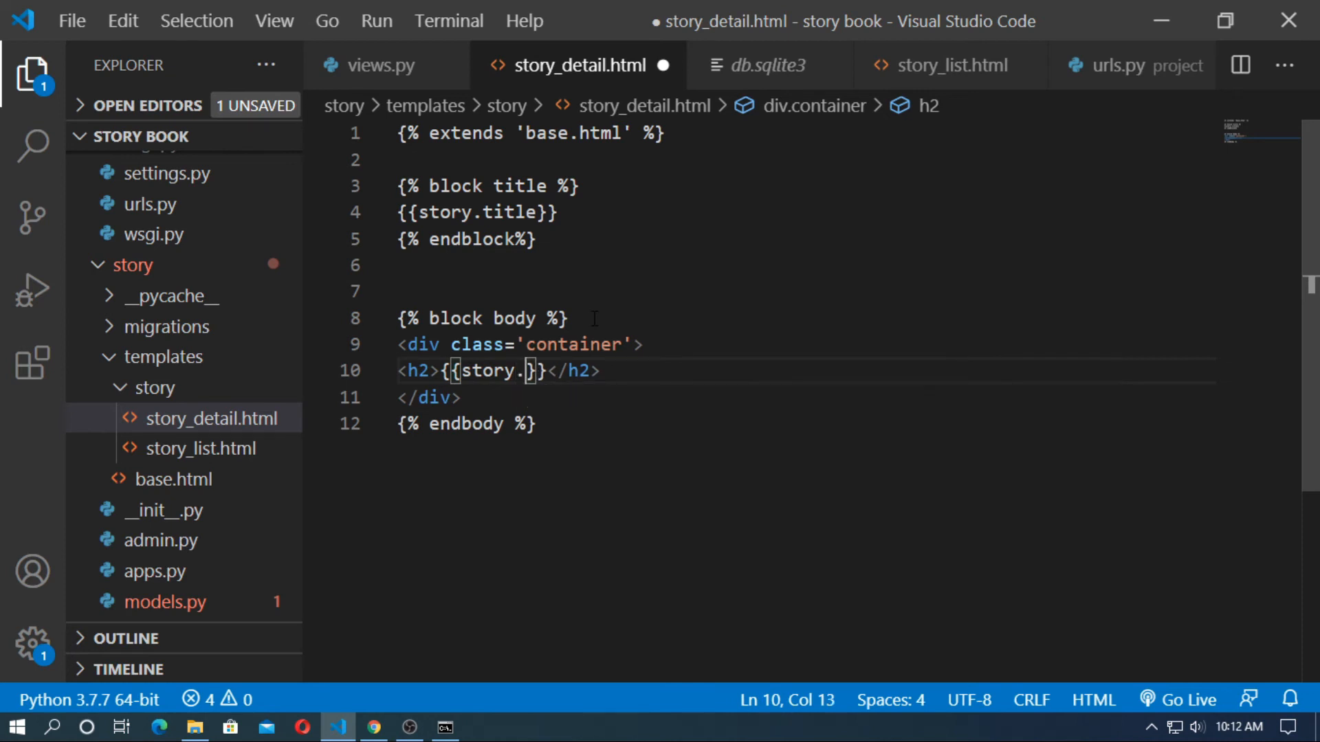
text(title)
text(<p></p>)
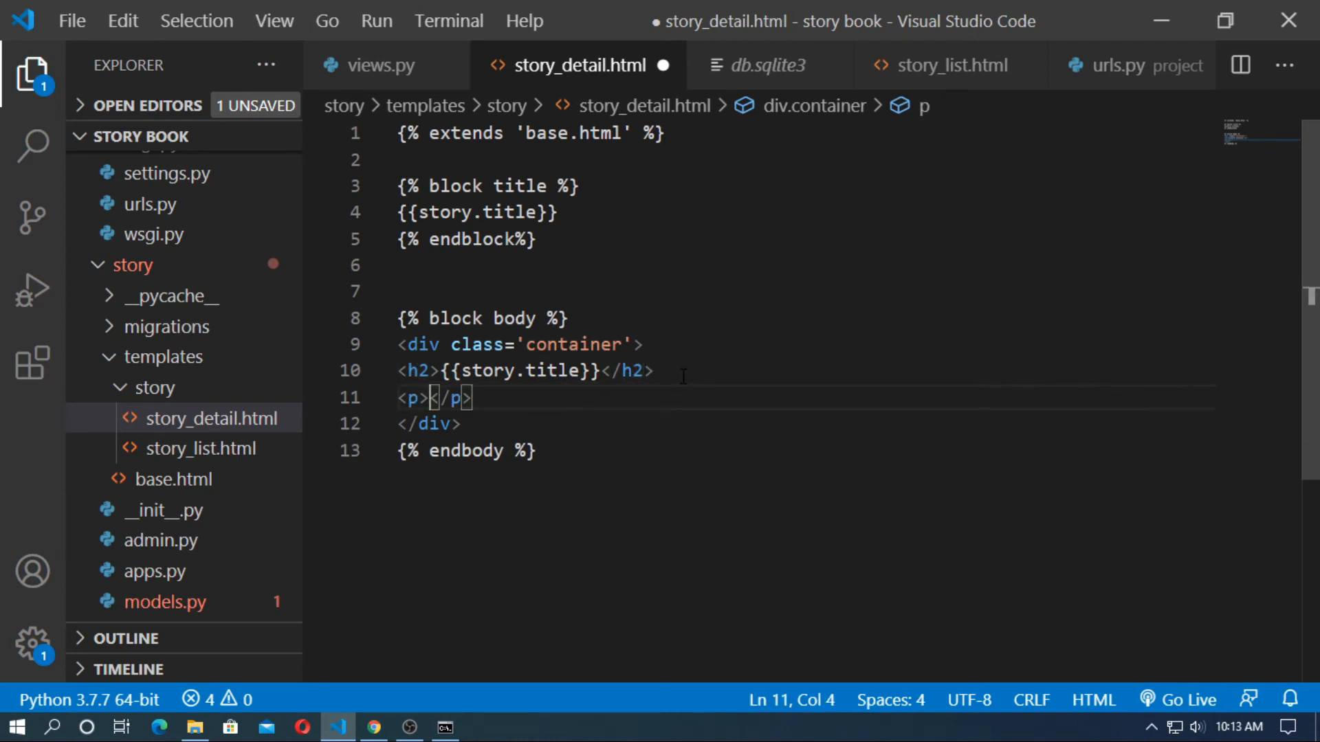
Add an <hr> and a p.lead with {{story.body}}, then close the block.
text({{story.body}})
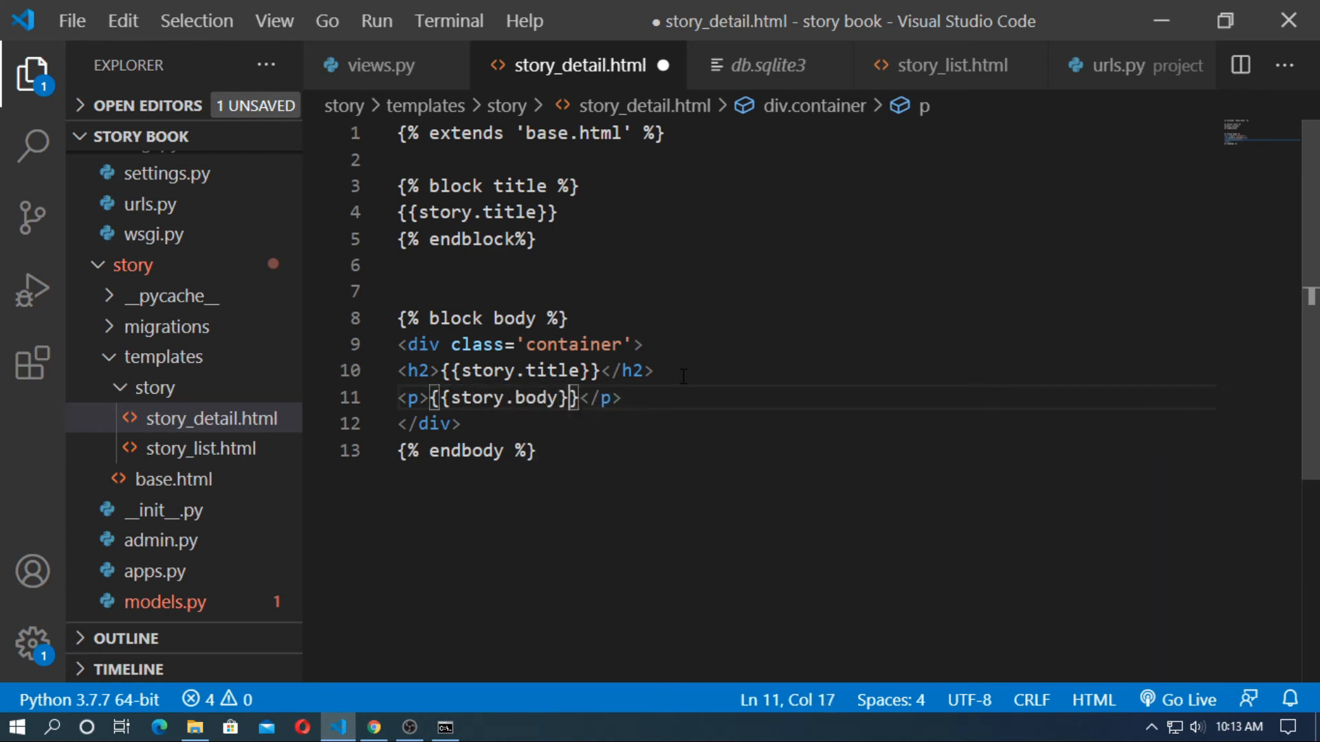
text(<hr>)
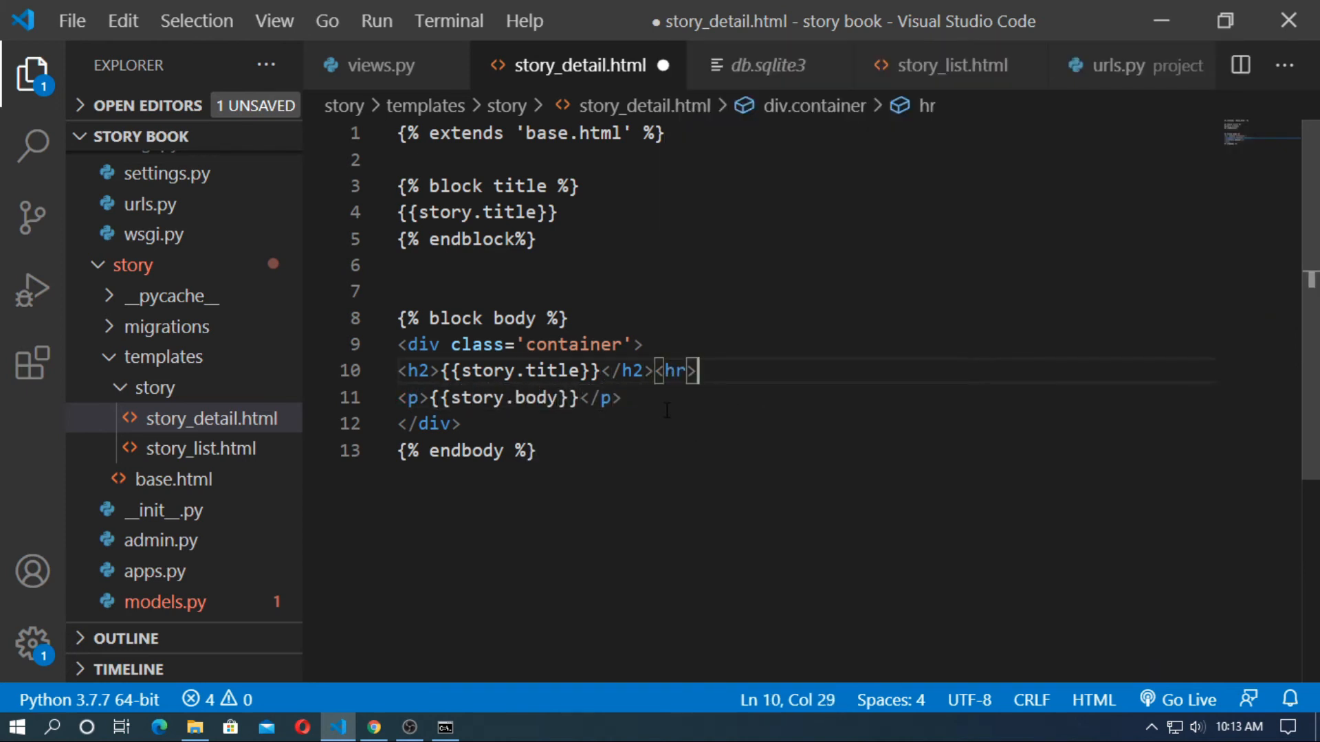
text(class="lead")
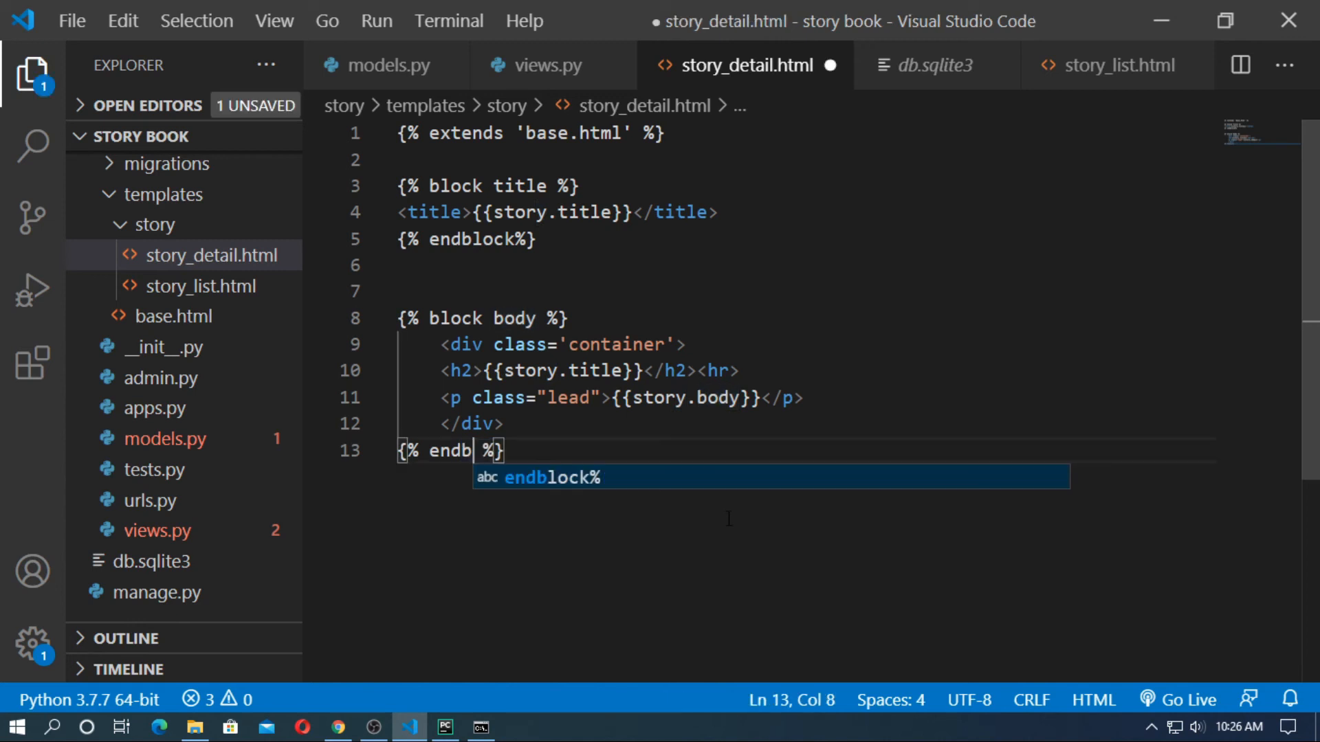
key(Tab)
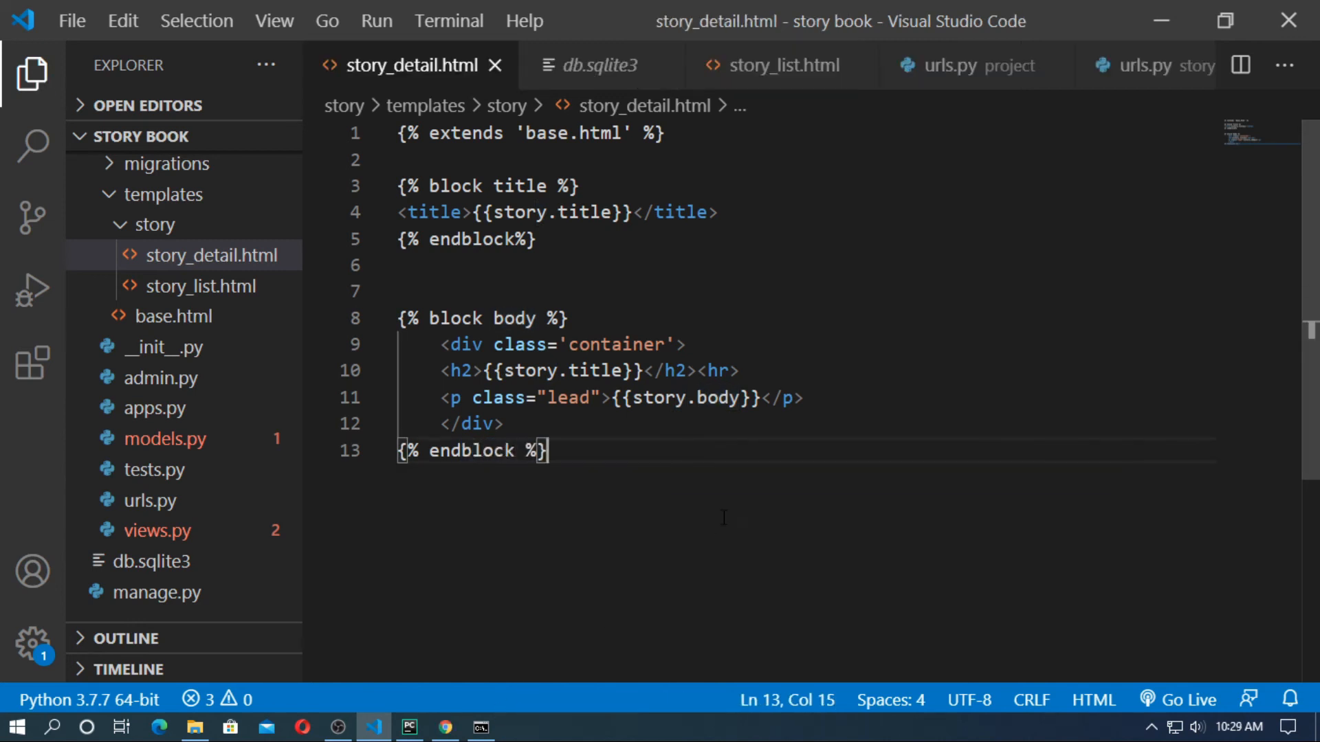
click(480, 726)
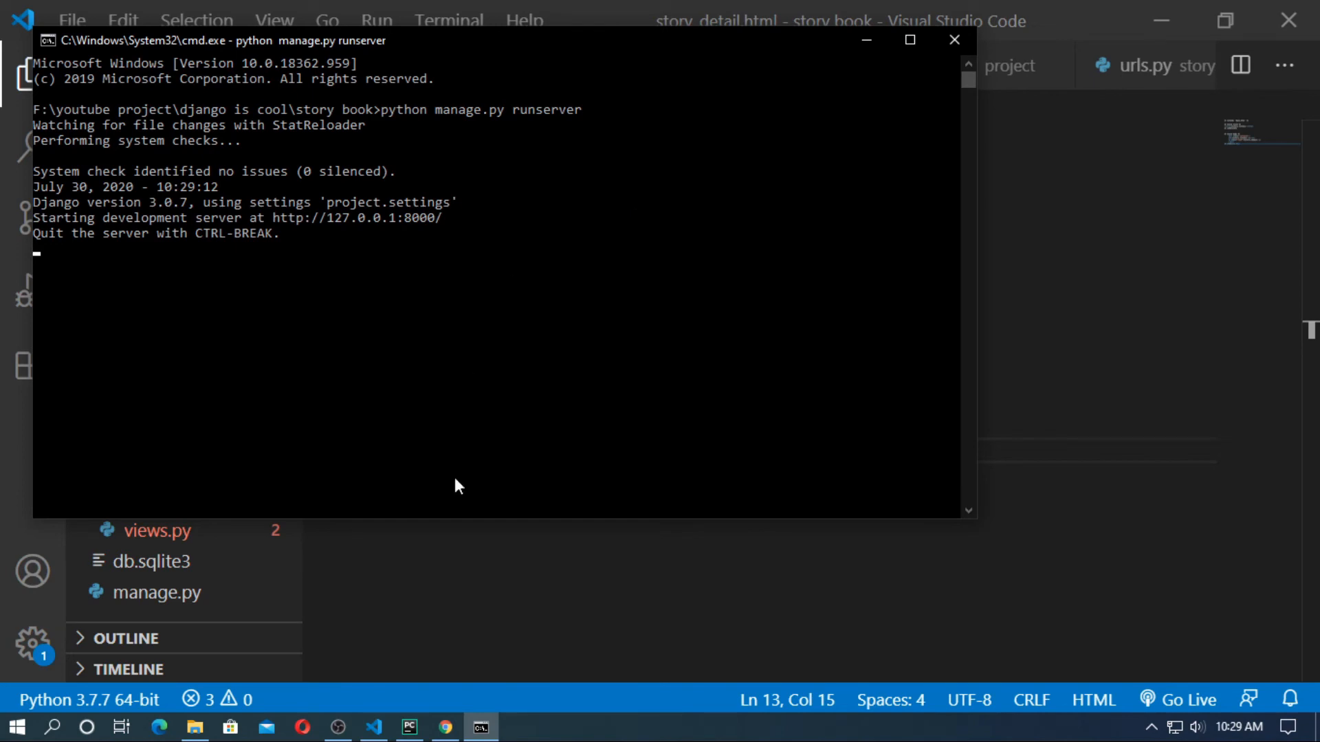
Load 127.0.0.1:8000, follow 'The selfish gaint' link, and check the server console's 404.
click(444, 727)
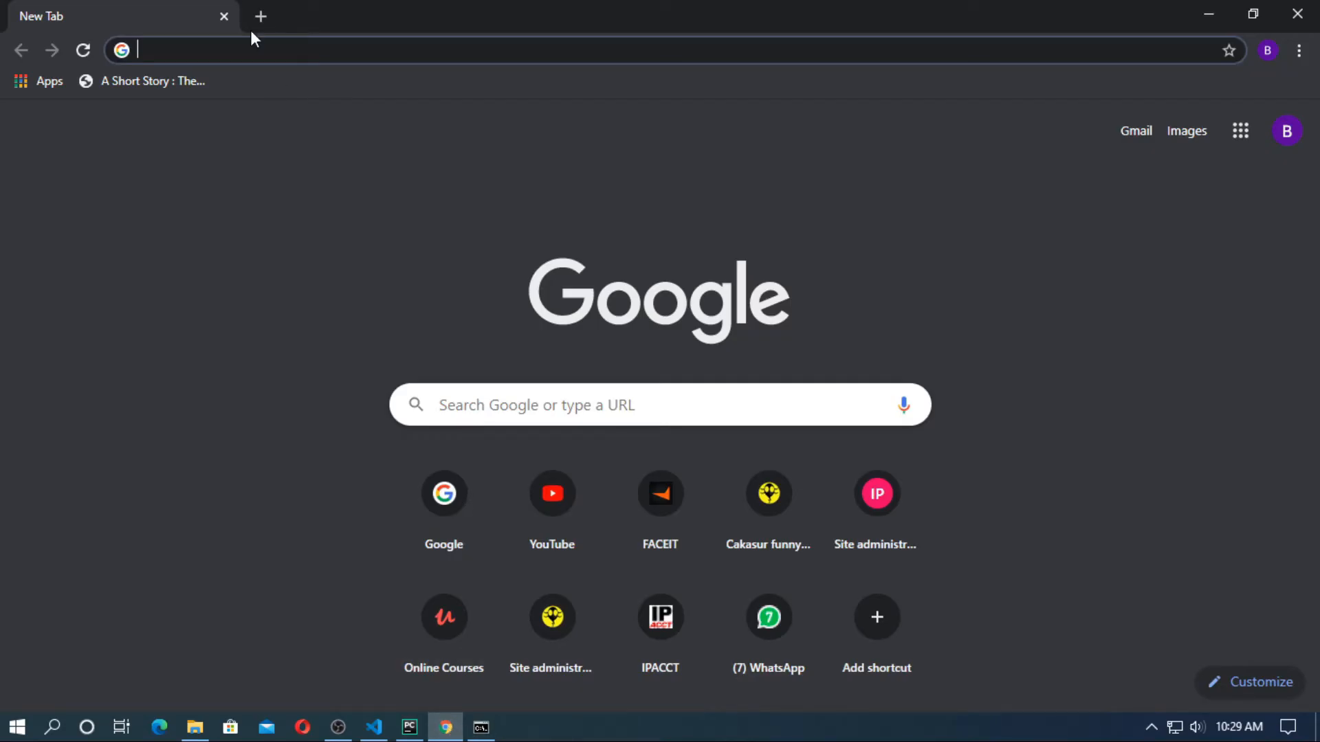
text(127.0.0.1:8000)
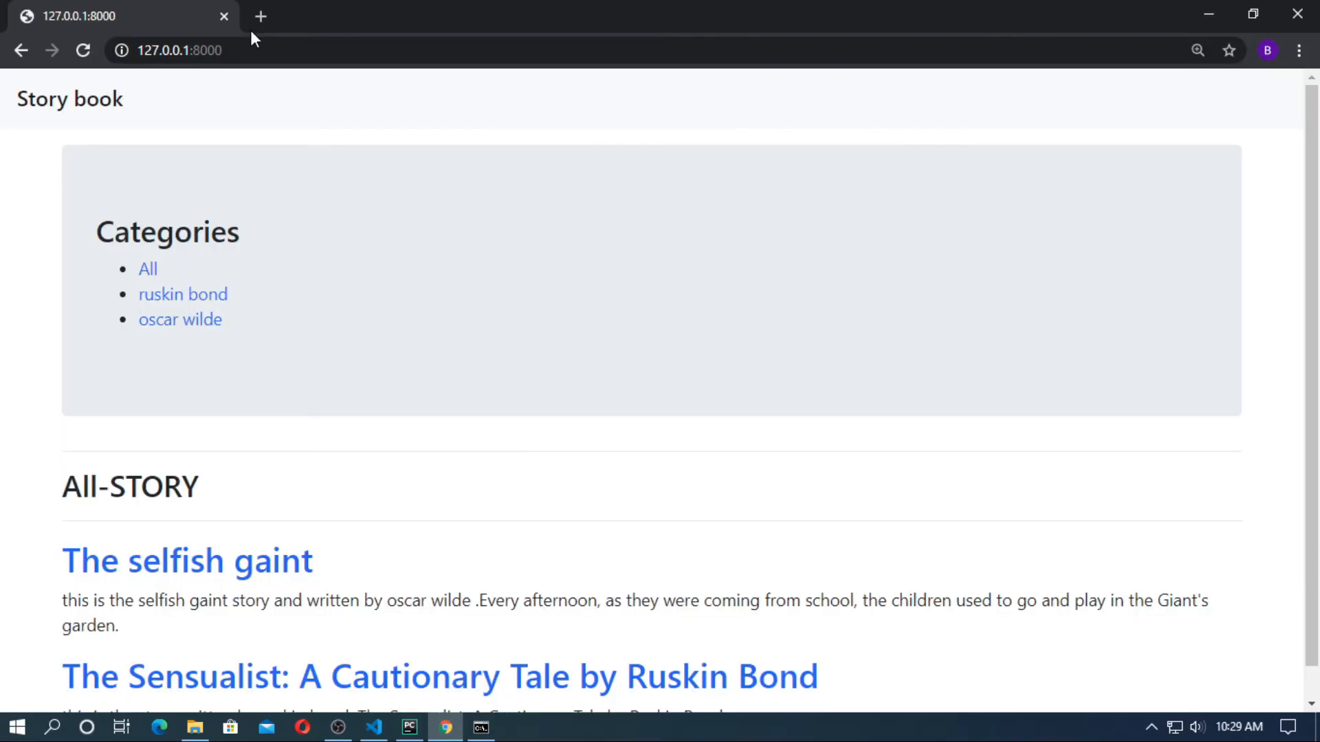
scroll(down, 3)
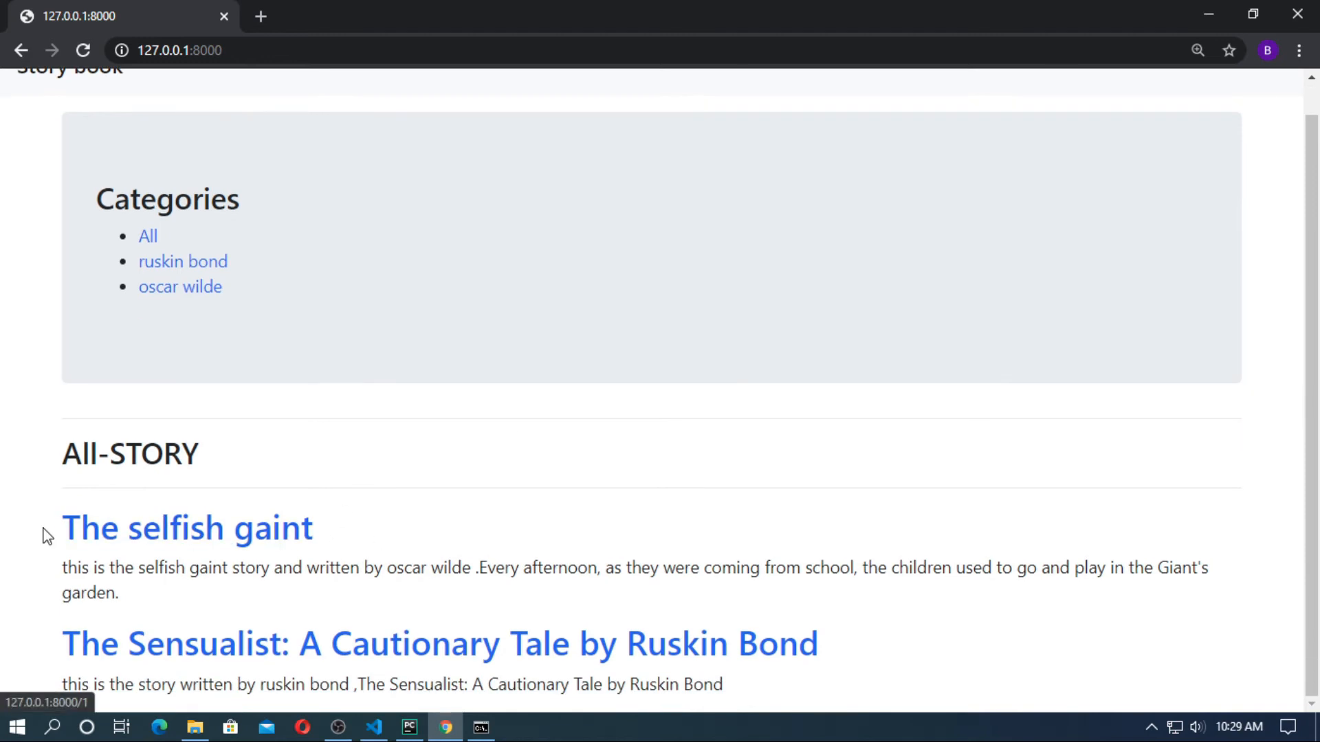
mouse_move(217, 555)
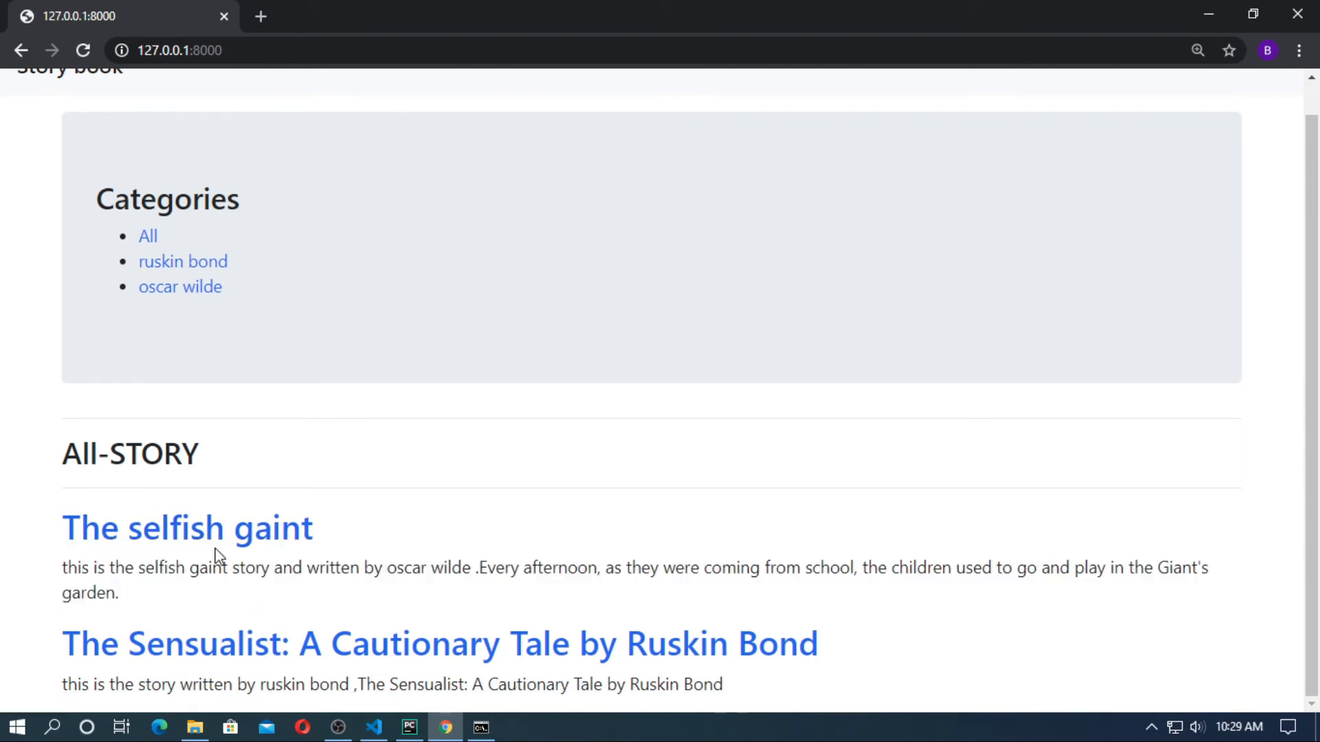
mouse_move(187, 528)
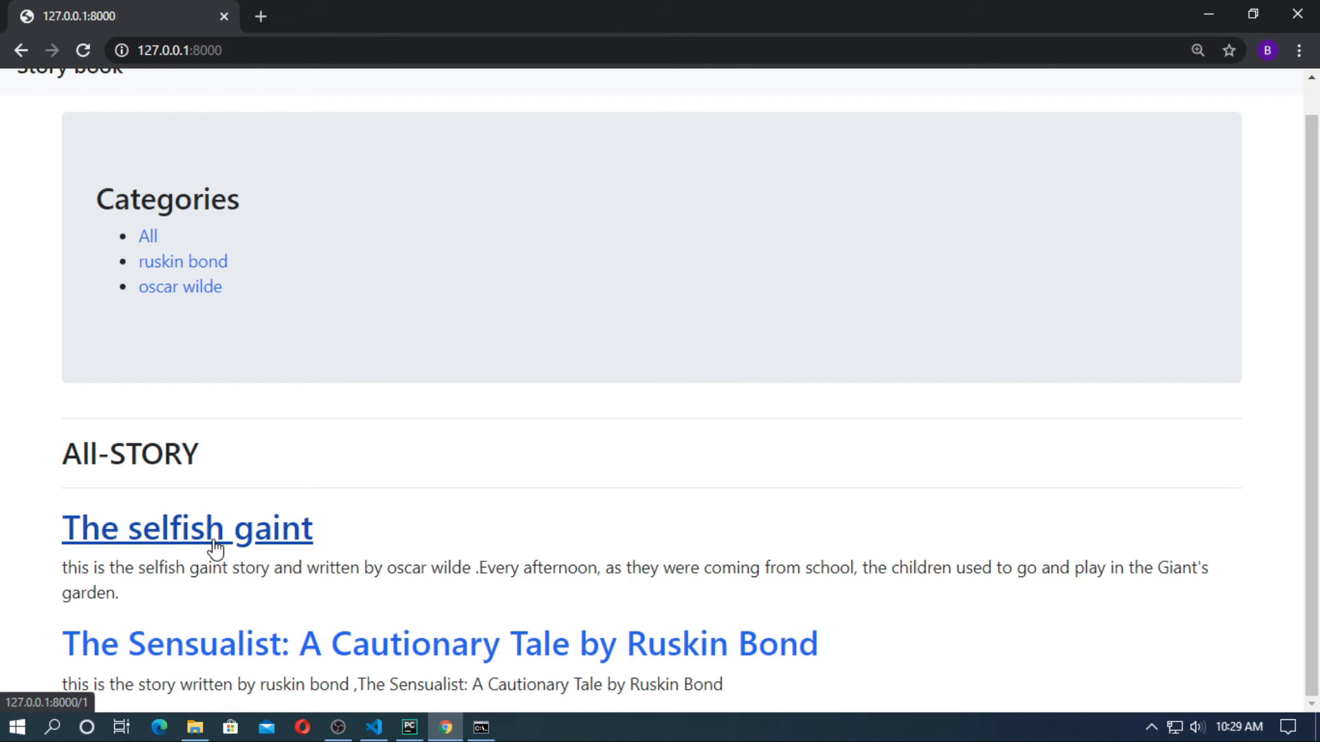
click(187, 528)
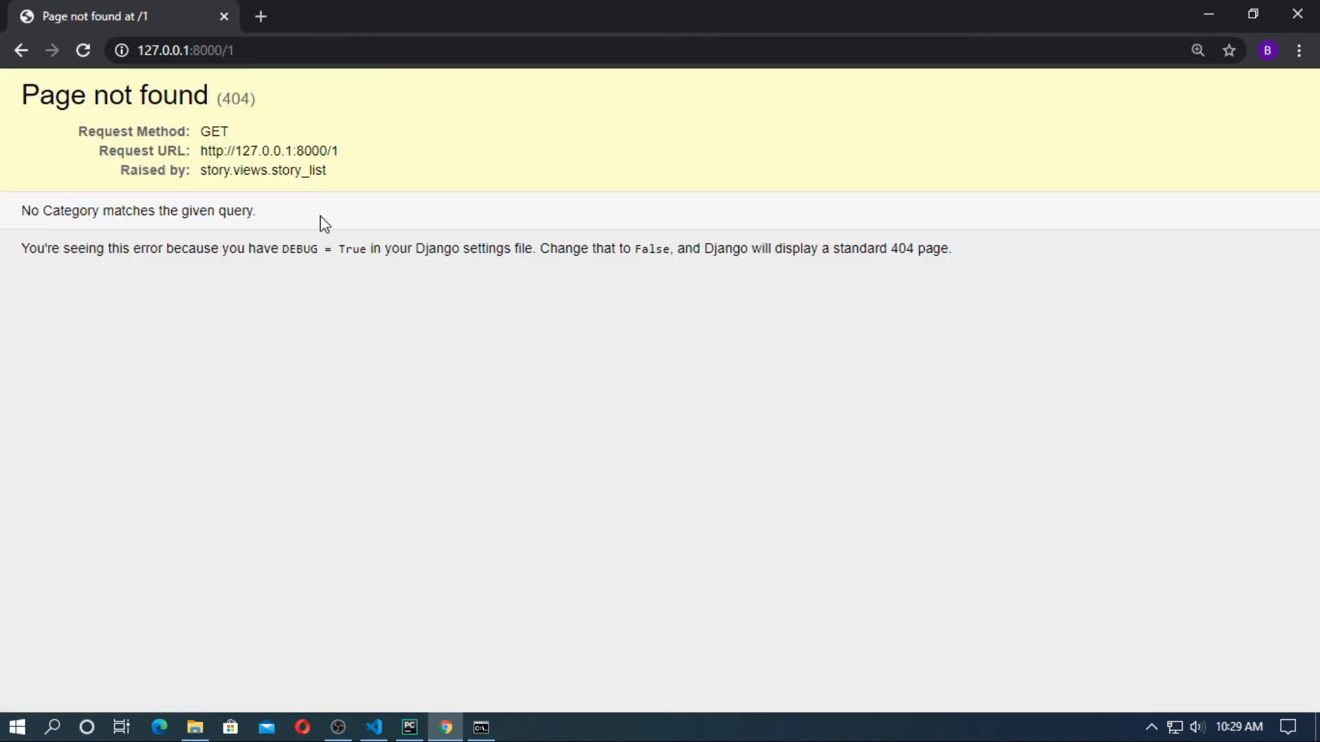
mouse_move(292, 244)
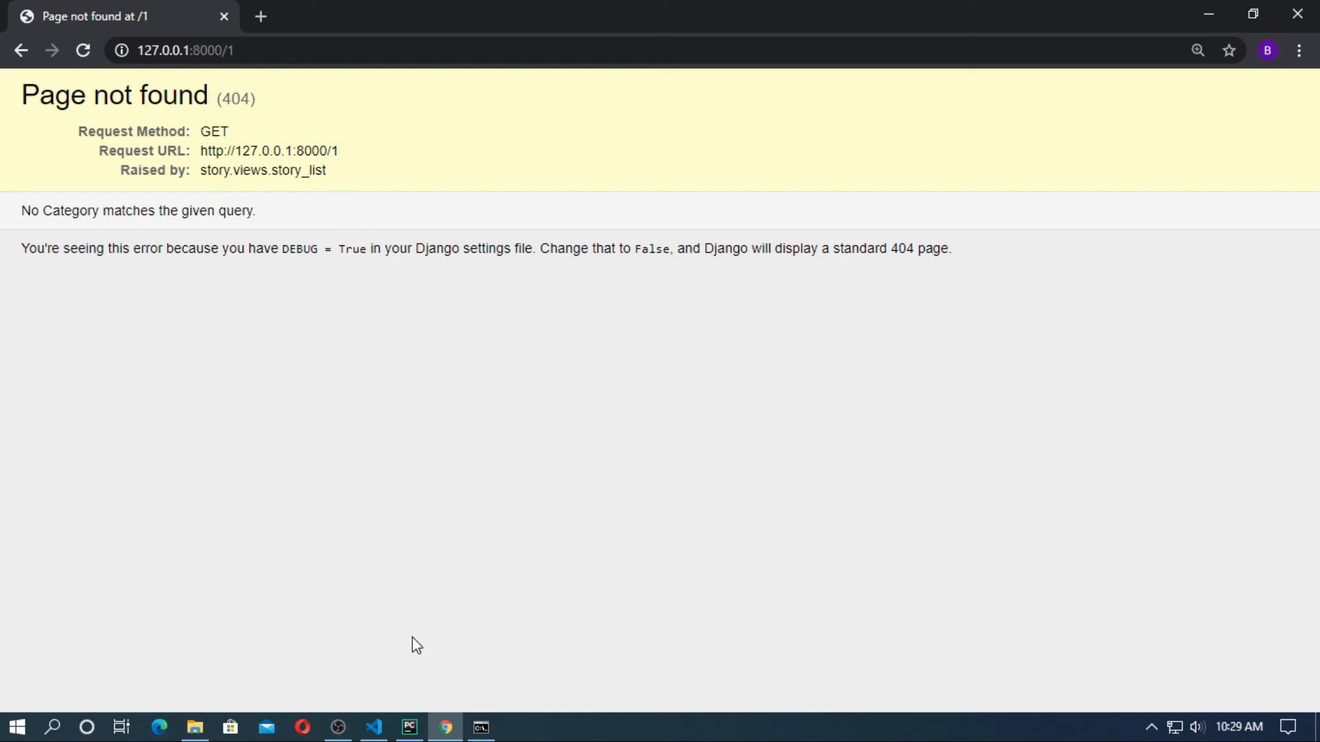
click(480, 726)
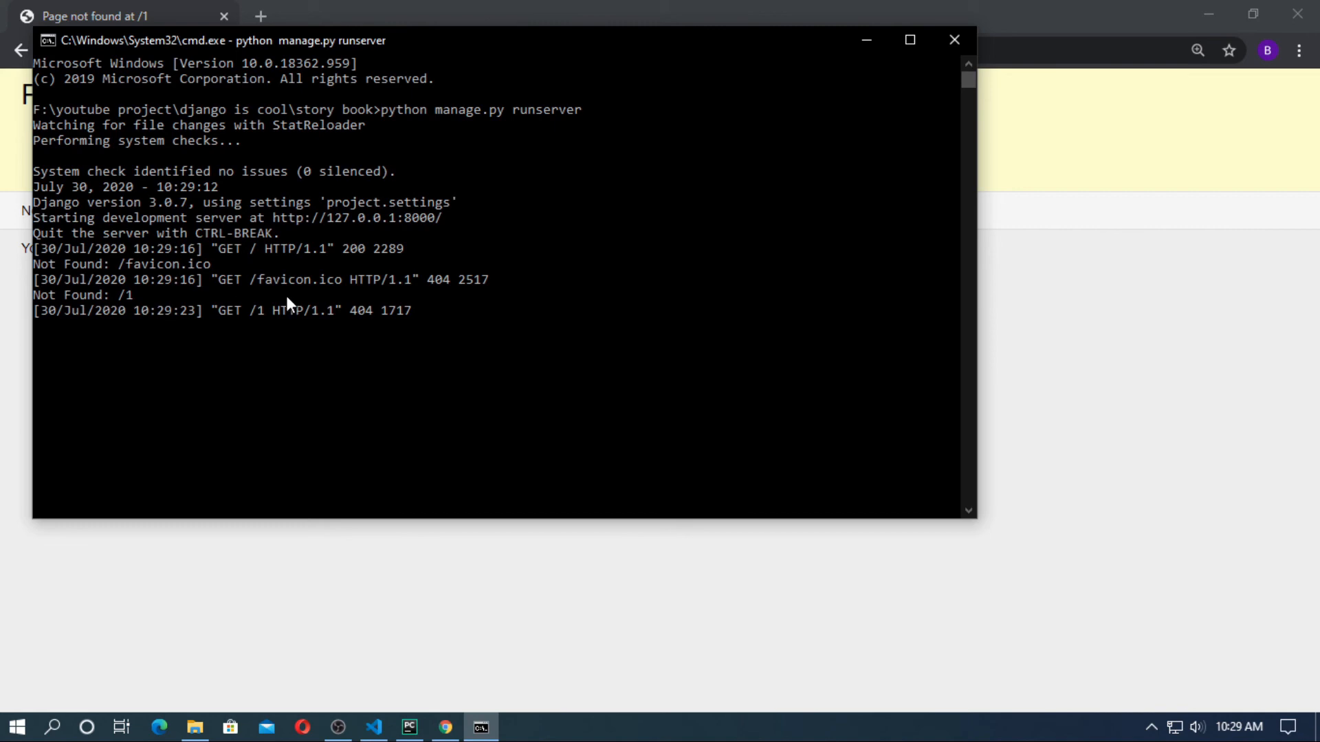
click(373, 727)
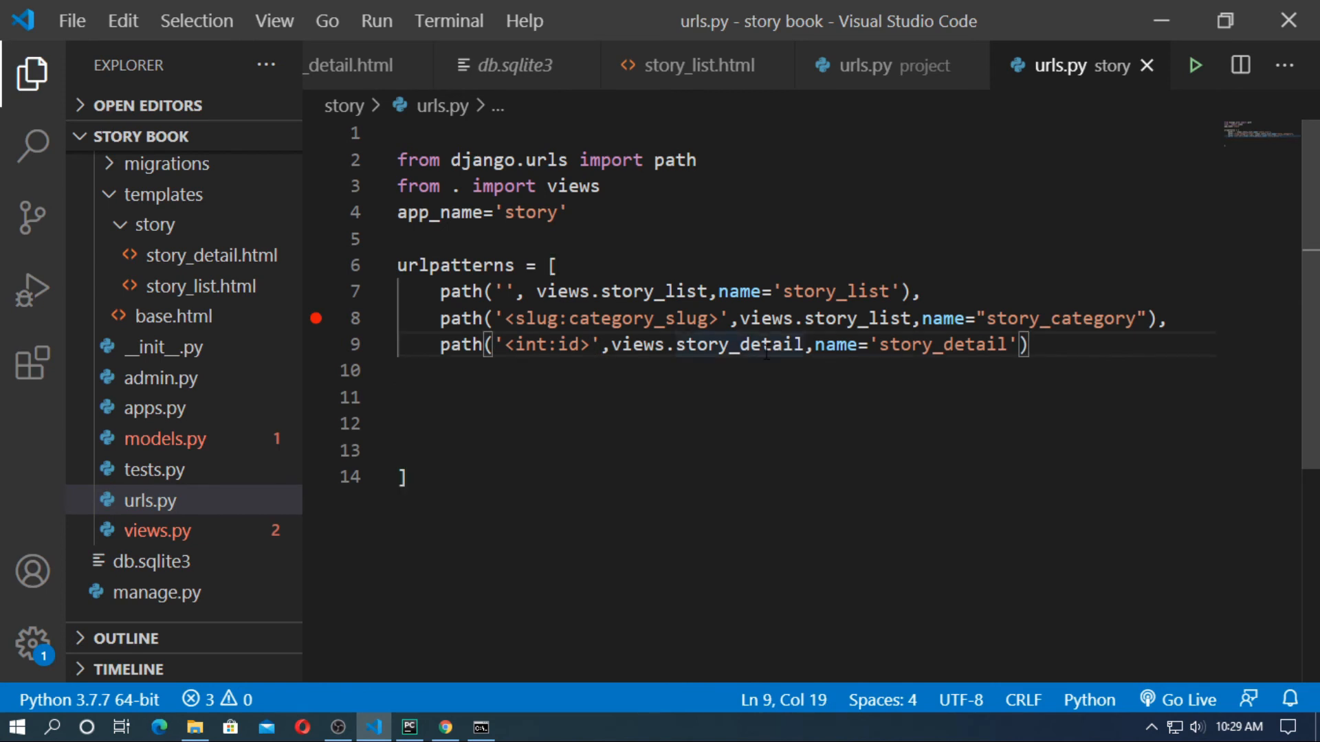
Add a trailing slash to the story_detail pattern ('<int:id>/') and confirm The selfish gaint opens at /1/.
text(/)
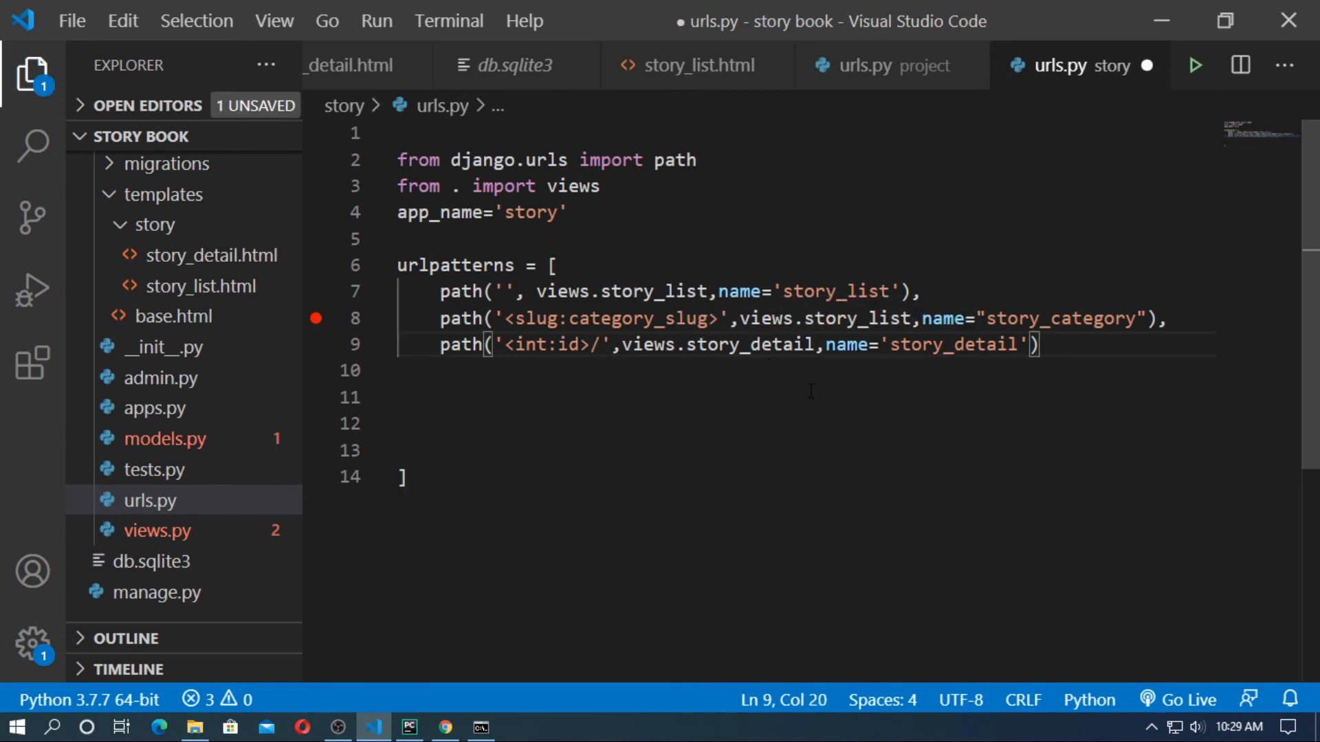
click(480, 727)
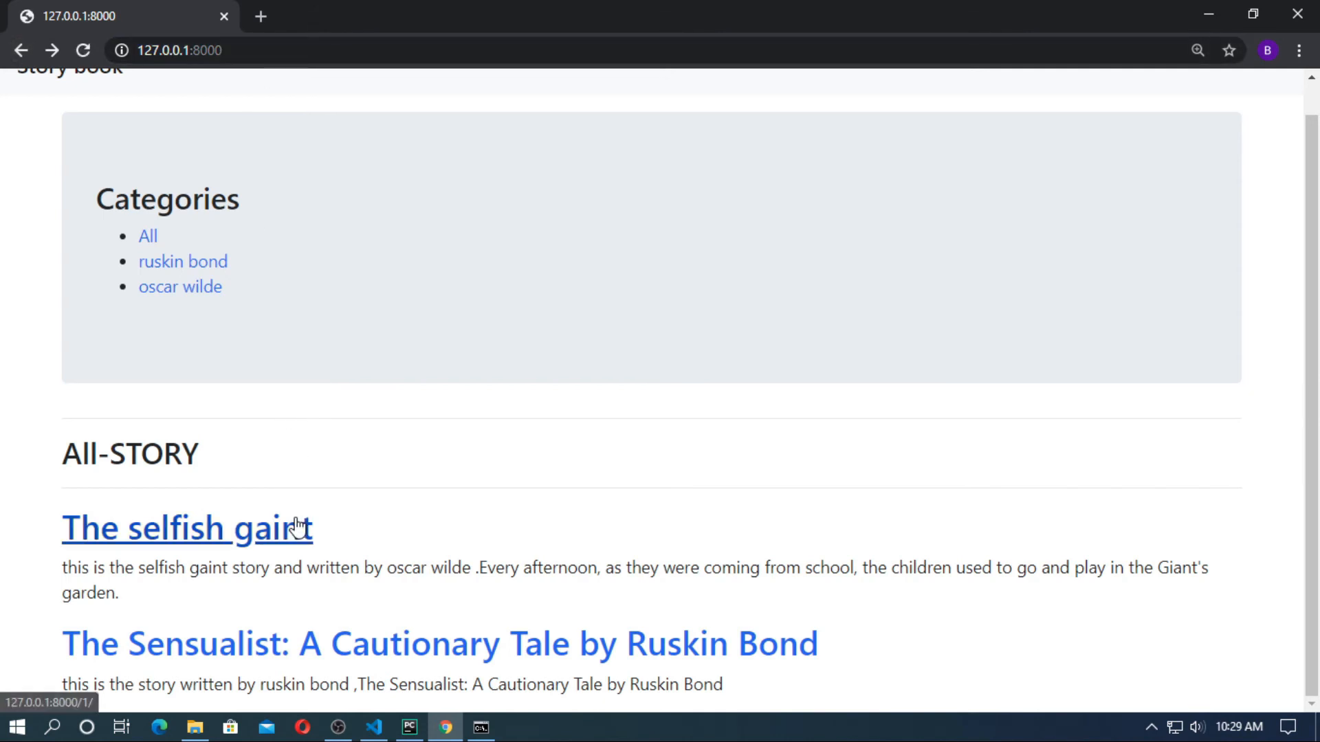
click(187, 528)
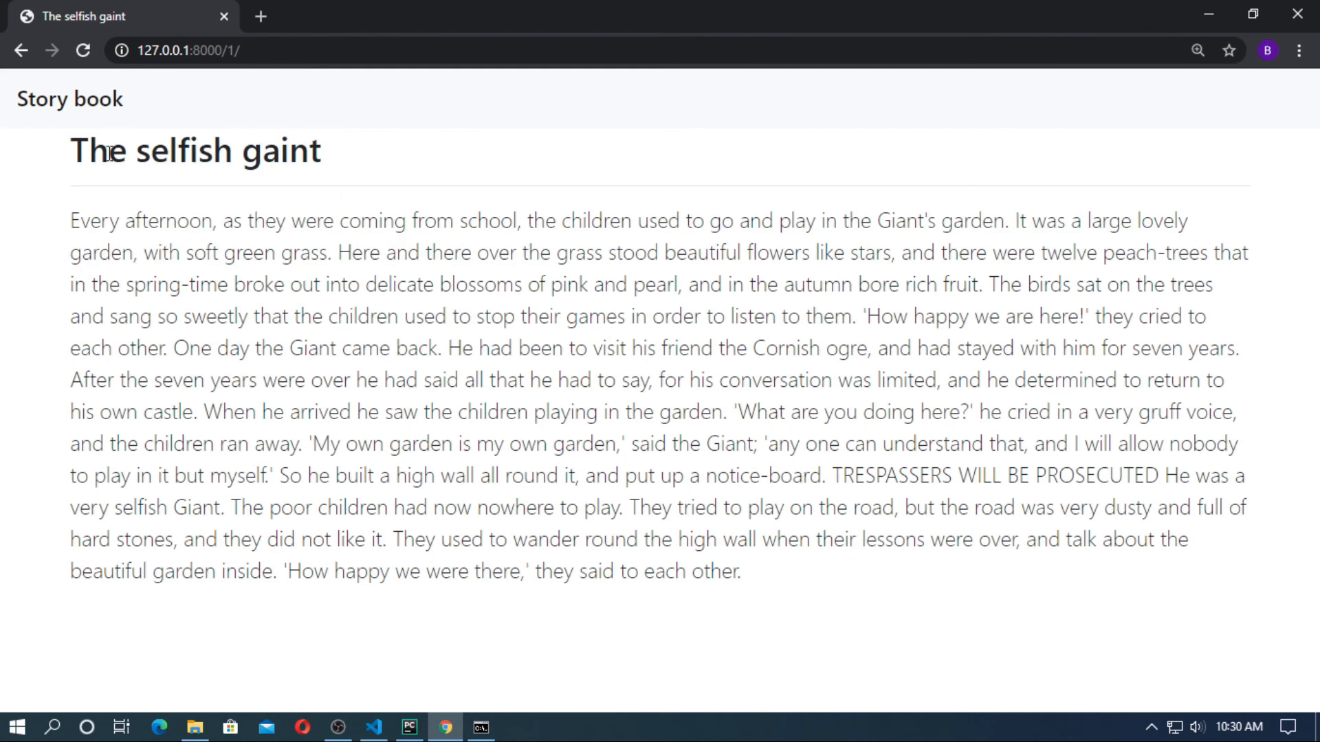
click(372, 727)
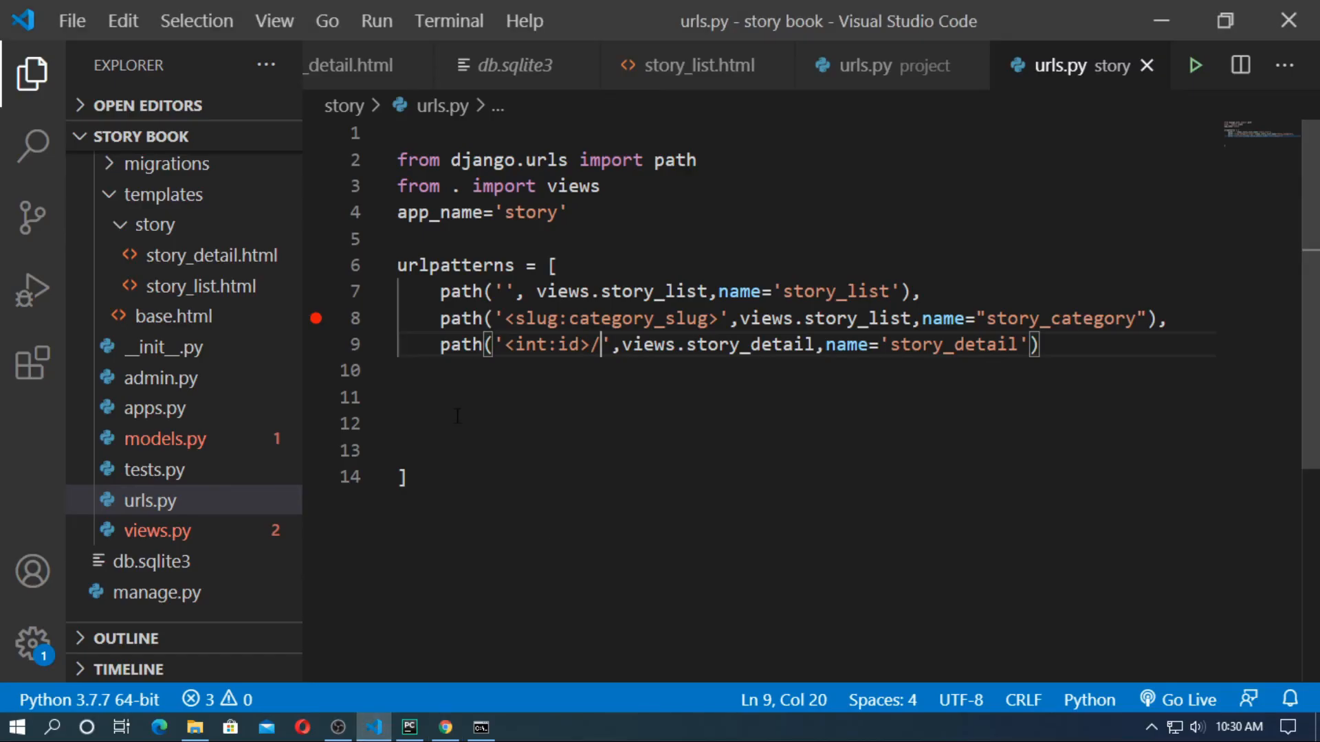
click(211, 255)
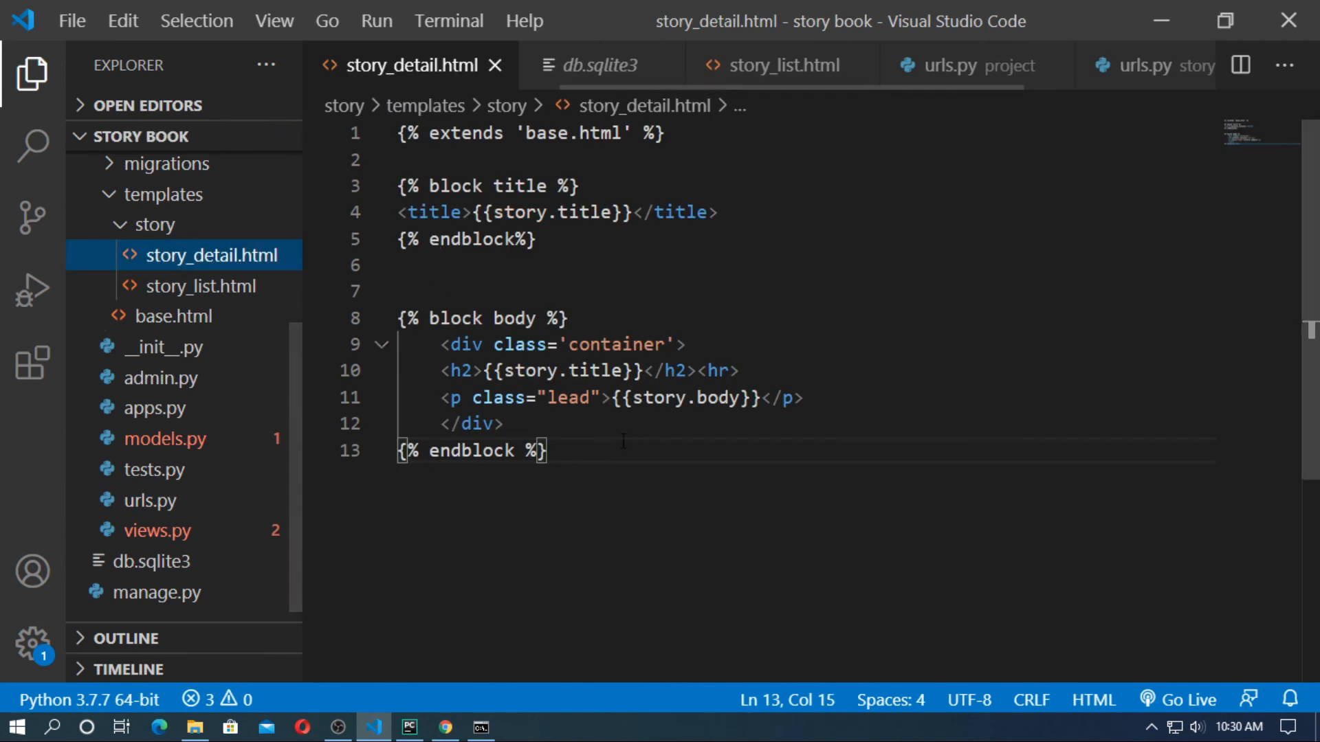
Add class="text-center" to the story title h2 in story_detail.html.
click(461, 371)
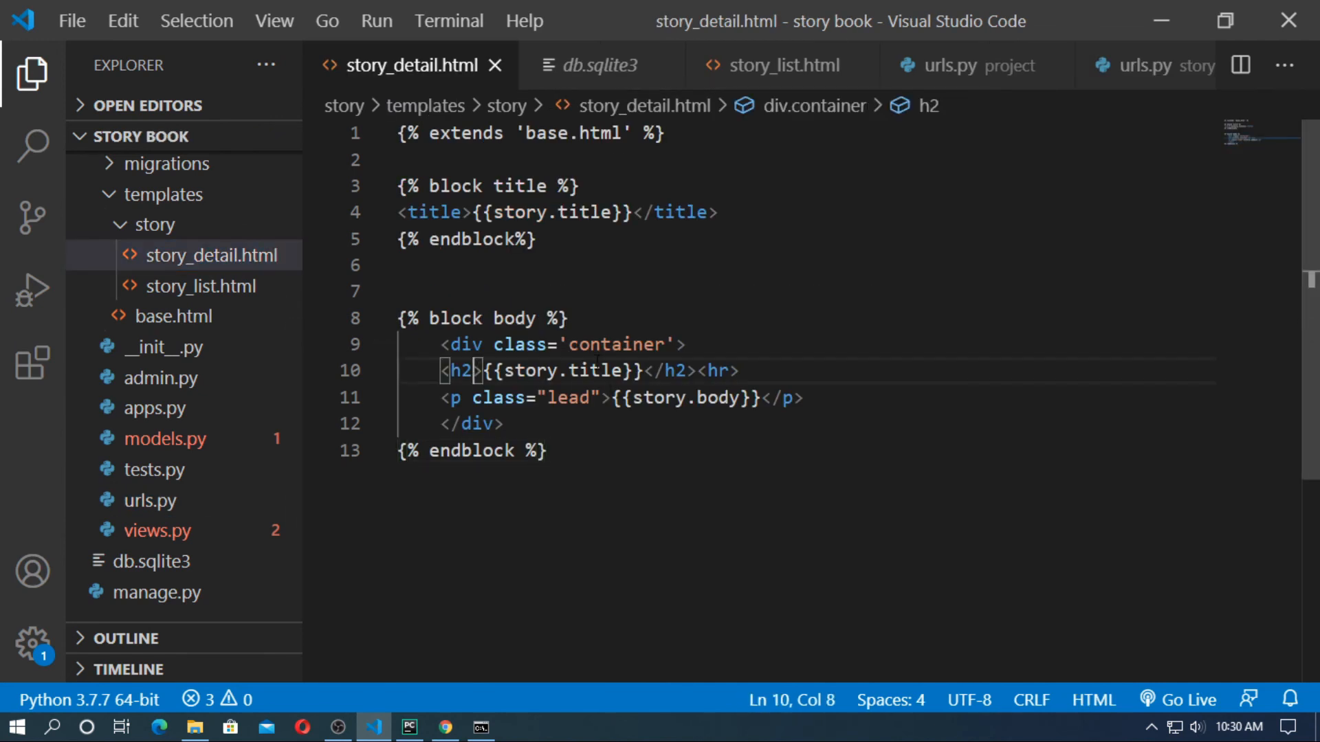
text(class="")
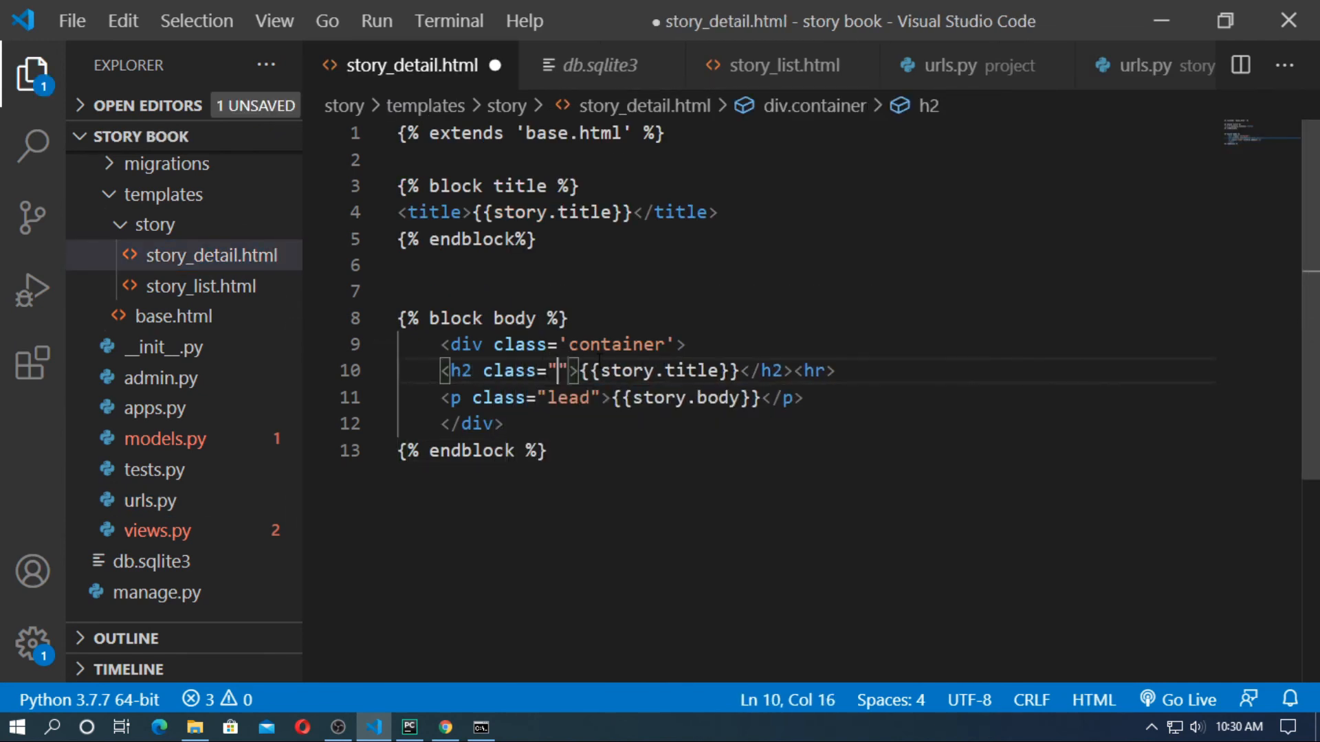
text(text-center)
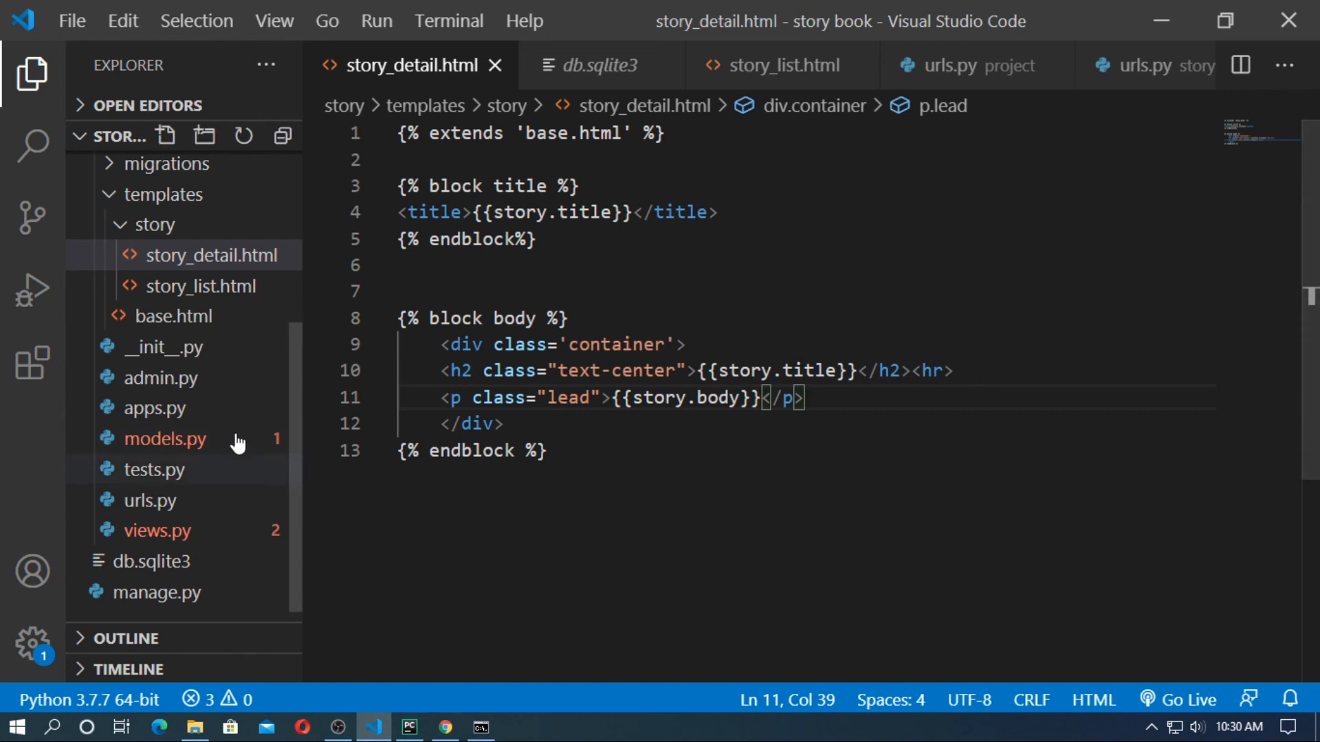
Change the base.html navbar from light to dark and view the restyled page in Chrome.
click(174, 316)
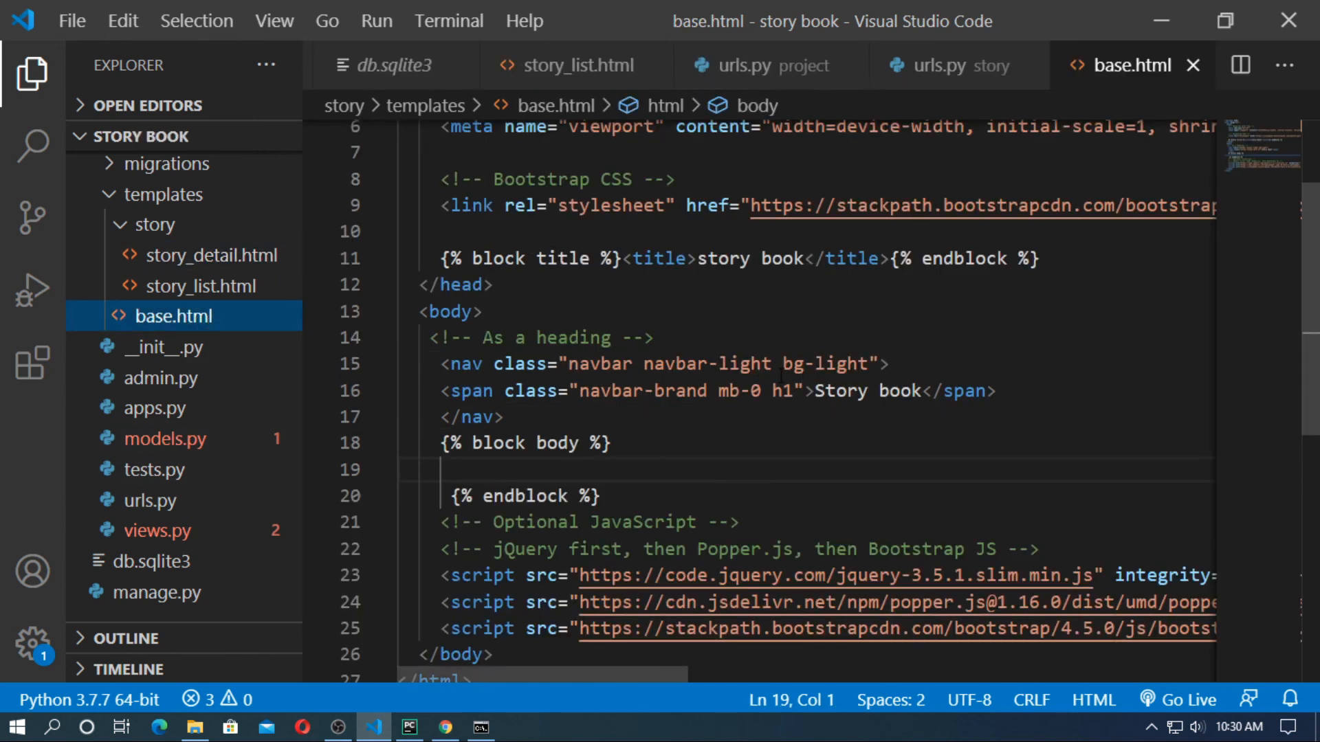
double_click(744, 364)
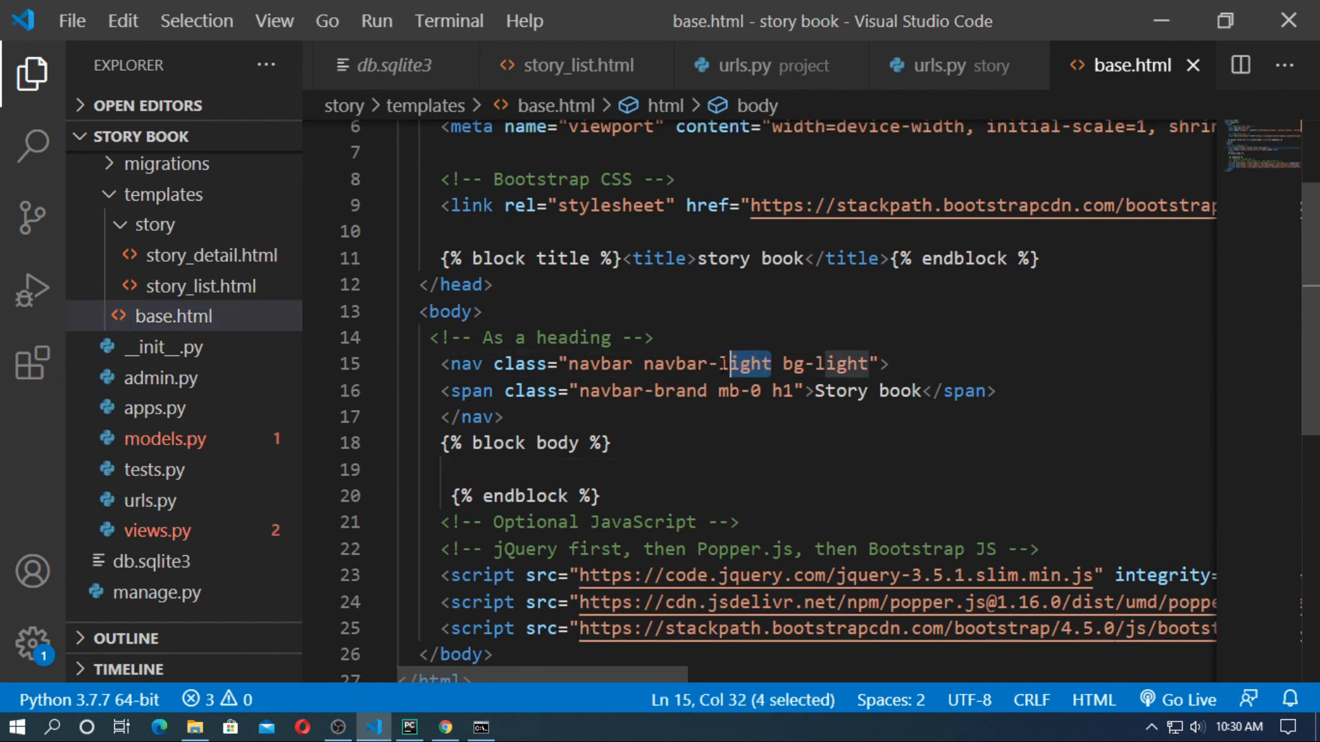
text(d)
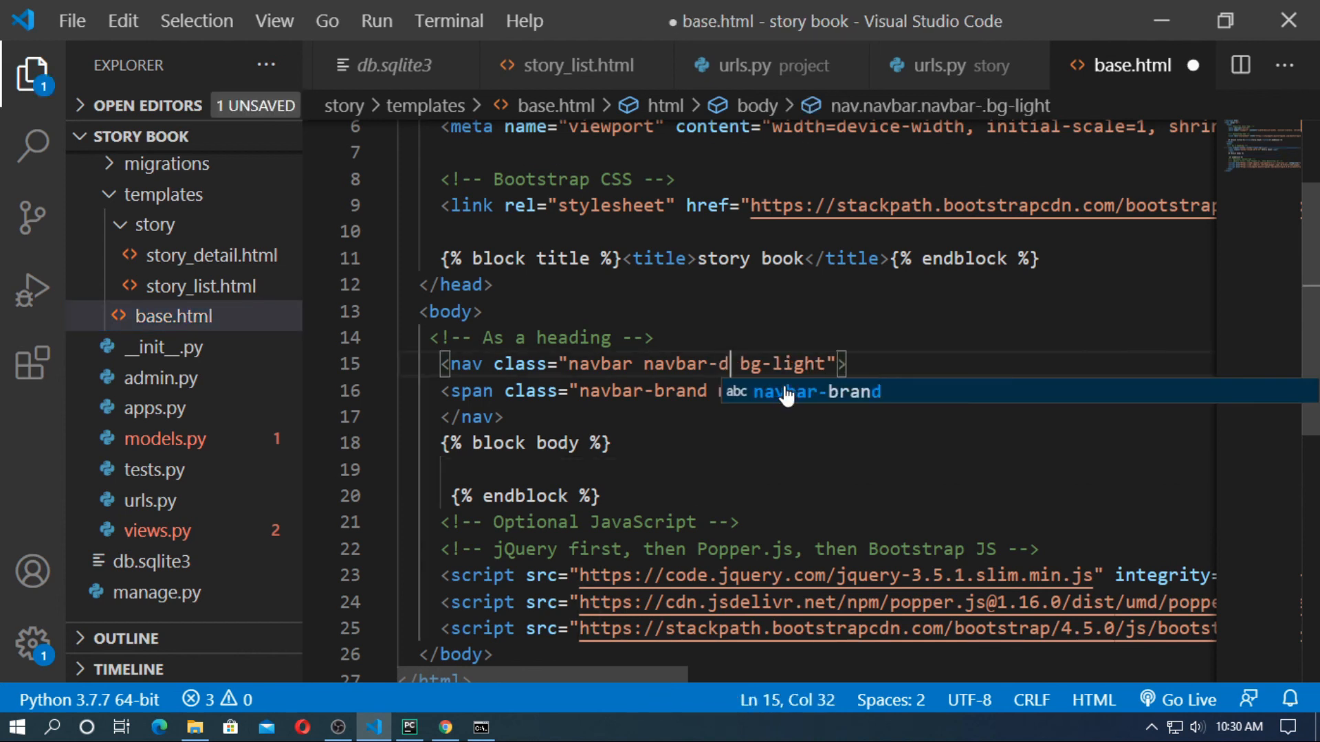
text(ark)
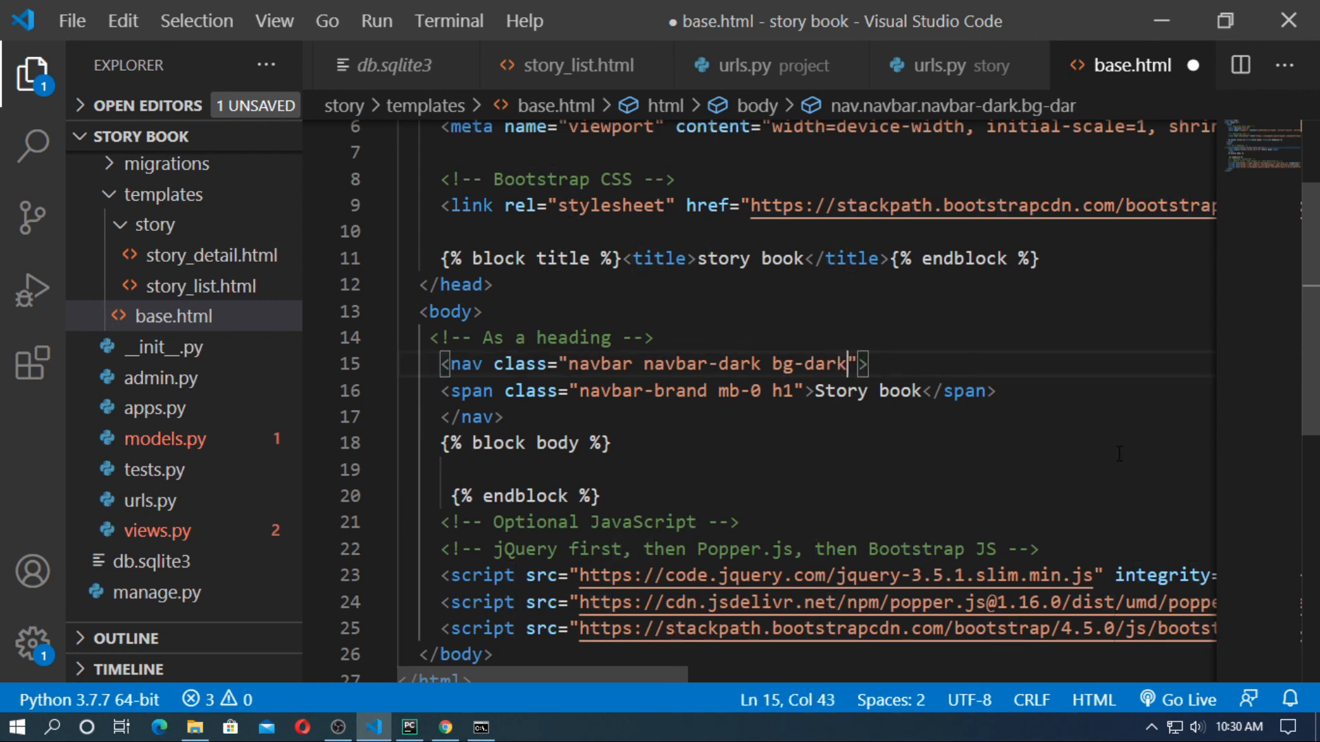
click(445, 727)
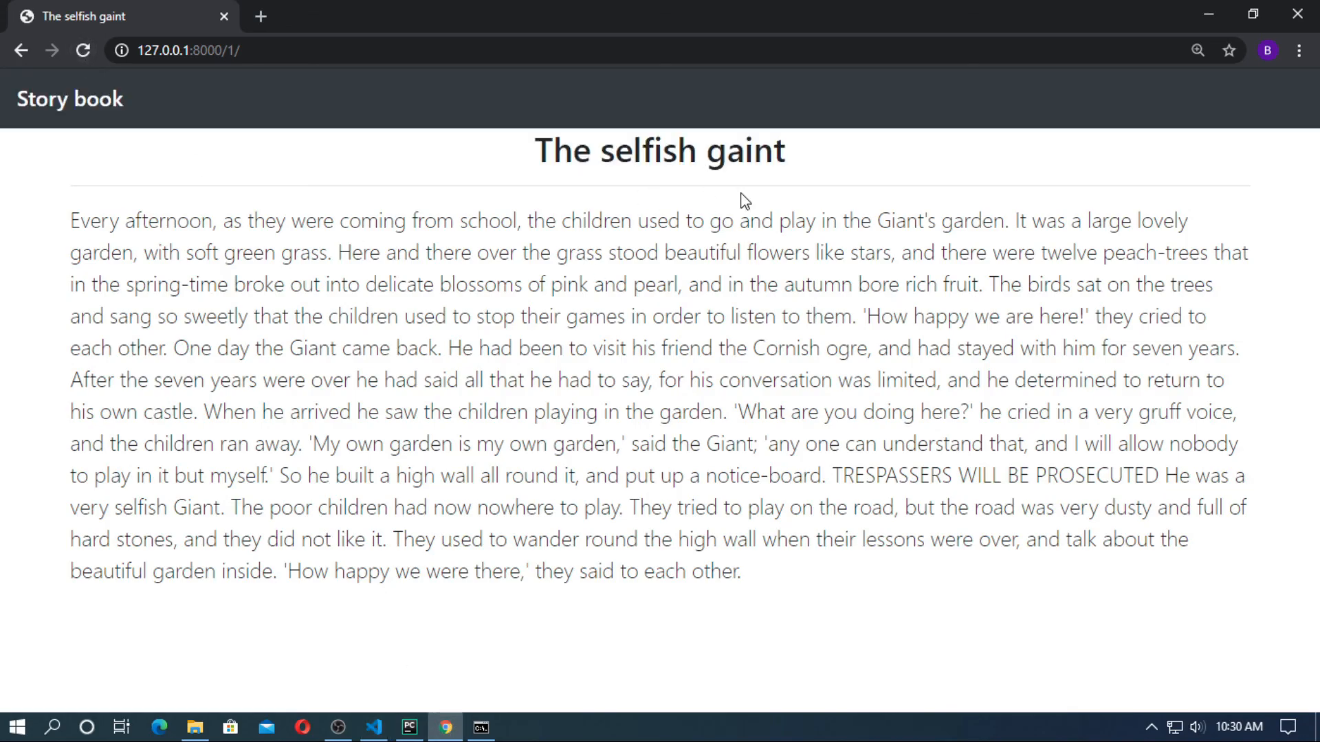
Open The Sensualist detail page, then The selfish gaint from the oscar wilde category.
drag(435, 539, 742, 571)
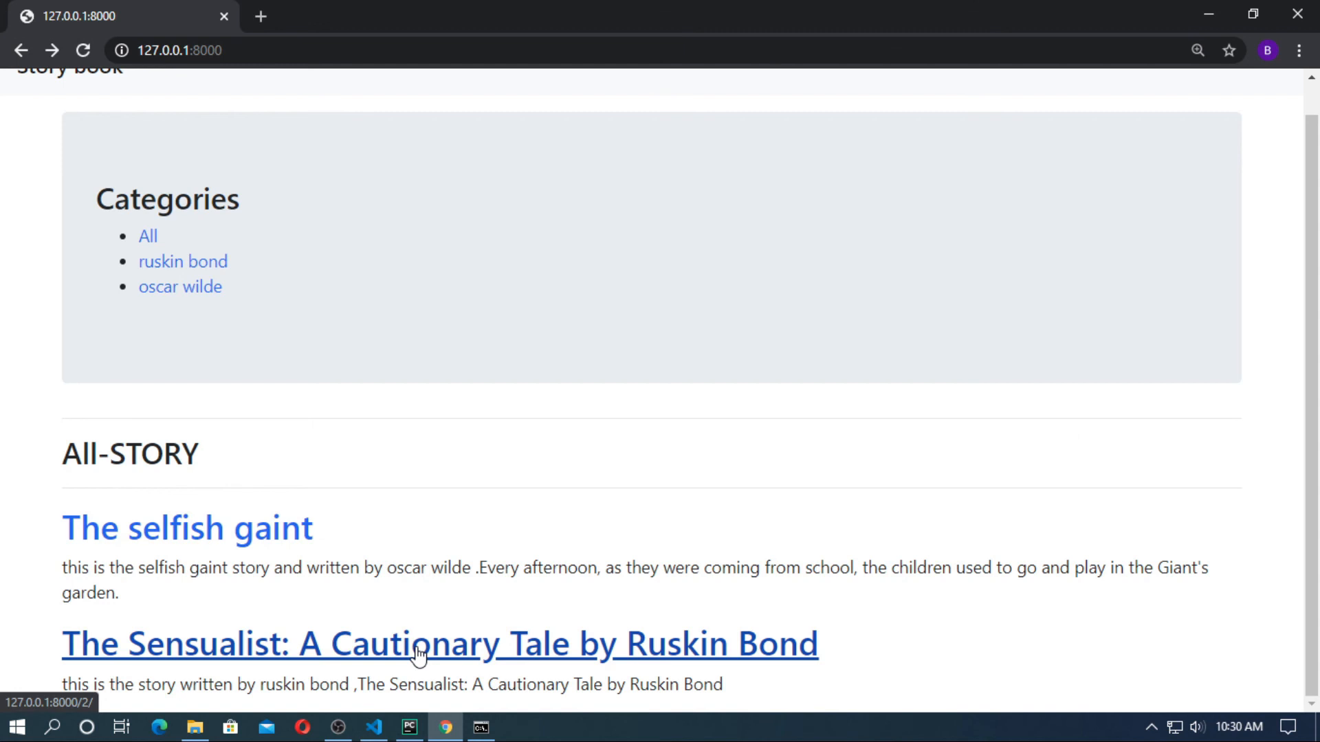
click(439, 645)
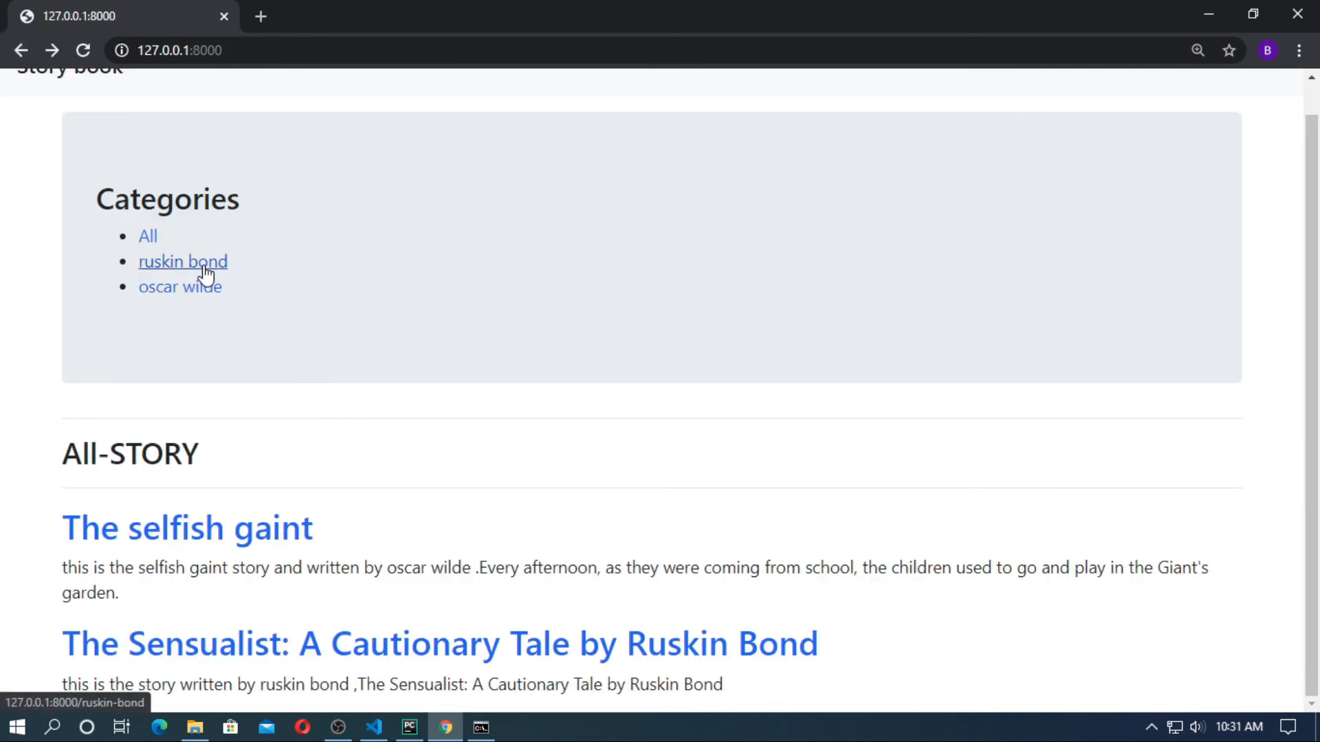
click(439, 644)
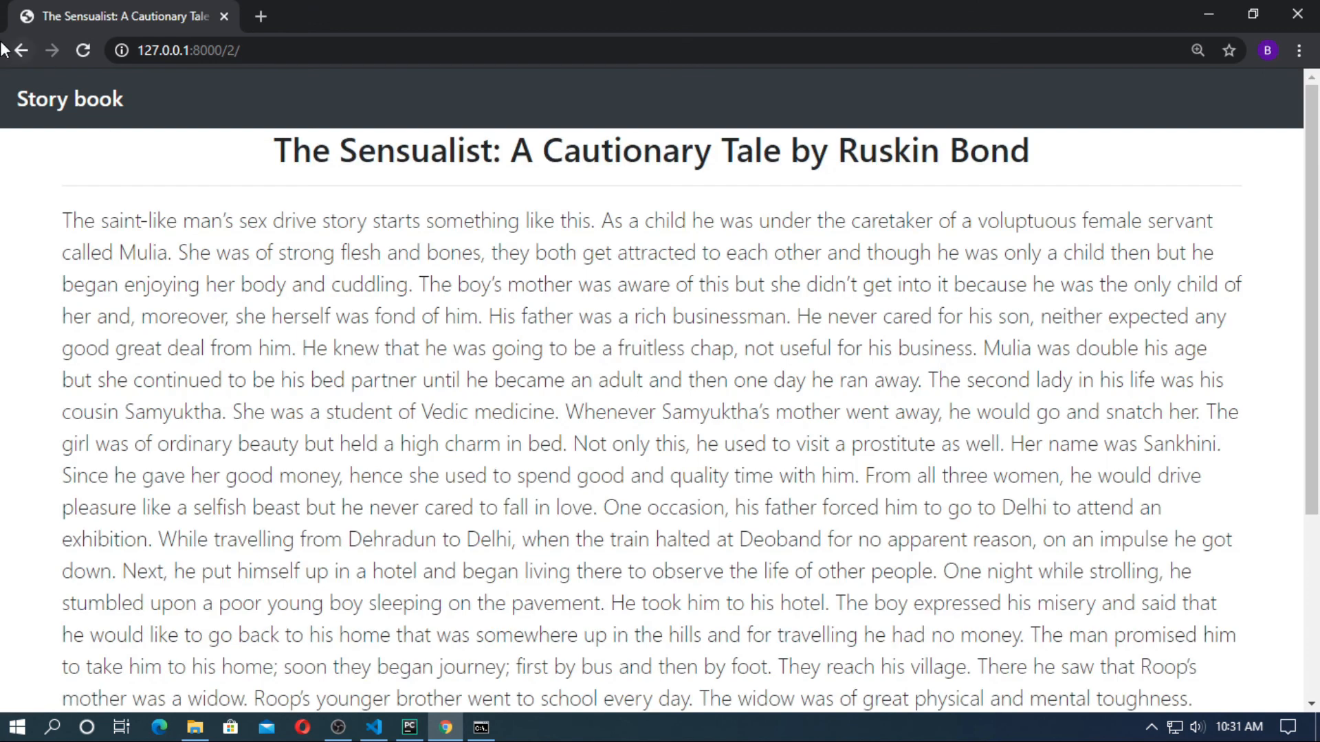
click(188, 319)
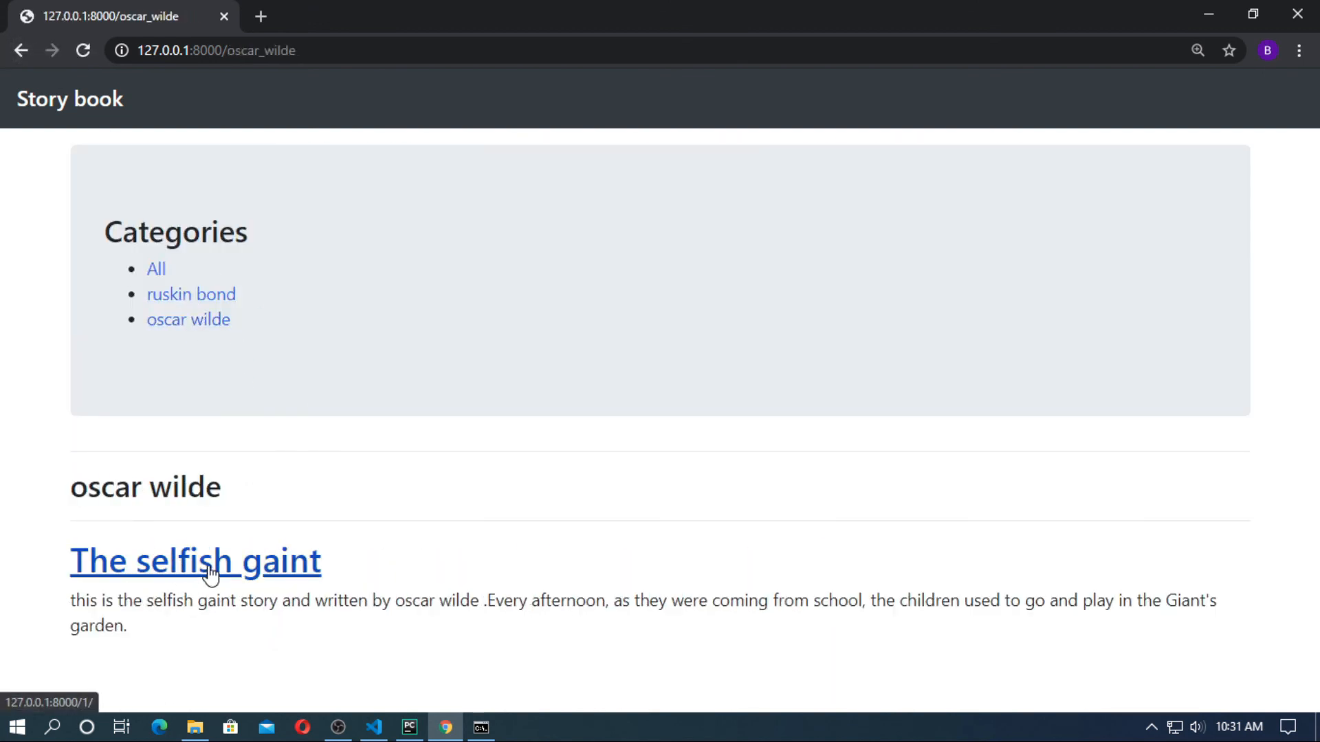
click(195, 561)
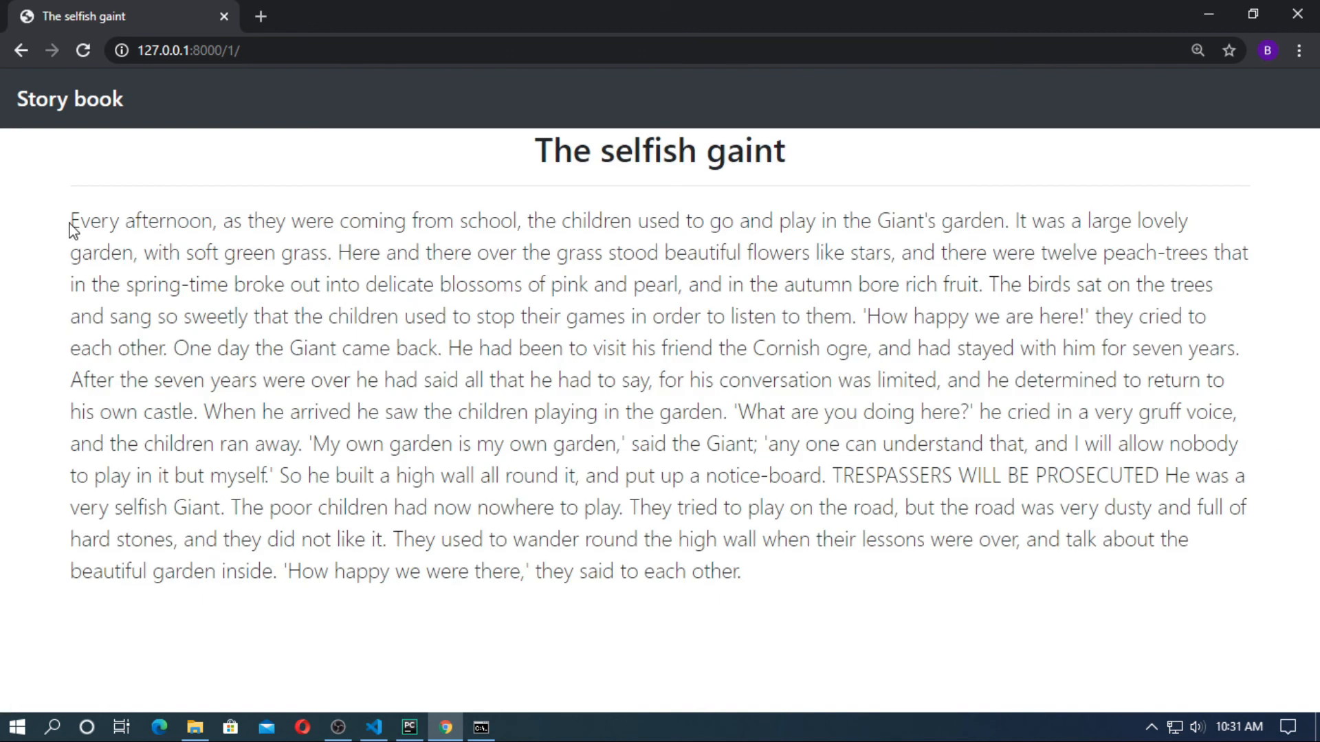